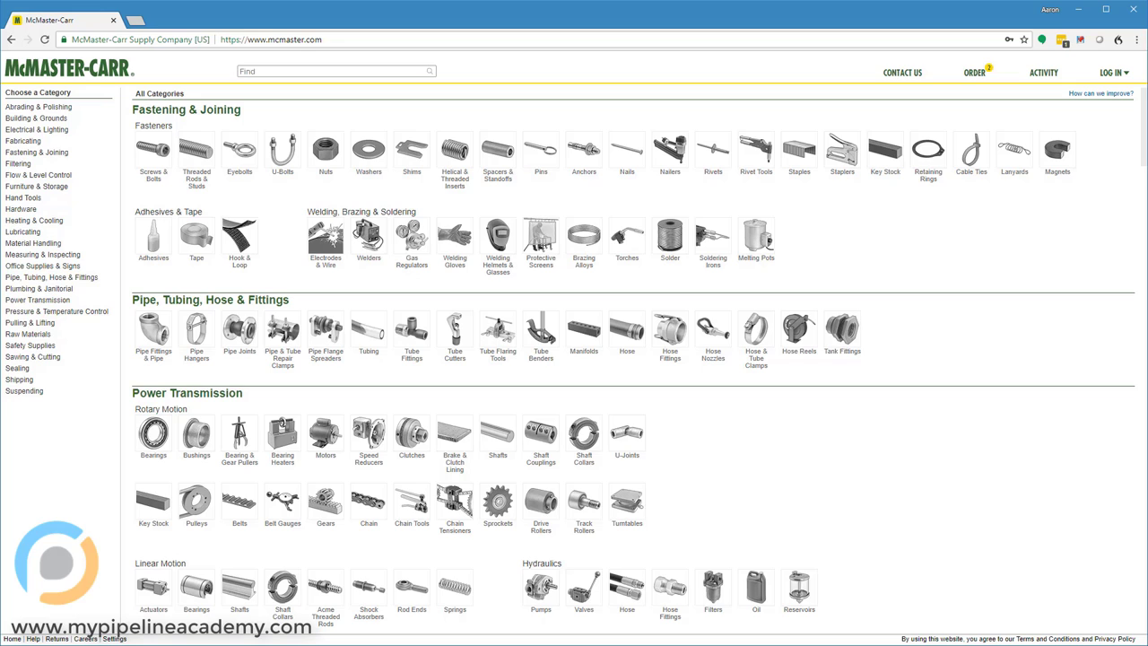
Search for ball bearings and open the Ball Bearings category under Power Transmission.
{"action": "type", "text": "b"}
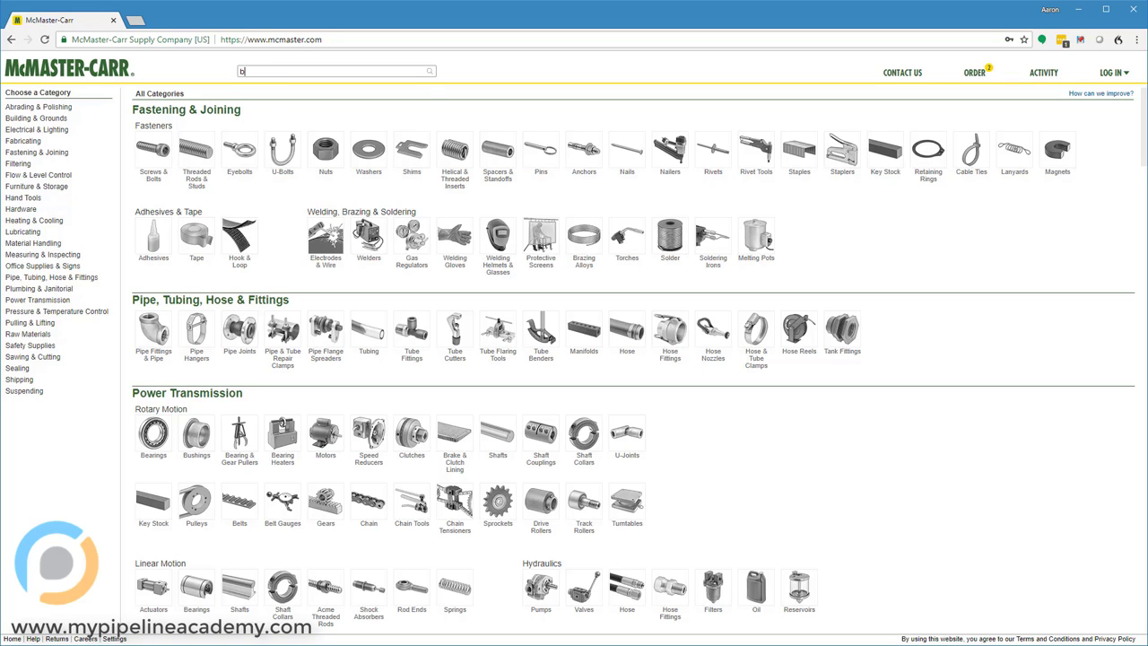
{"action": "type", "text": "all bearings"}
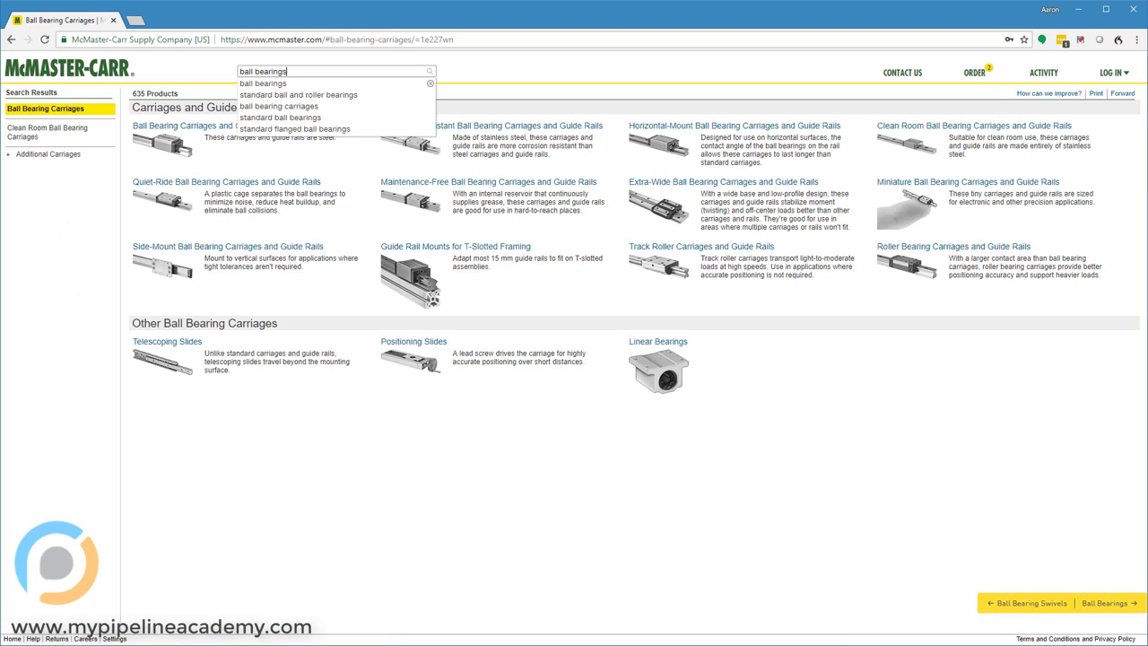
{"action": "left_click", "coordinate": [255, 85]}
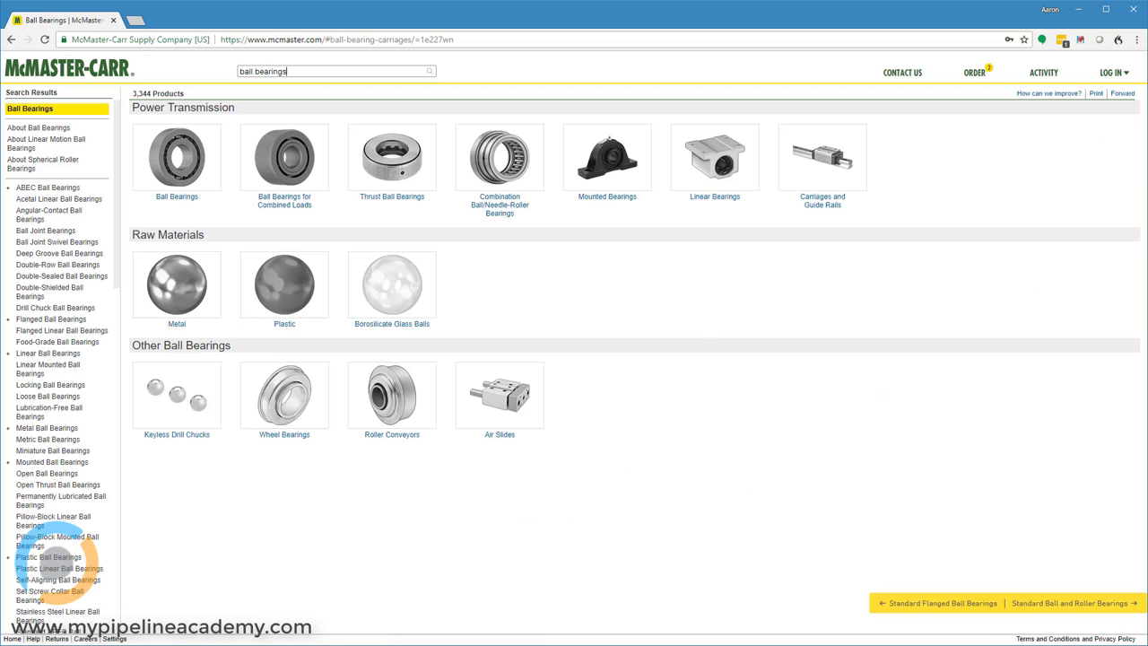
{"action": "left_click", "coordinate": [176, 158]}
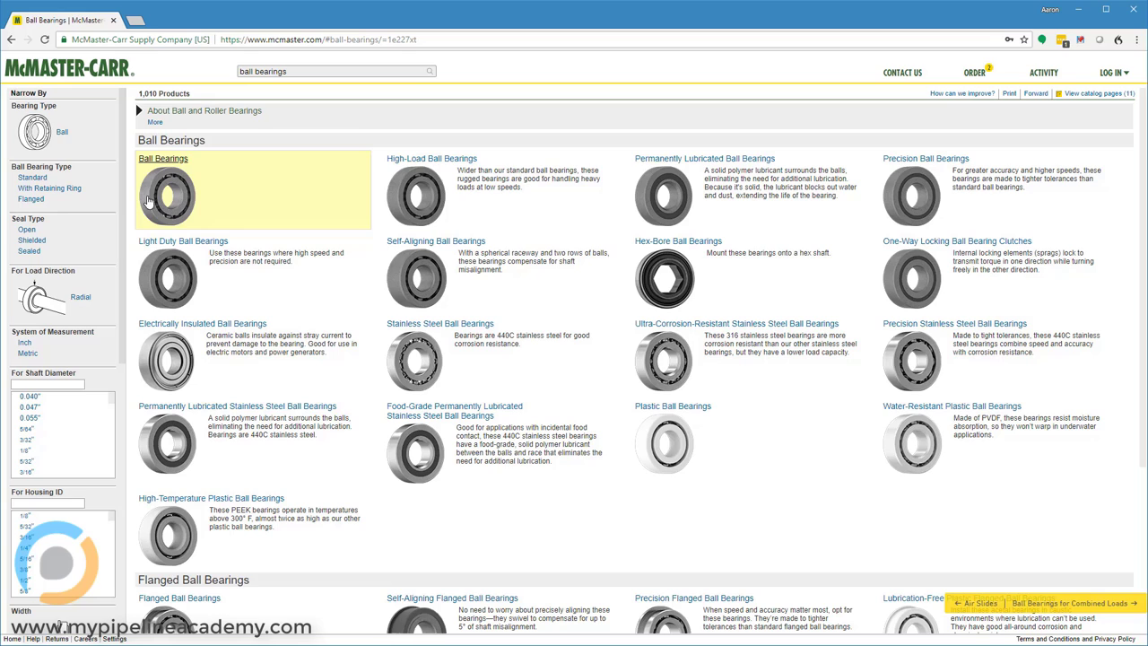
{"action": "mouse_move", "coordinate": [147, 194]}
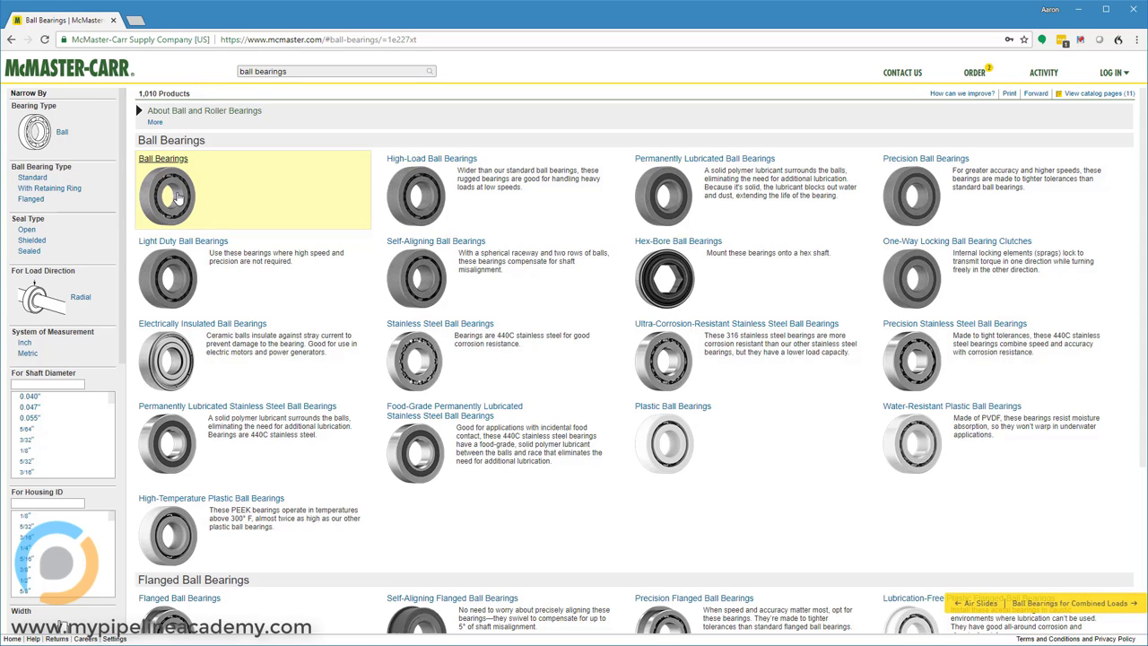
Narrow the standard Ball Bearings table to 3/8" shaft diameter and open seal type.
{"action": "left_click", "coordinate": [163, 158]}
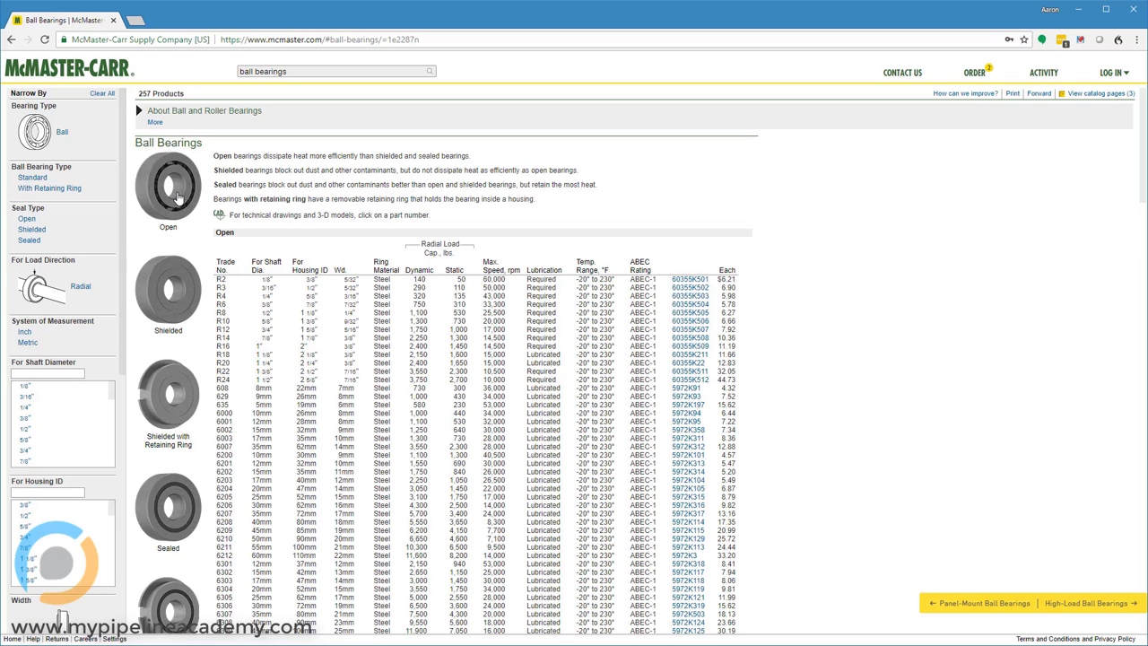
{"action": "mouse_move", "coordinate": [183, 208]}
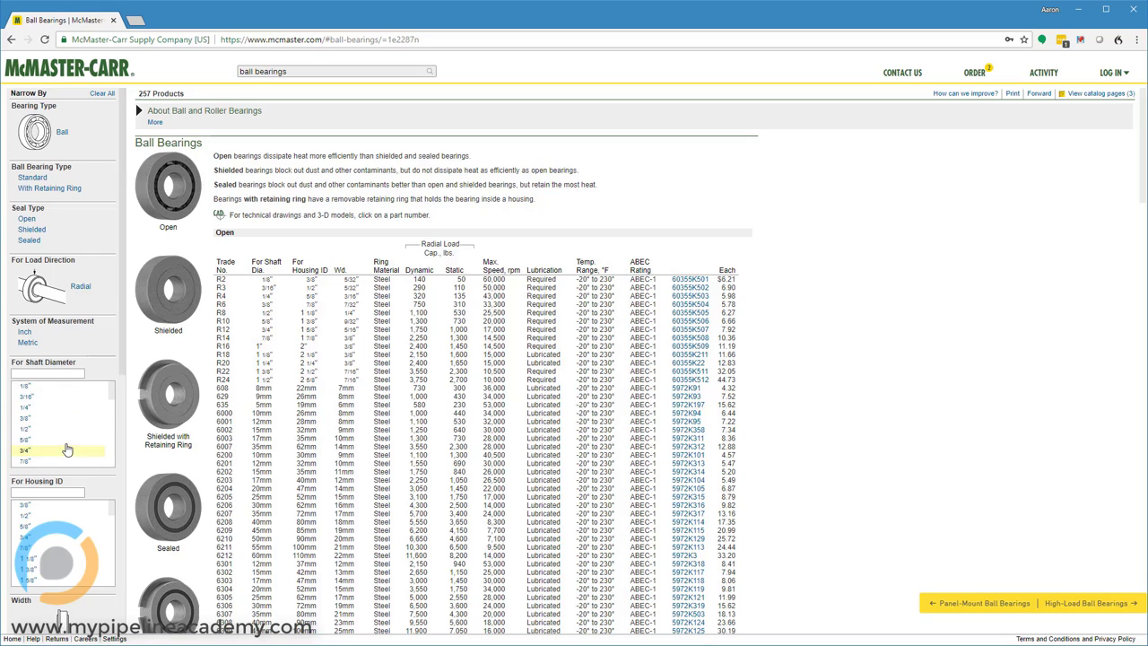
{"action": "left_click", "coordinate": [36, 420]}
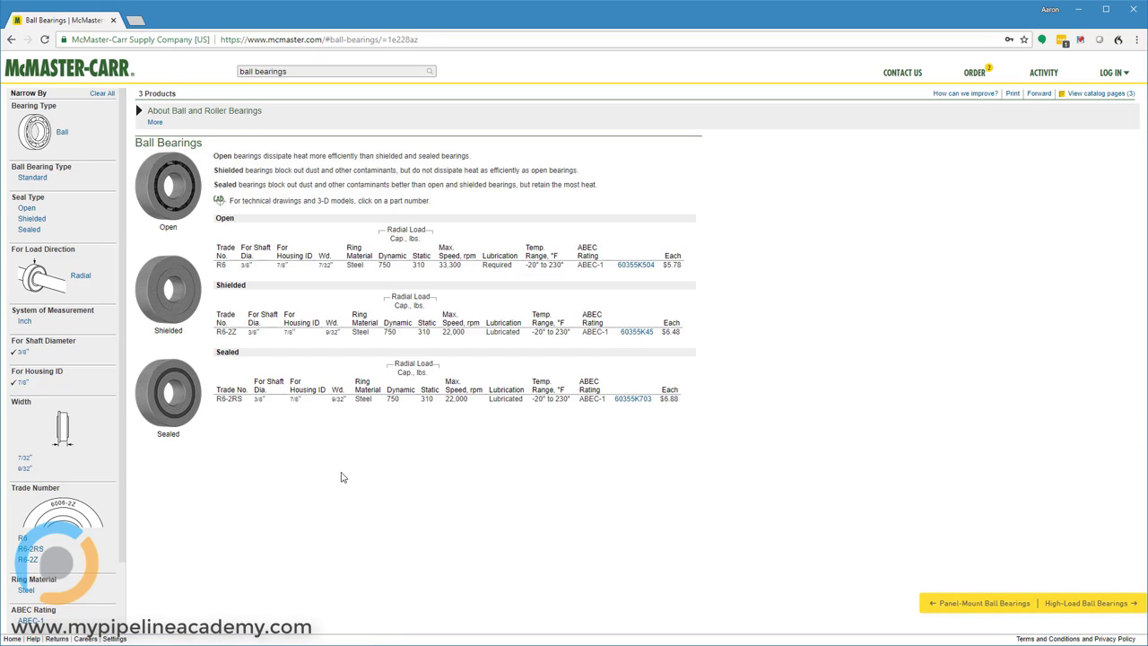
{"action": "left_click", "coordinate": [29, 208]}
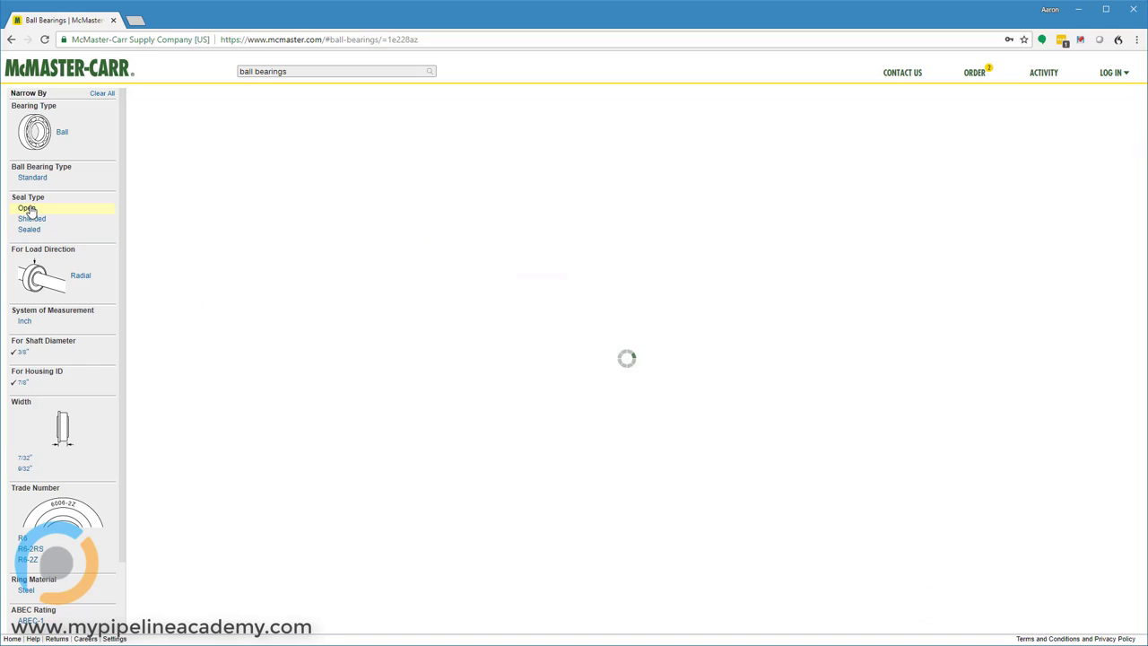
Open the product page for open R6 ball bearing 60355K504 with its dimensioned drawing.
{"action": "left_click", "coordinate": [29, 208]}
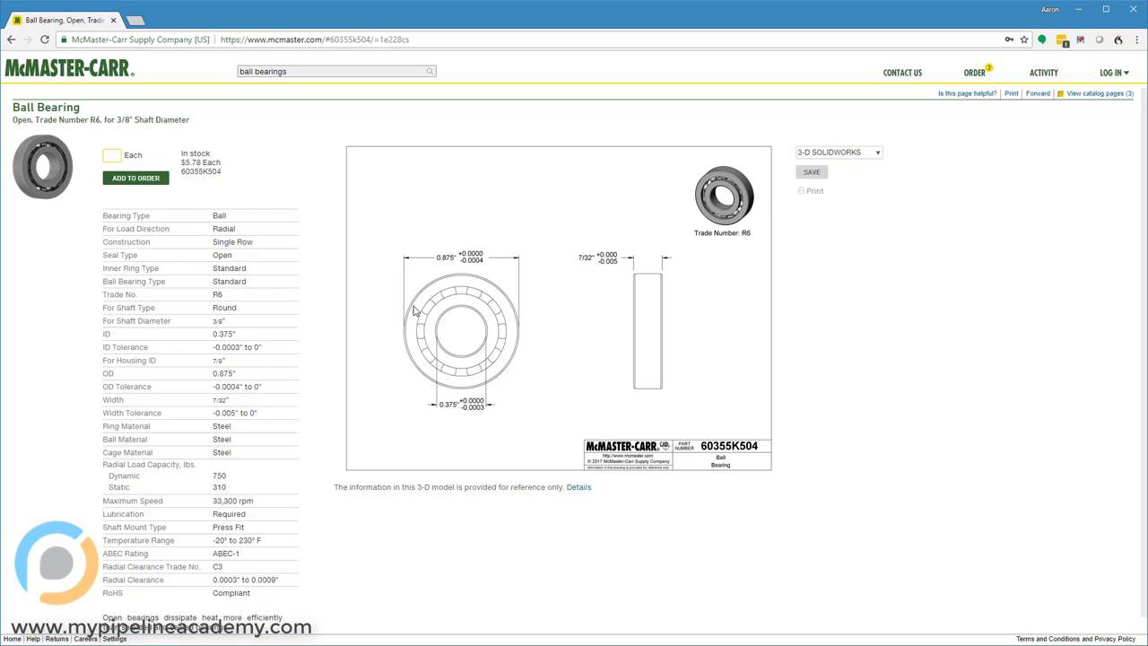
{"action": "mouse_move", "coordinate": [429, 269]}
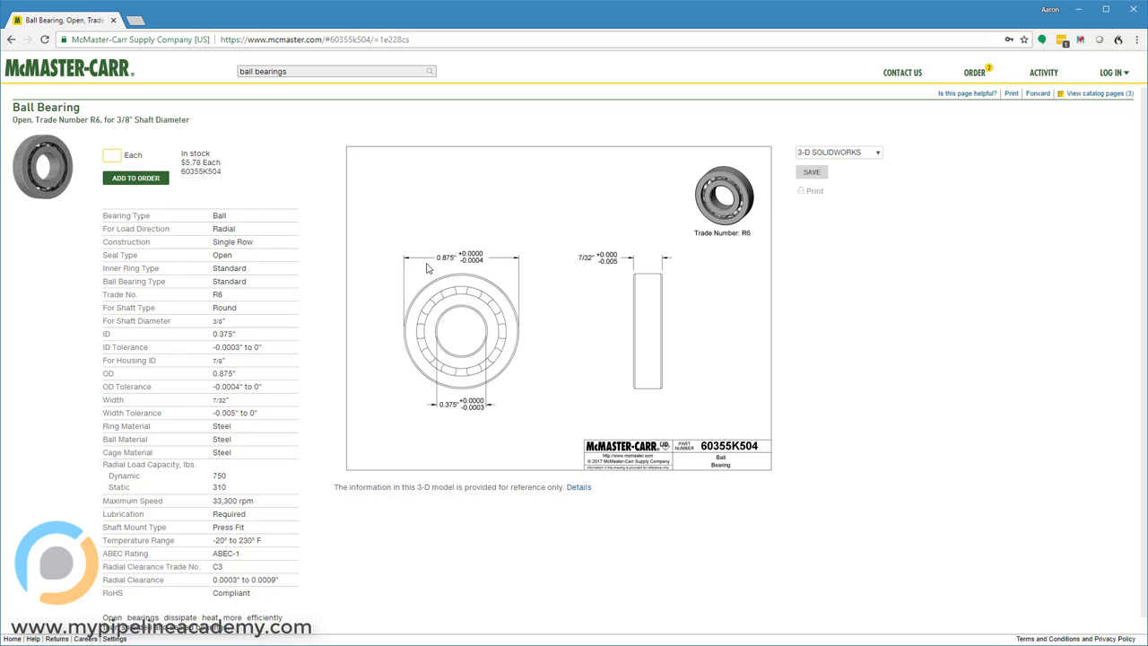
{"action": "left_click", "coordinate": [111, 155]}
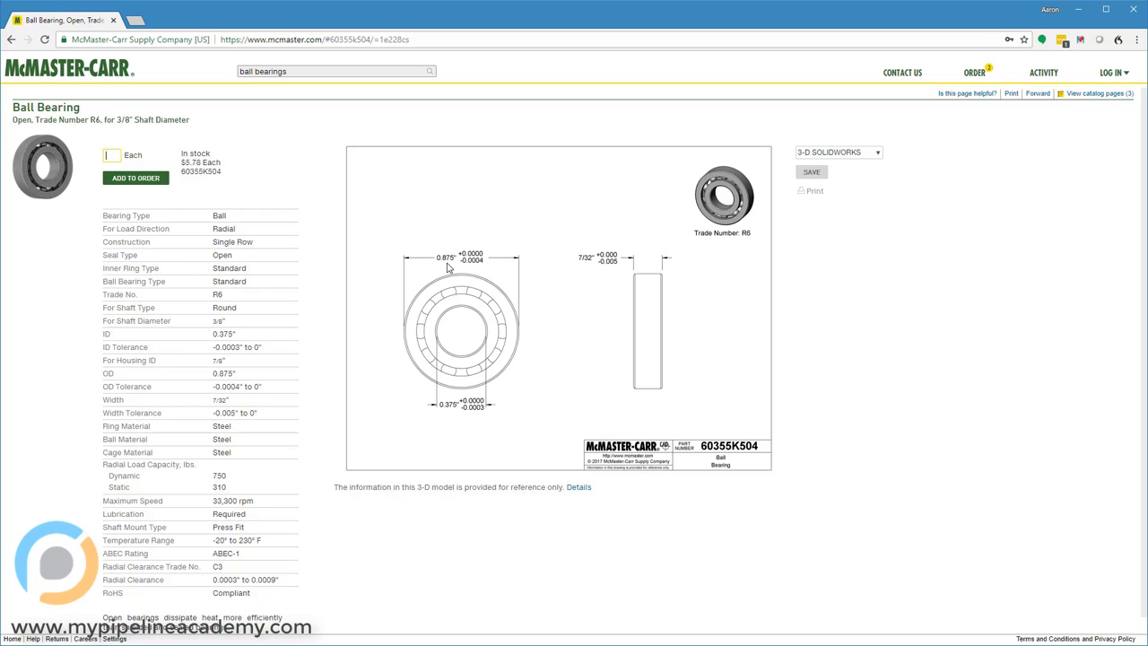
{"action": "mouse_move", "coordinate": [489, 271]}
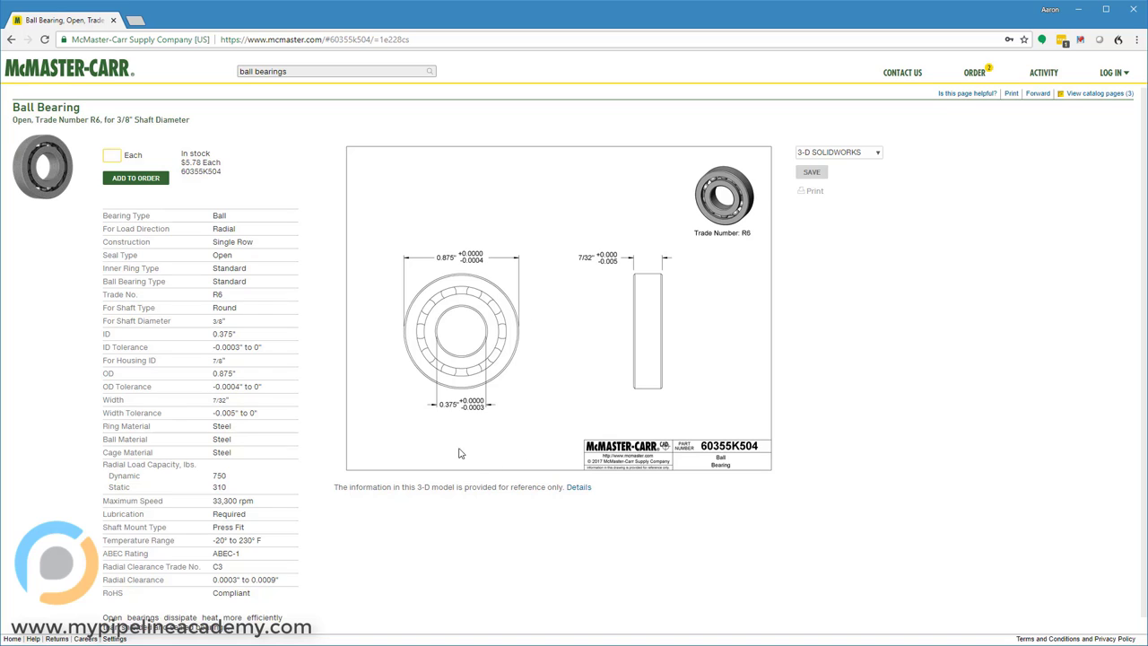
{"action": "mouse_move", "coordinate": [444, 399]}
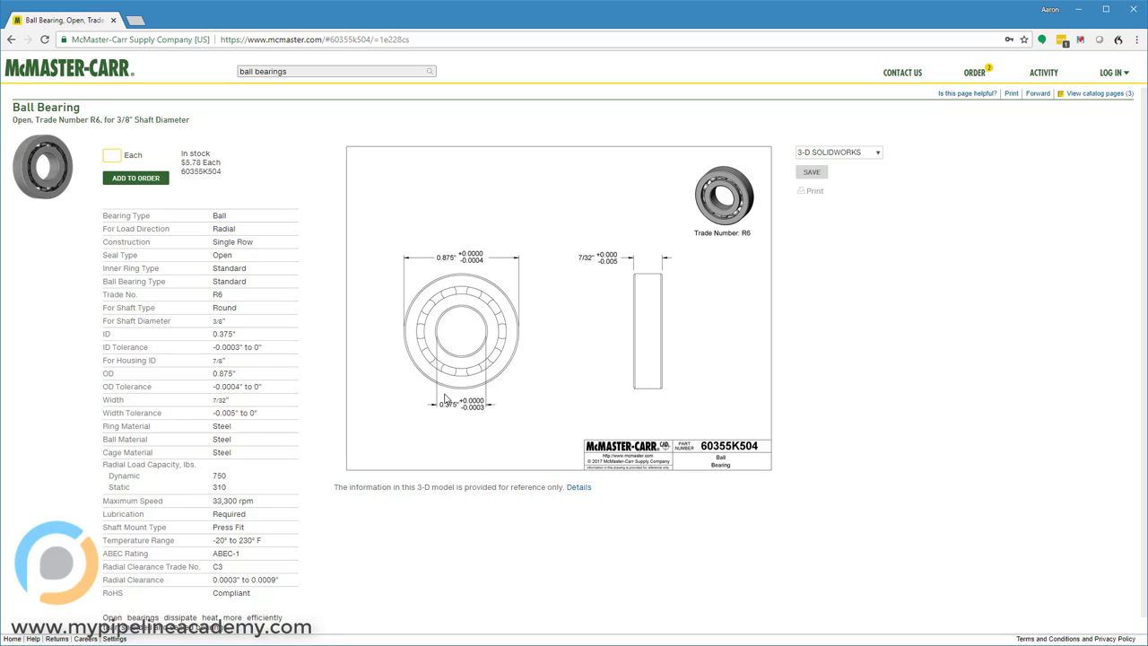
{"action": "mouse_move", "coordinate": [472, 409]}
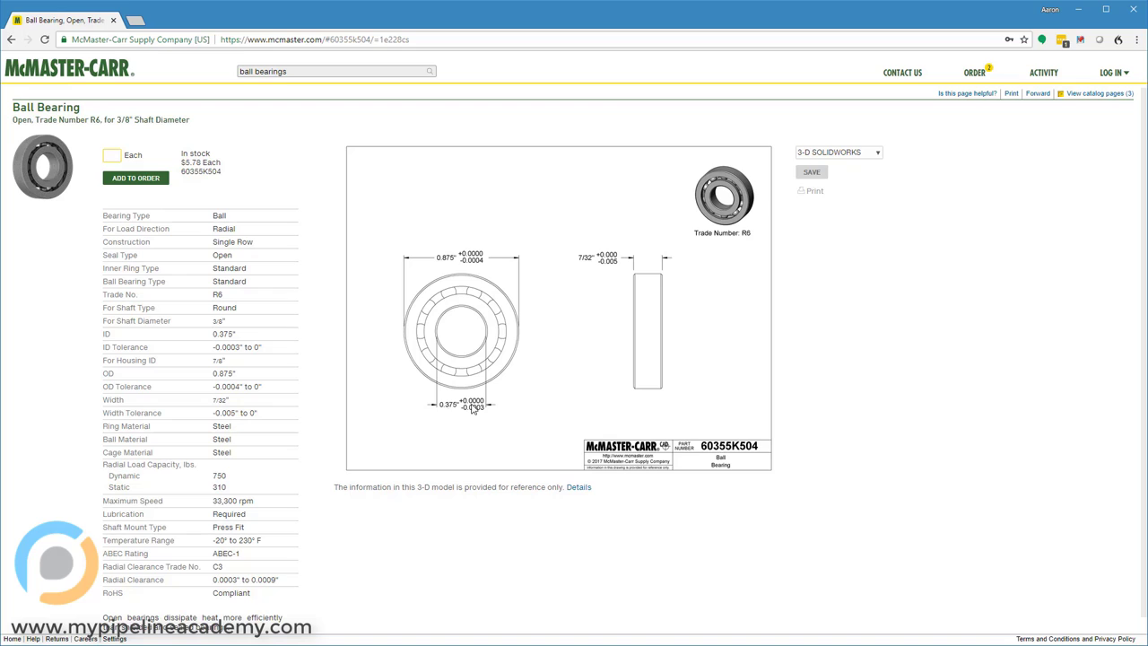
{"action": "mouse_move", "coordinate": [474, 436]}
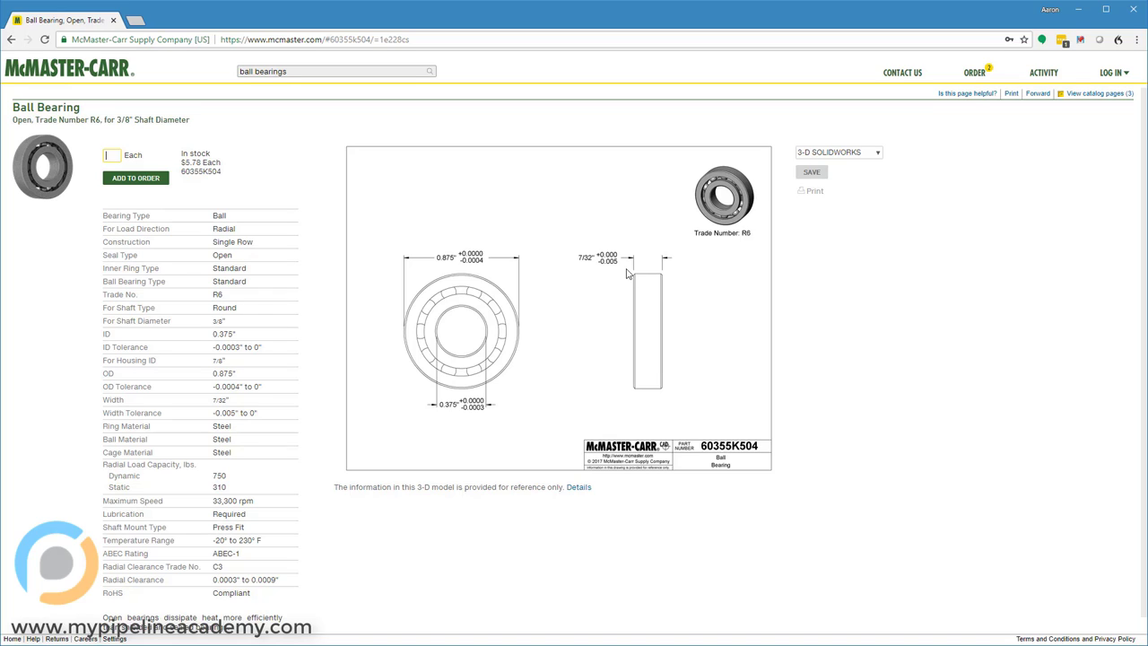
{"action": "mouse_move", "coordinate": [624, 276]}
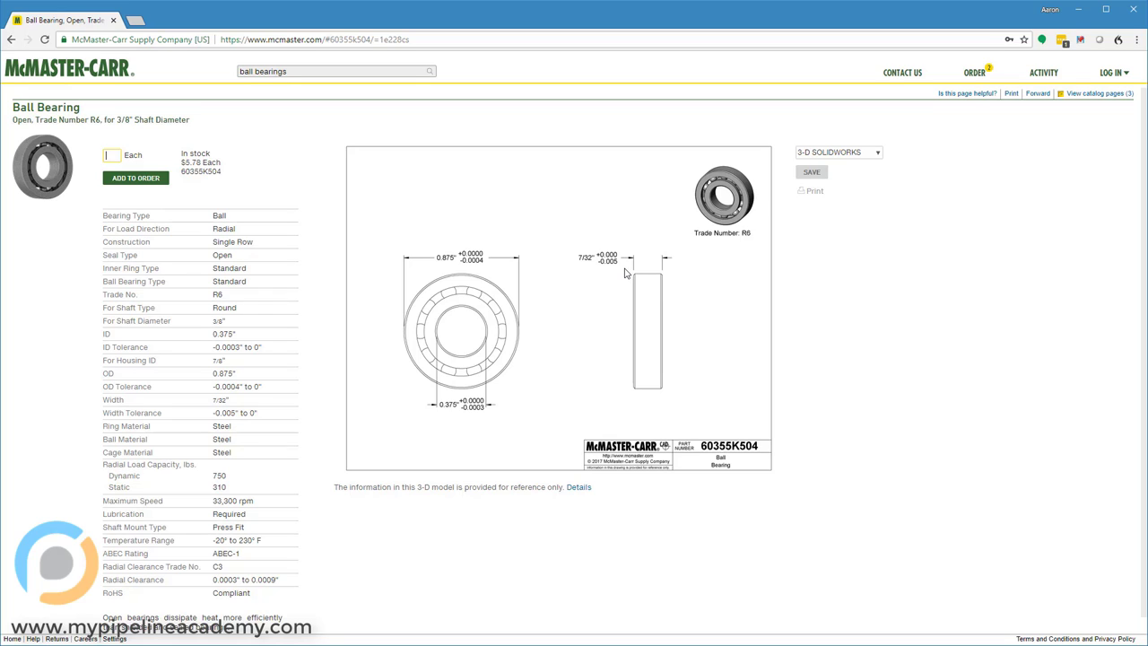
{"action": "mouse_move", "coordinate": [606, 283]}
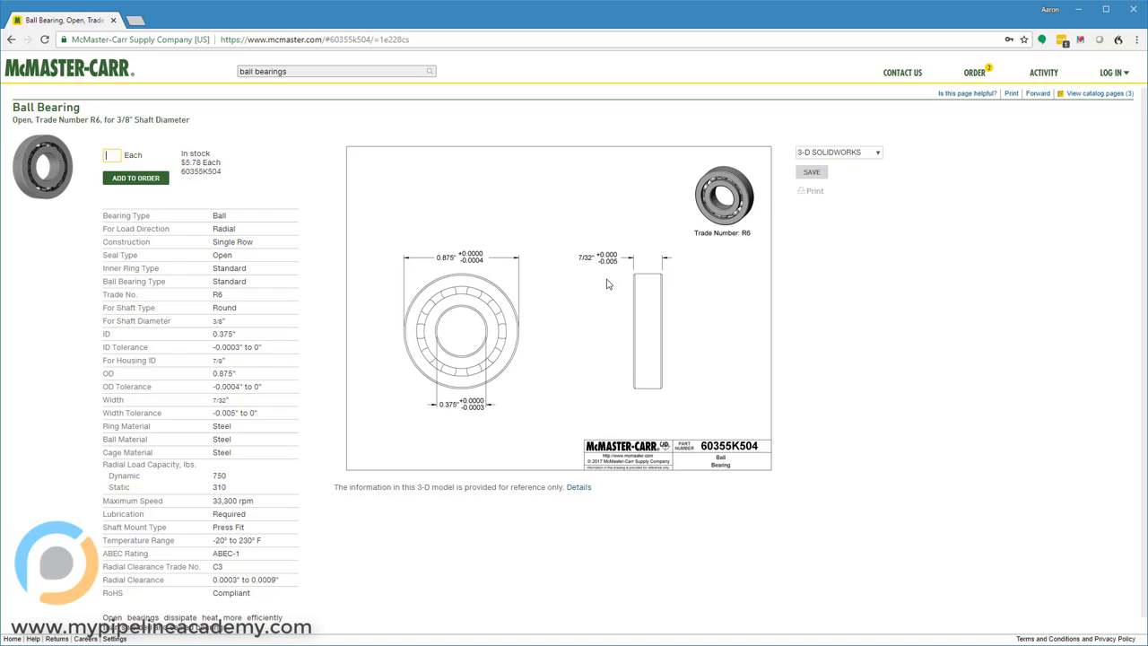
{"action": "mouse_move", "coordinate": [642, 287]}
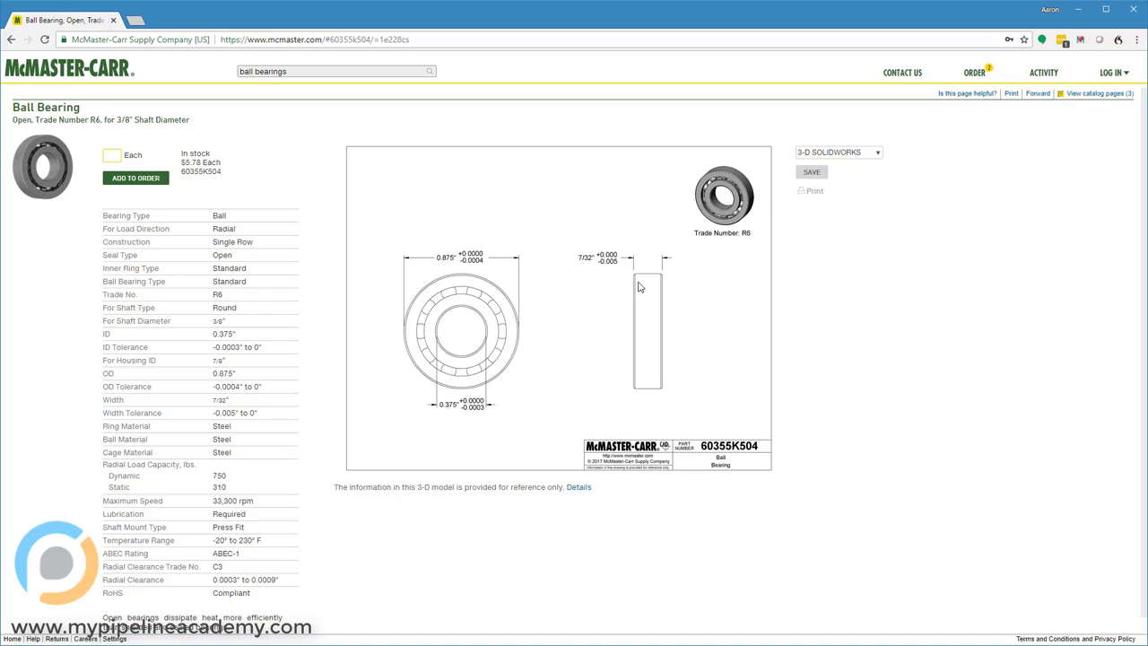
{"action": "mouse_move", "coordinate": [445, 408]}
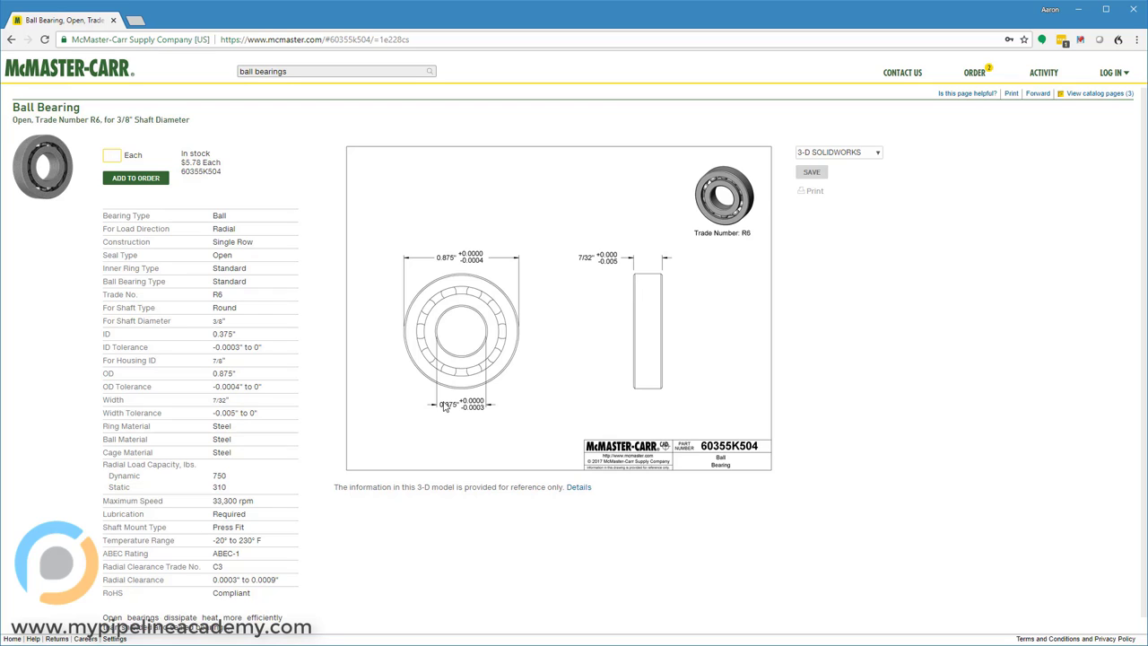
{"action": "mouse_move", "coordinate": [473, 258]}
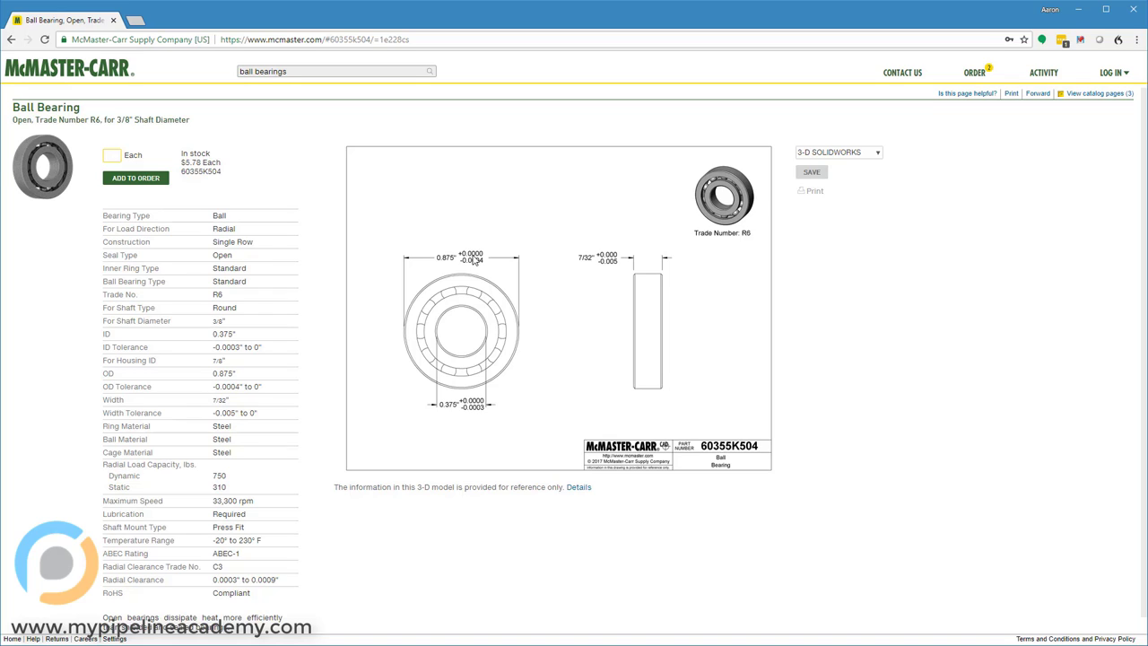
{"action": "left_click", "coordinate": [111, 154]}
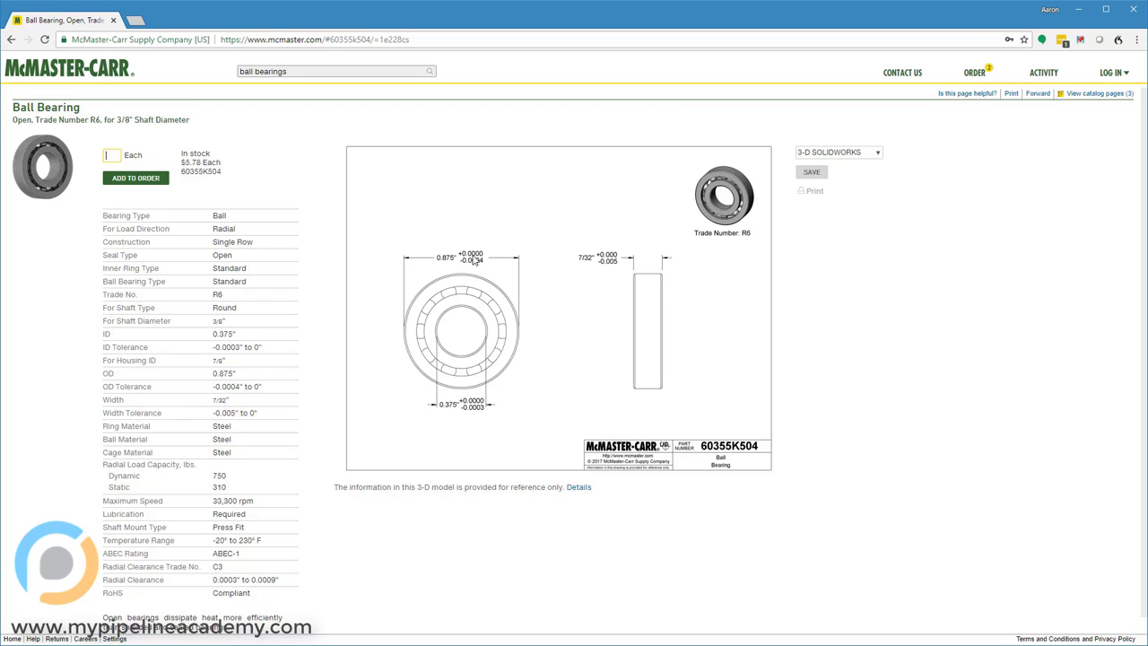
{"action": "mouse_move", "coordinate": [454, 189]}
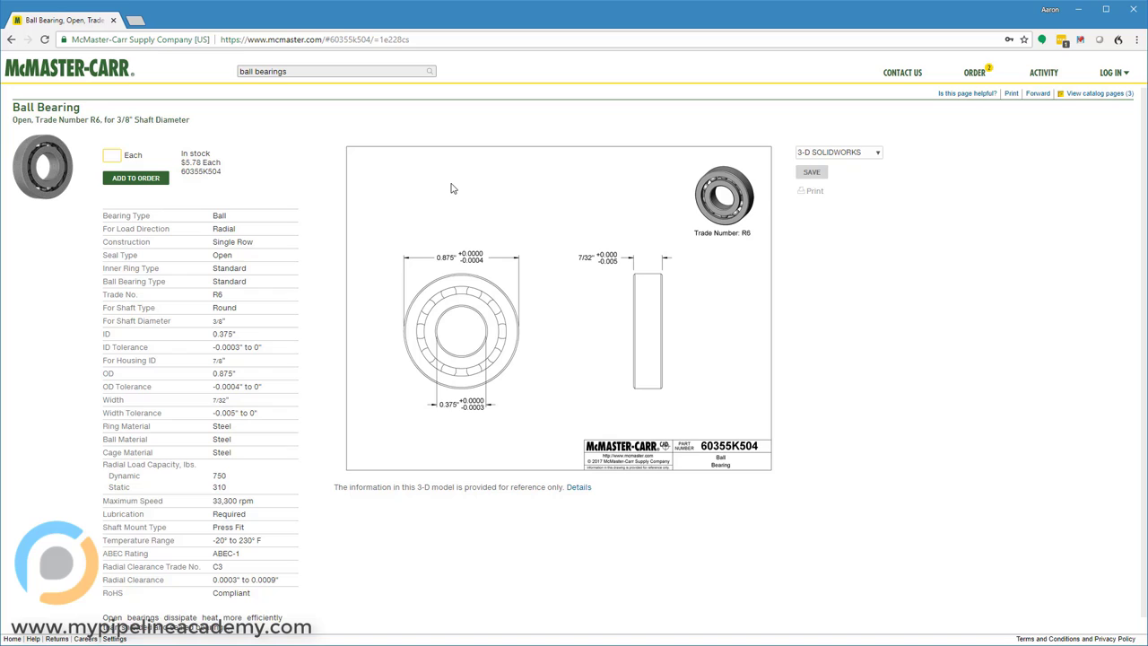
{"action": "mouse_move", "coordinate": [499, 308]}
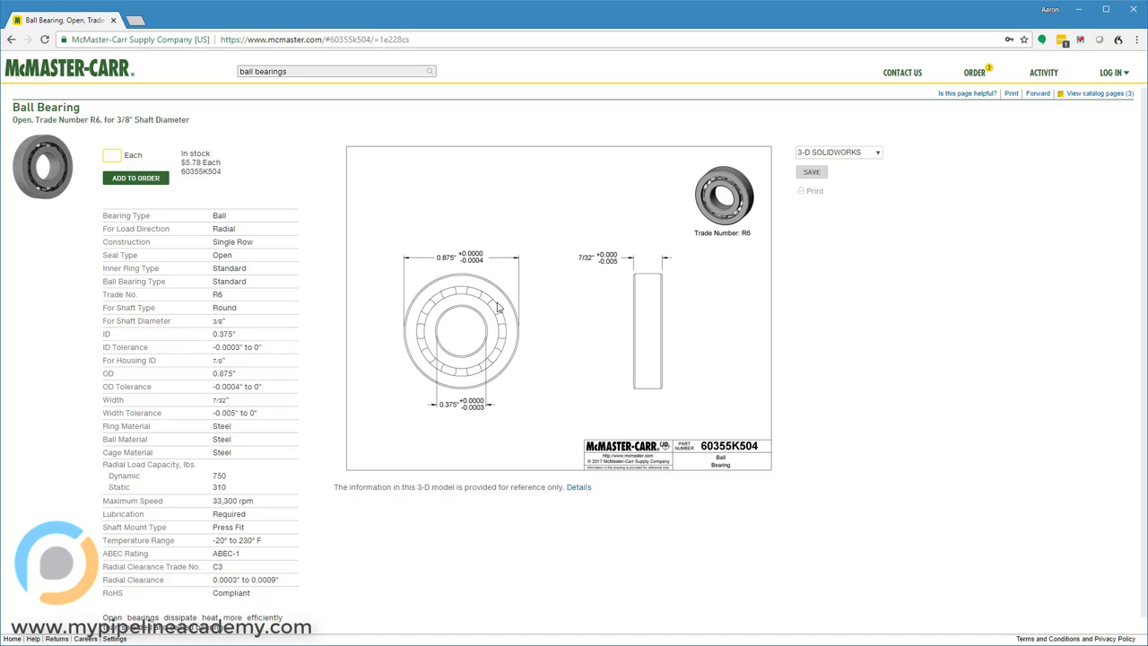
{"action": "mouse_move", "coordinate": [452, 323]}
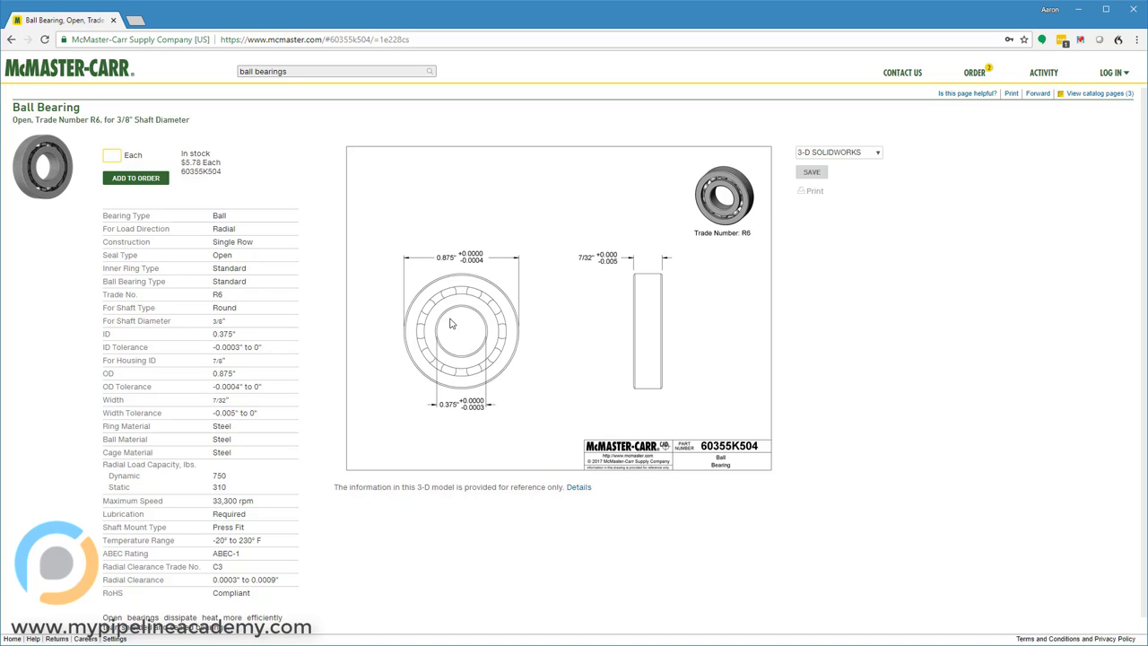
{"action": "left_click", "coordinate": [109, 154]}
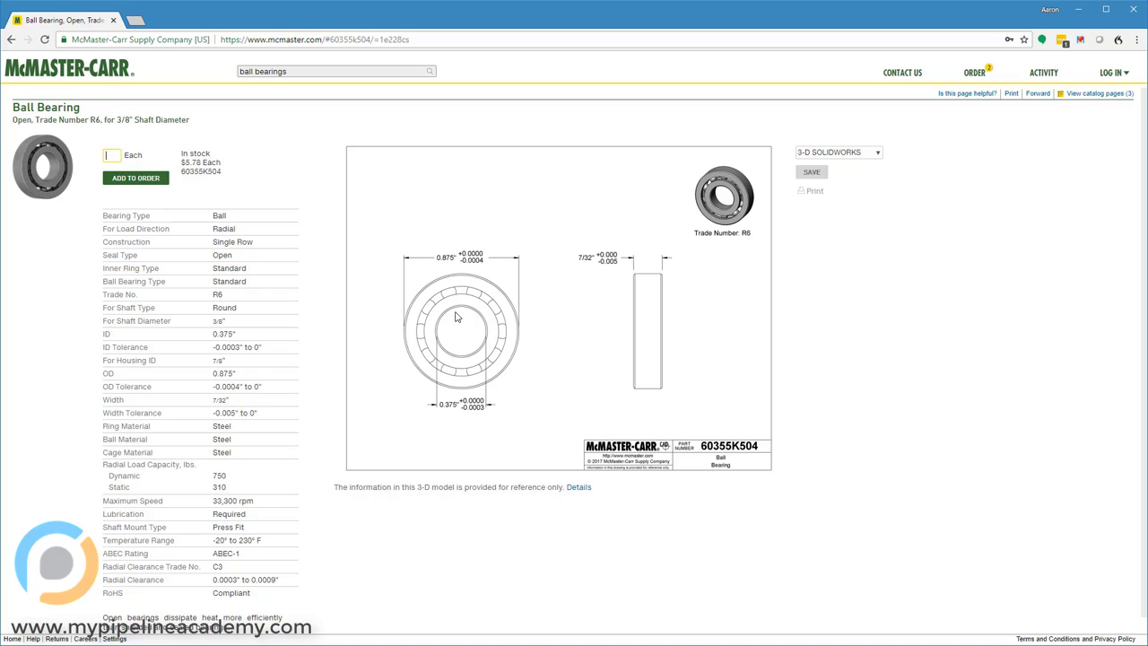
{"action": "mouse_move", "coordinate": [473, 330]}
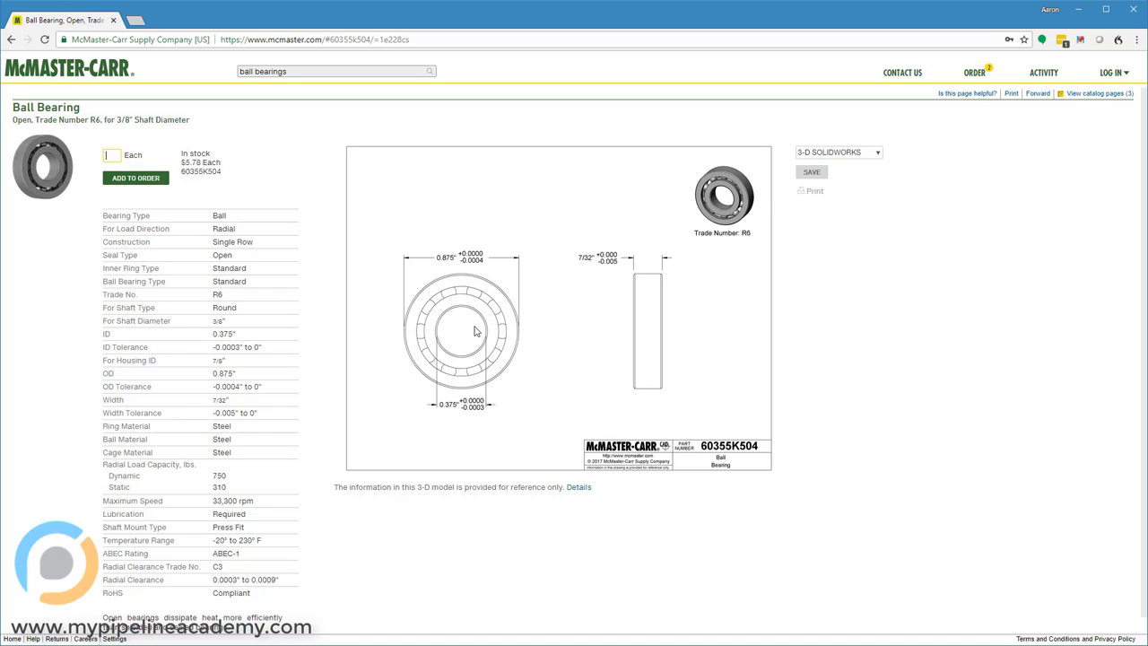
{"action": "mouse_move", "coordinate": [444, 327]}
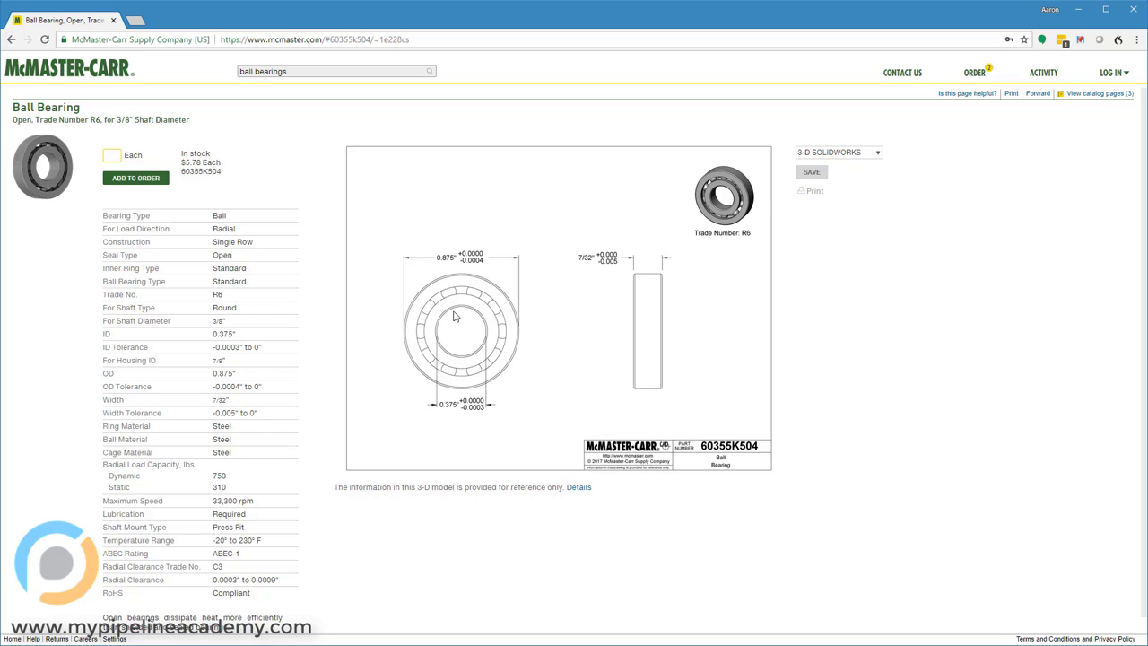
{"action": "mouse_move", "coordinate": [466, 330]}
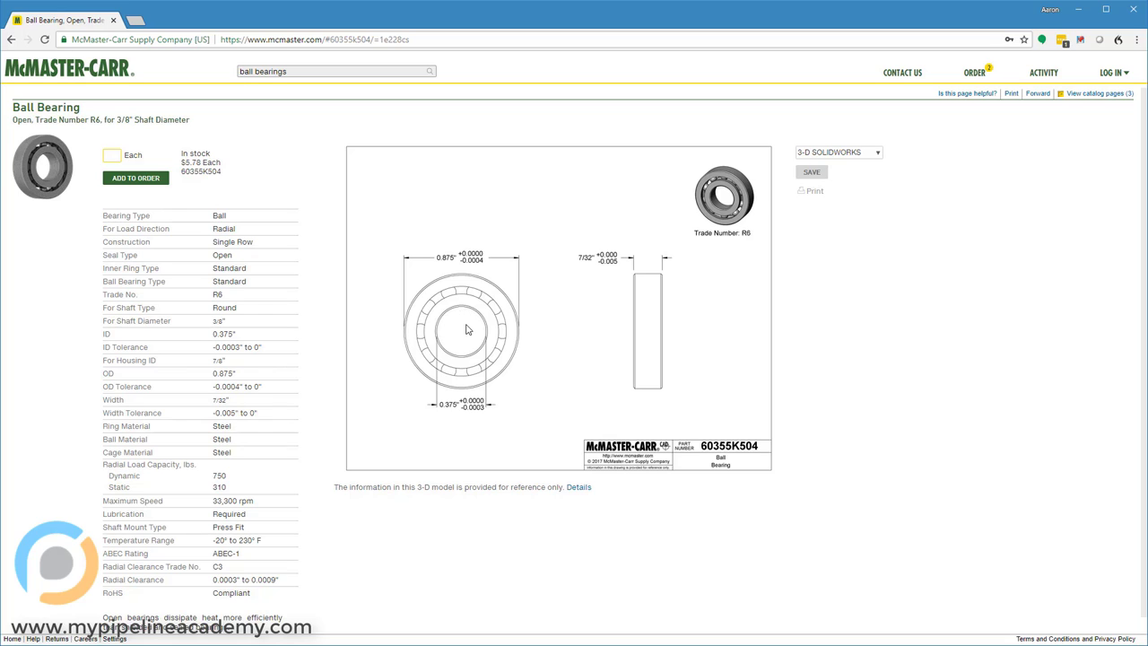
{"action": "mouse_move", "coordinate": [432, 294]}
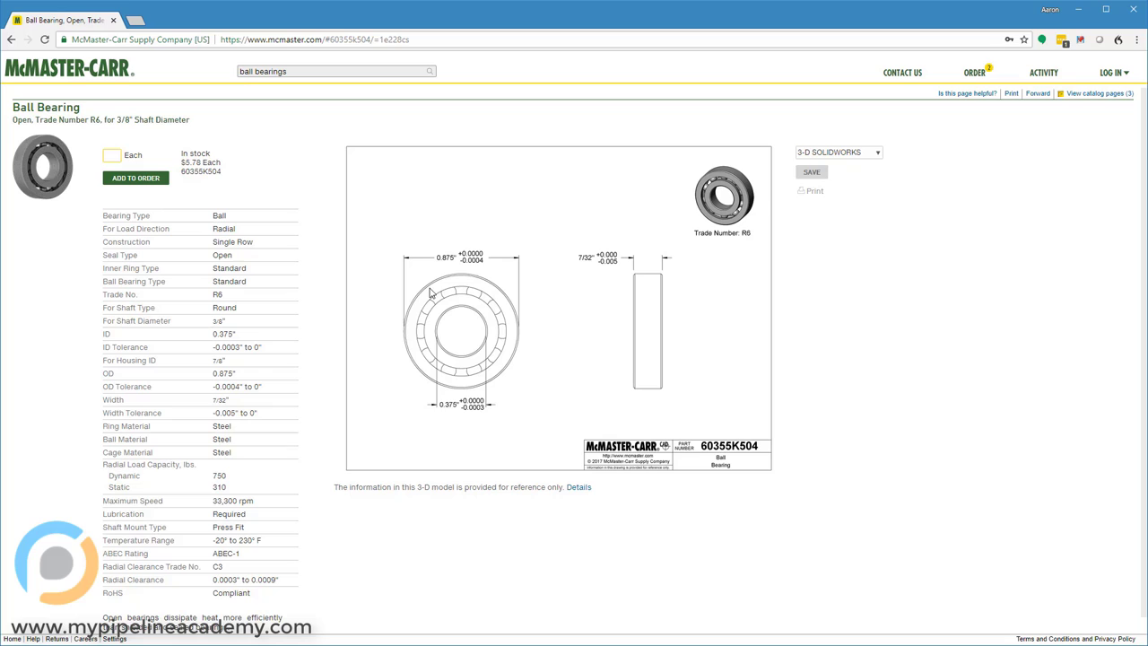
{"action": "mouse_move", "coordinate": [450, 341]}
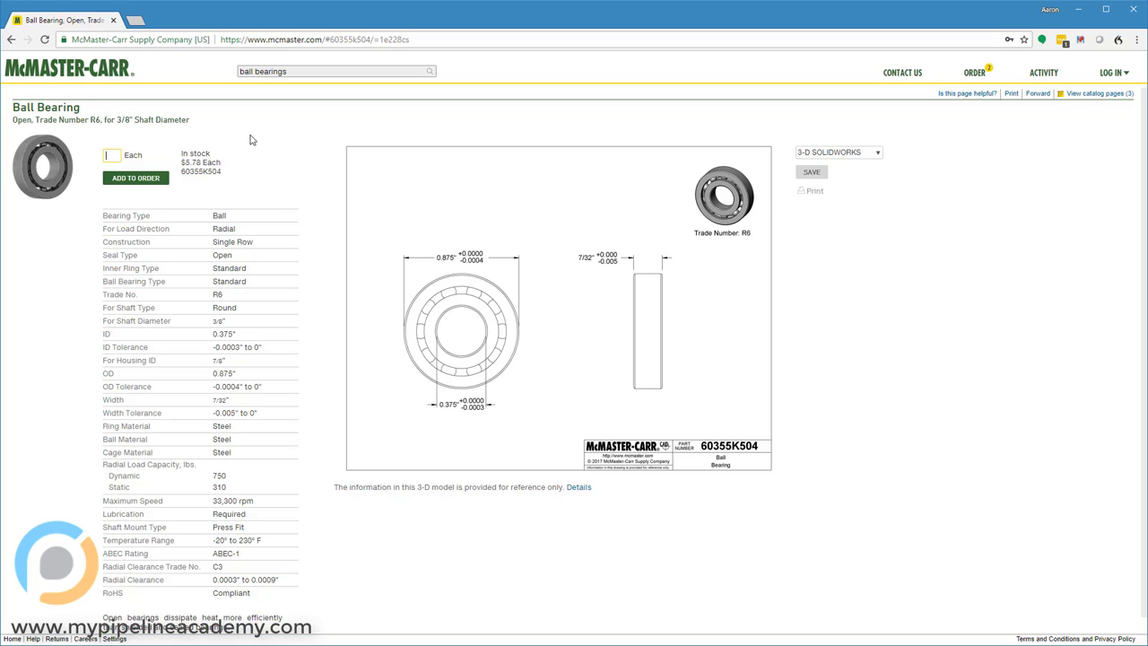
Run a fresh 'ball bearings' search, open the Ball Bearings family and ask for sealed ones.
{"action": "left_click", "coordinate": [80, 69]}
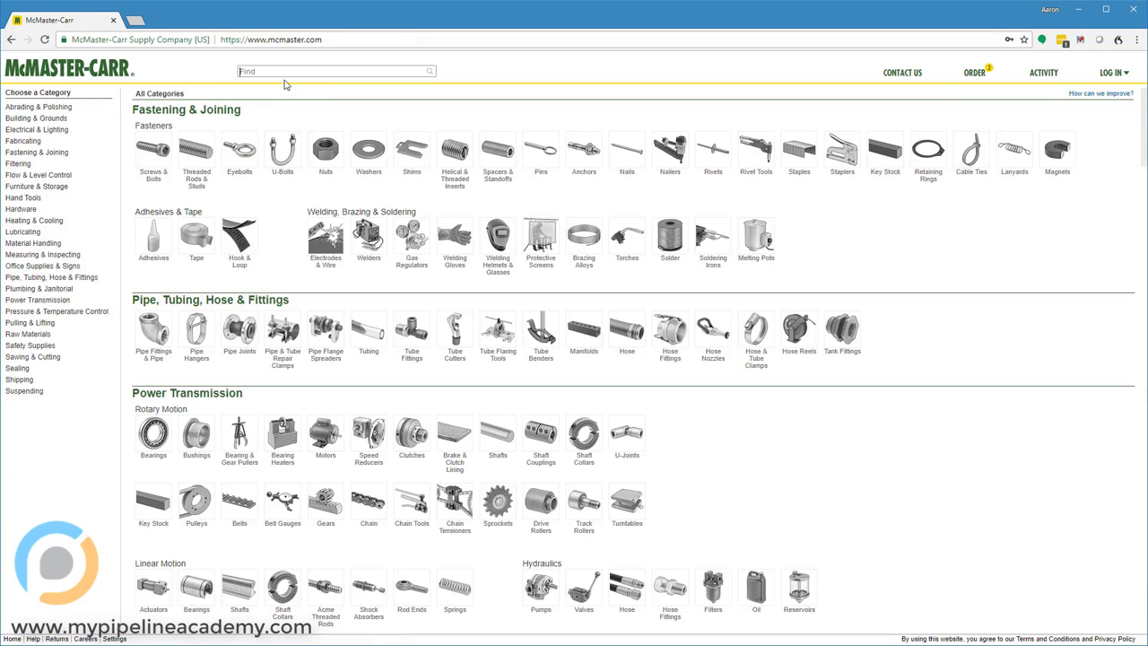
{"action": "type", "text": "ball bearings"}
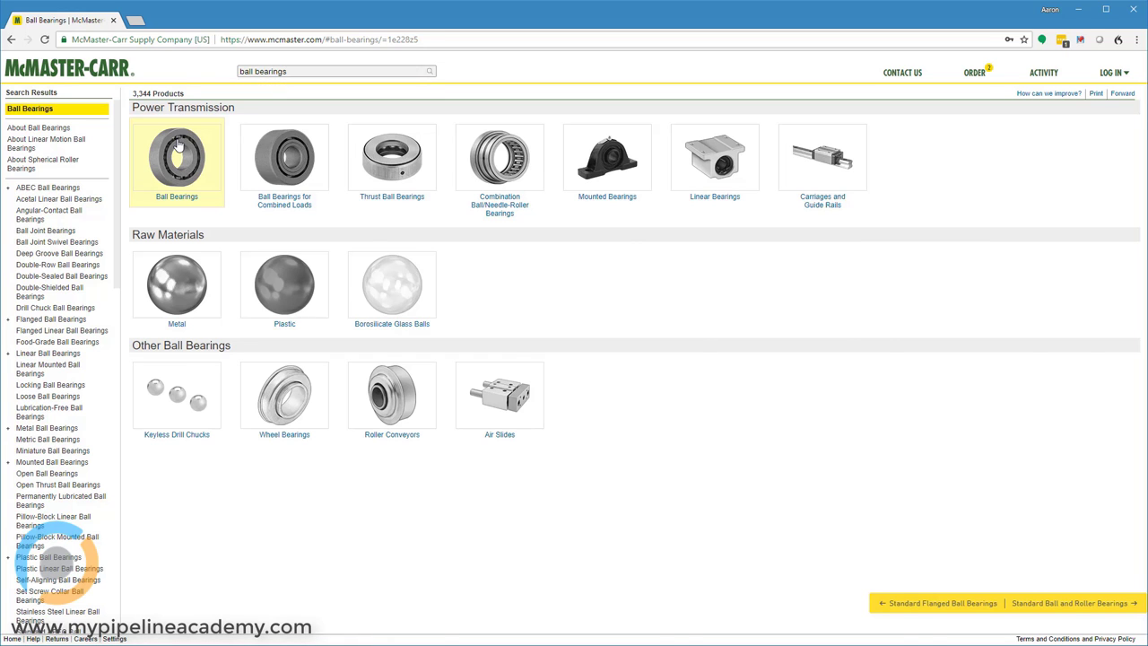
{"action": "left_click", "coordinate": [176, 160]}
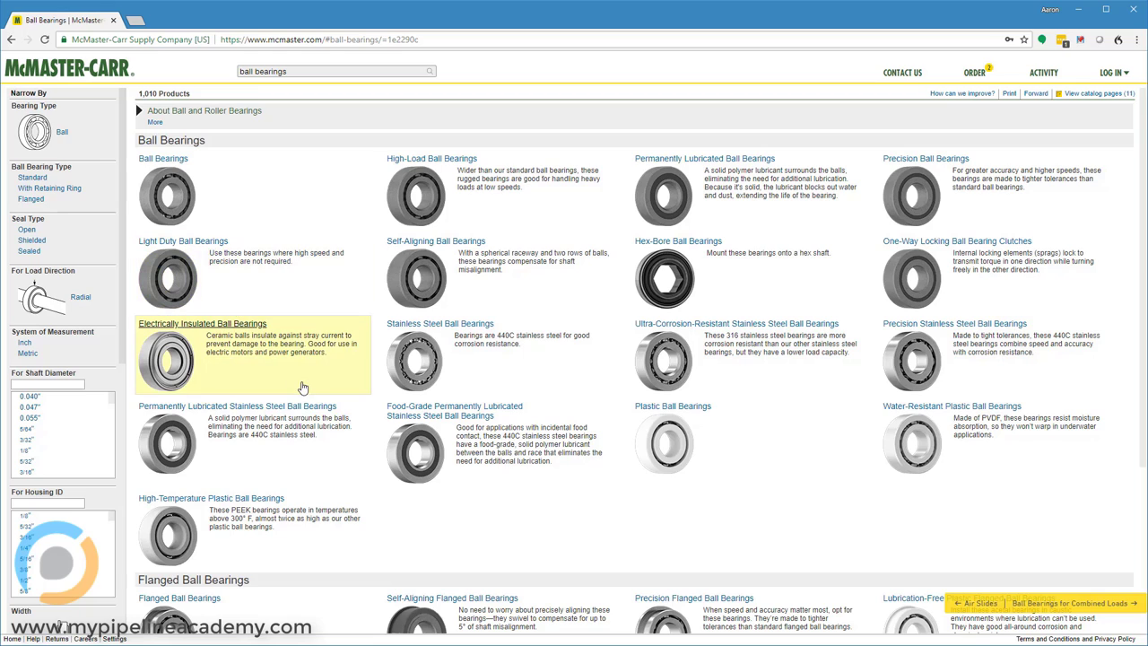
{"action": "mouse_move", "coordinate": [235, 334]}
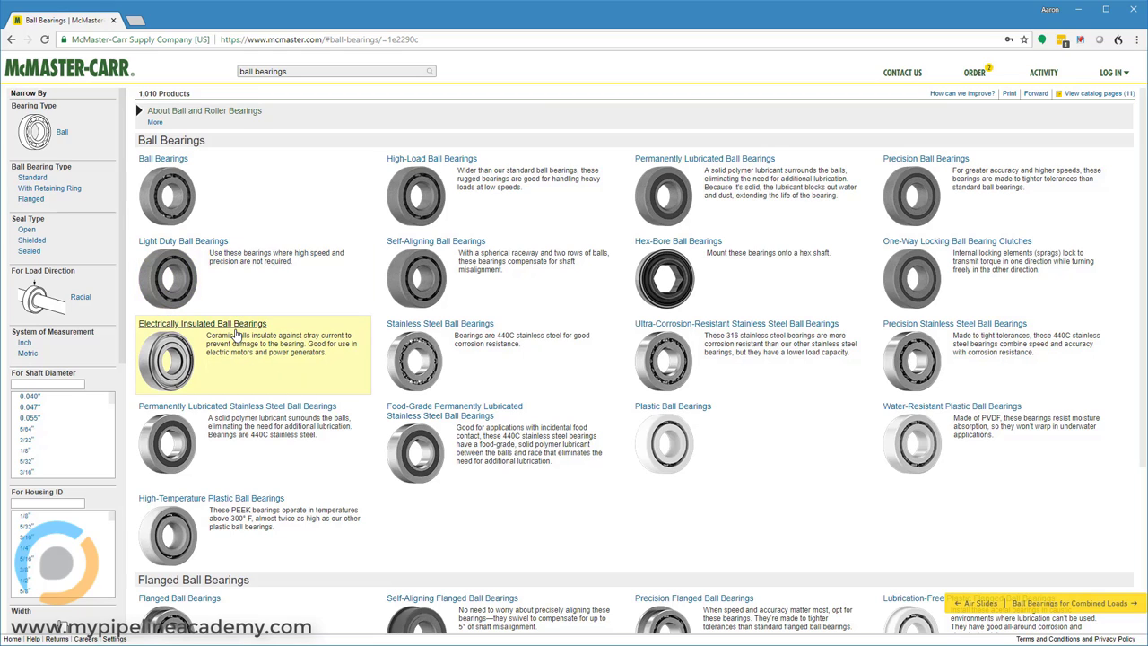
{"action": "mouse_move", "coordinate": [33, 178]}
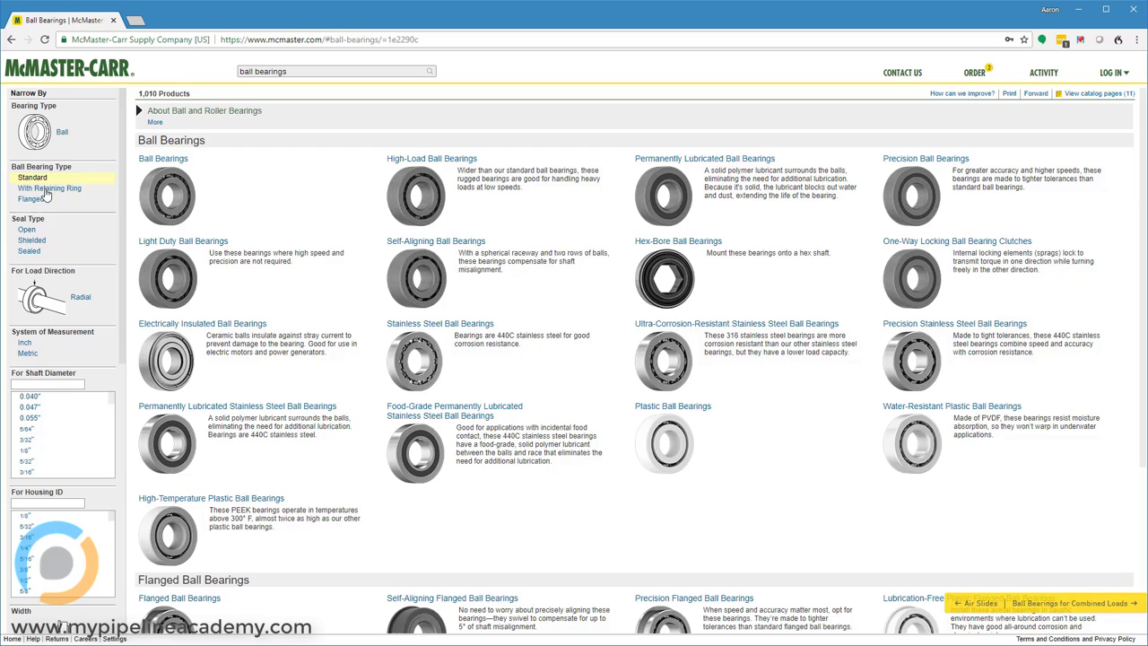
{"action": "left_click", "coordinate": [28, 251]}
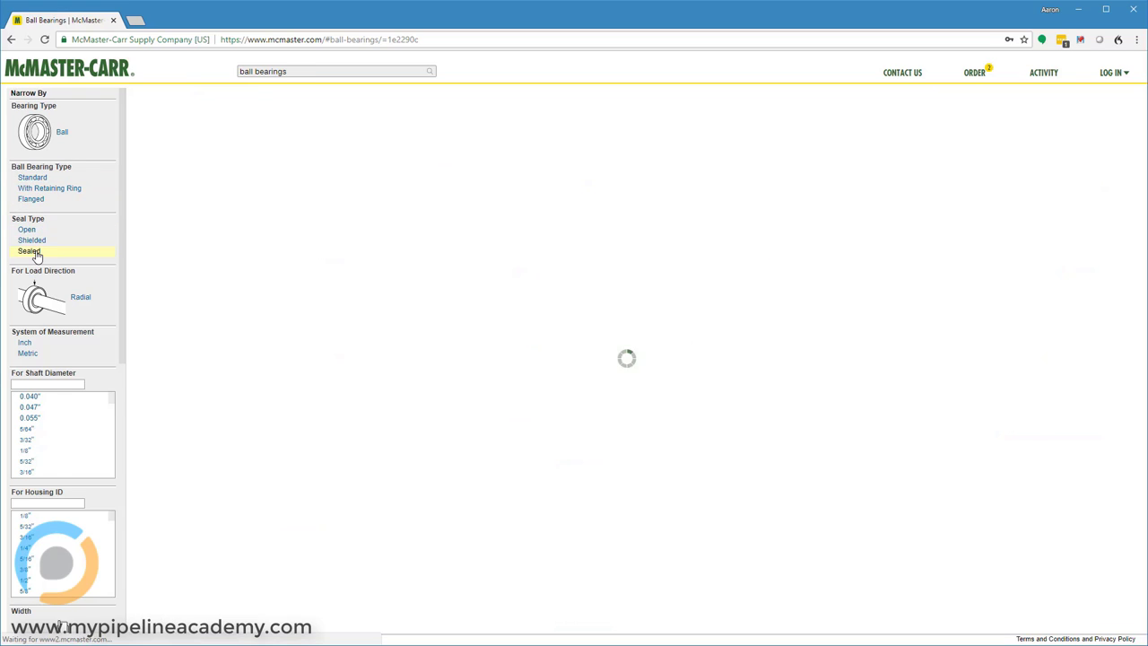
{"action": "left_click", "coordinate": [28, 251]}
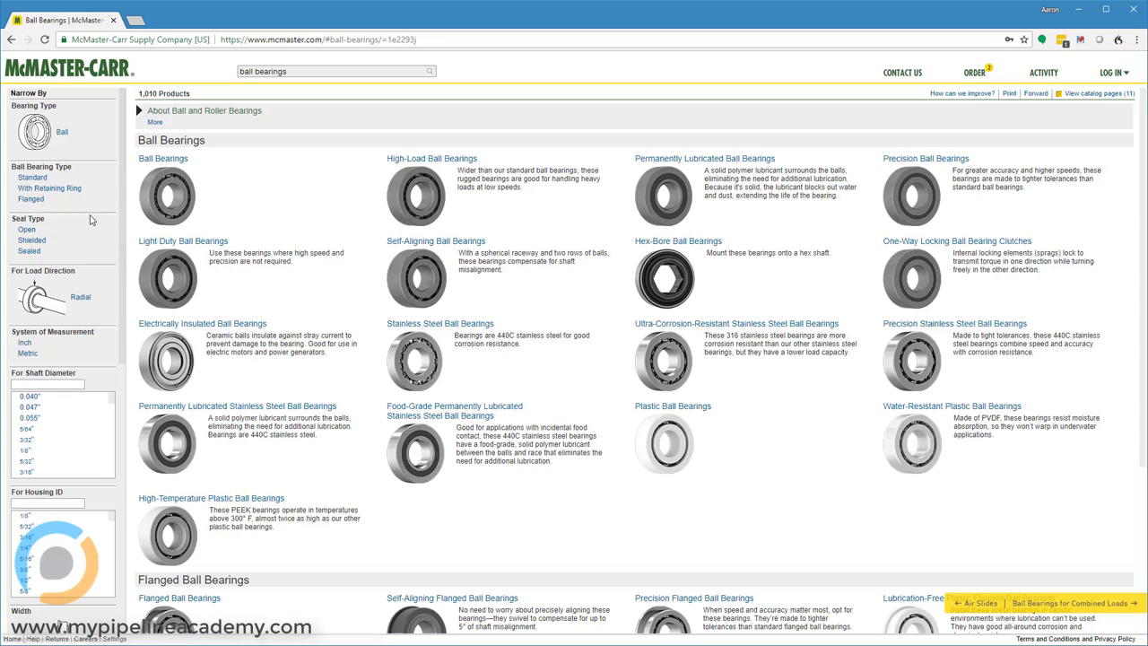
{"action": "mouse_move", "coordinate": [31, 235]}
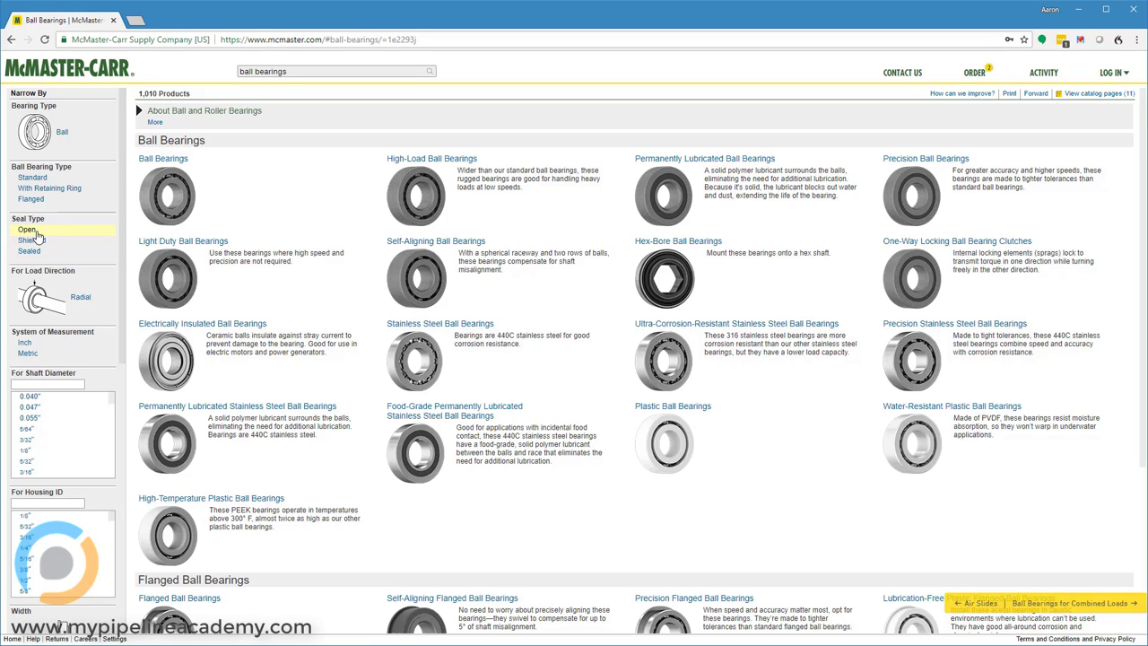
{"action": "mouse_move", "coordinate": [28, 244]}
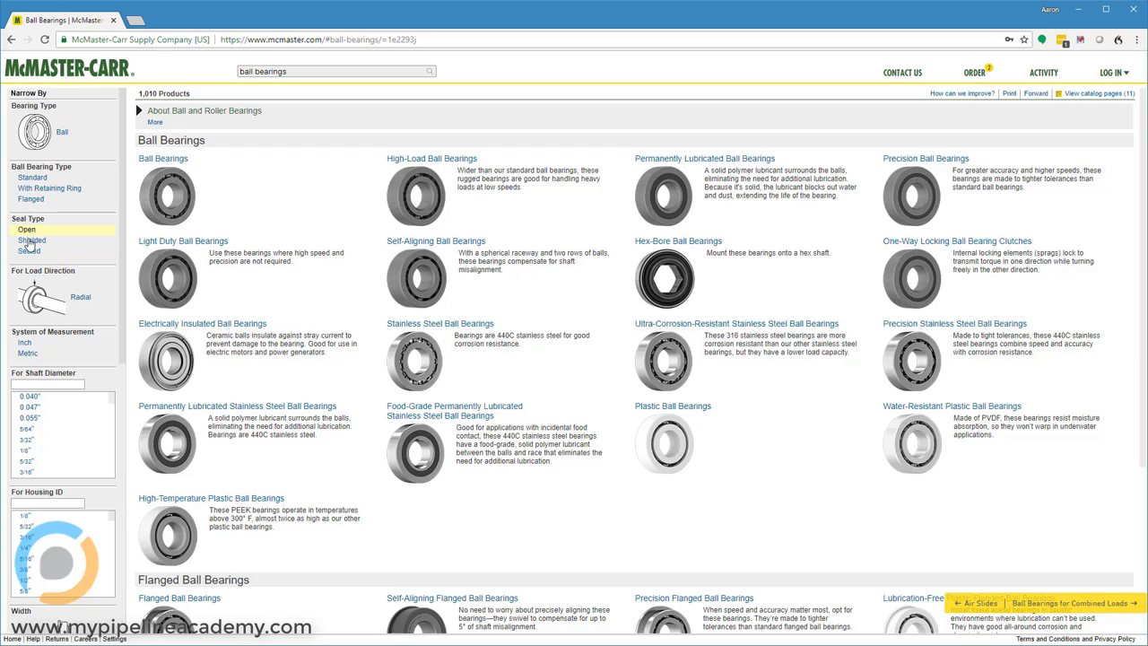
{"action": "mouse_move", "coordinate": [29, 251]}
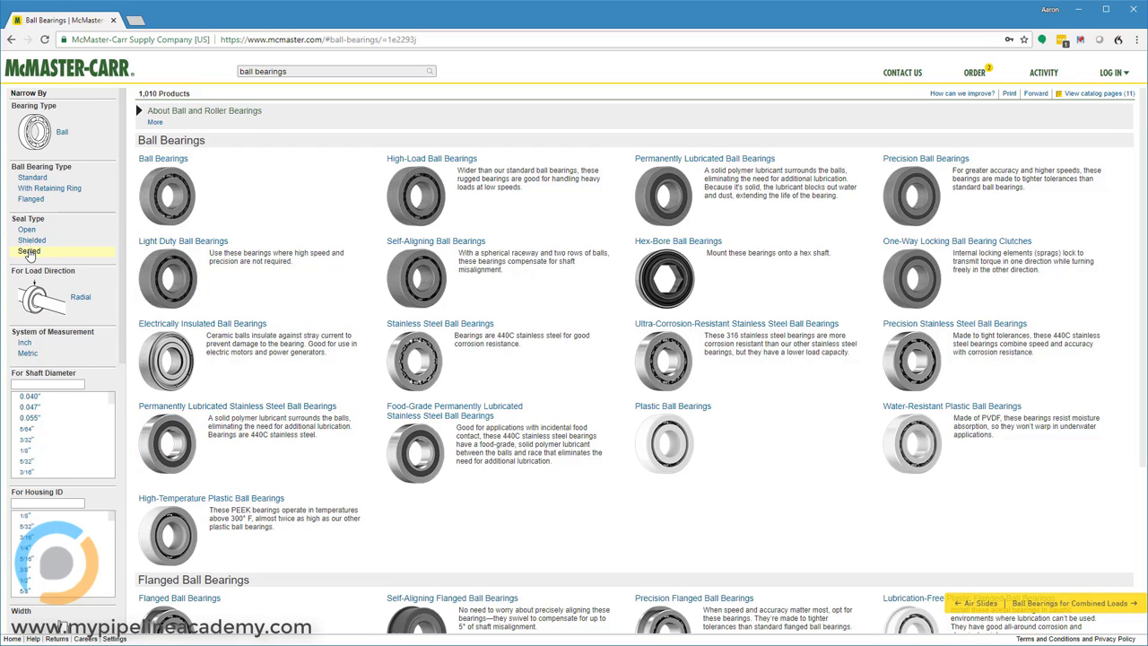
Filter to sealed bearings of one housing ID, then return to the ball bearings search results.
{"action": "left_click", "coordinate": [29, 255]}
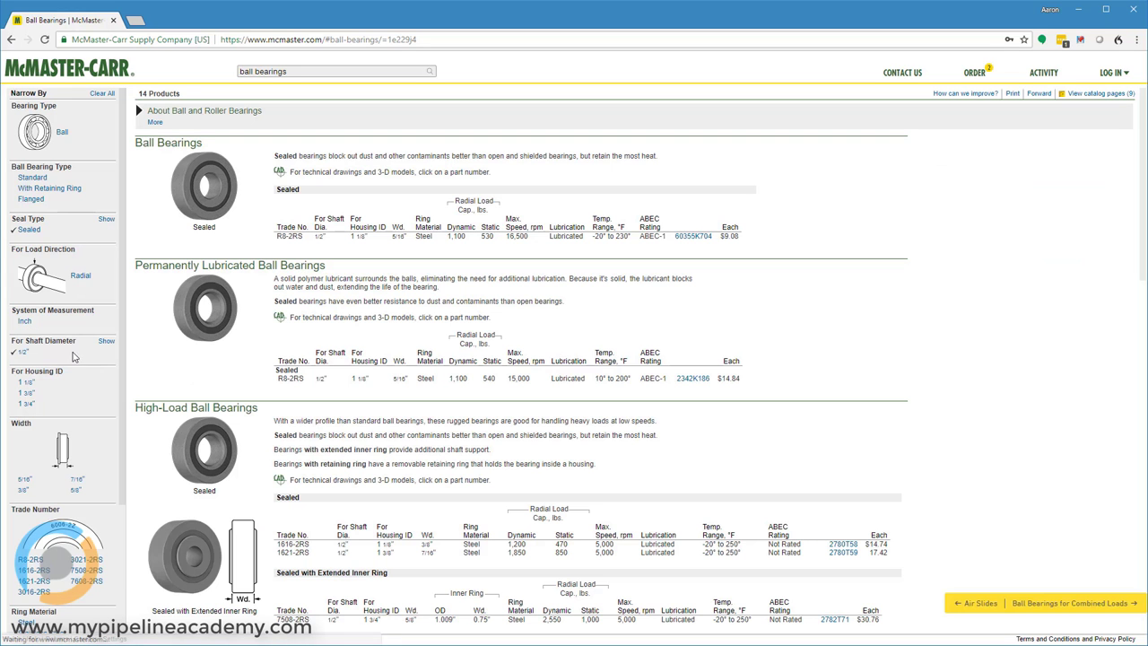
{"action": "left_click", "coordinate": [25, 382]}
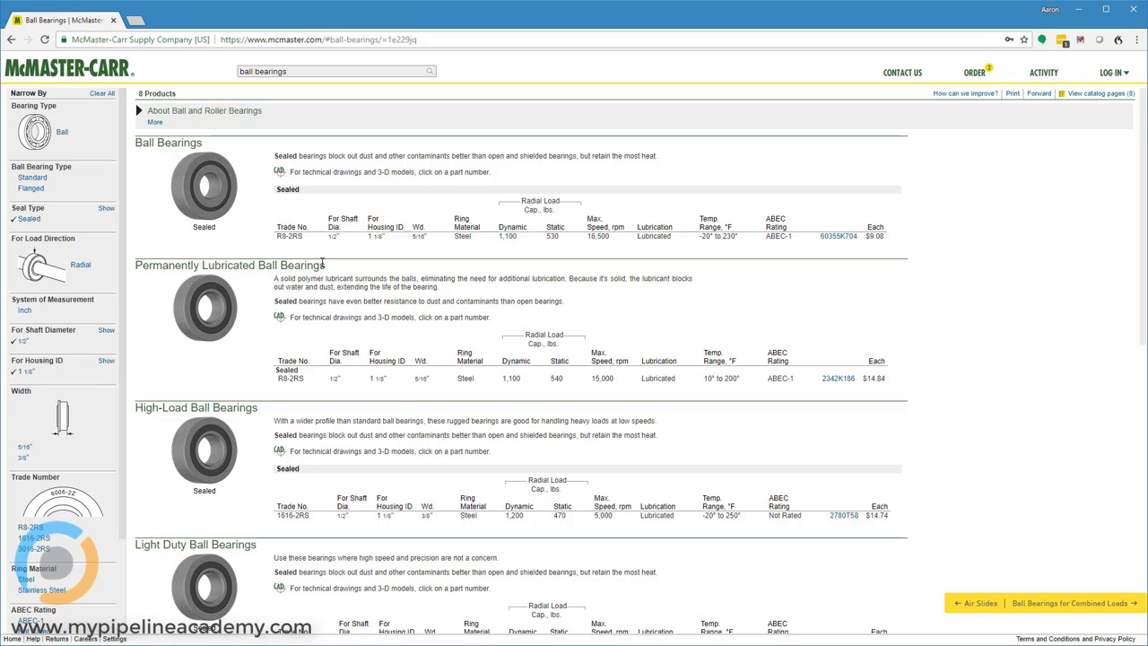
{"action": "mouse_move", "coordinate": [843, 237]}
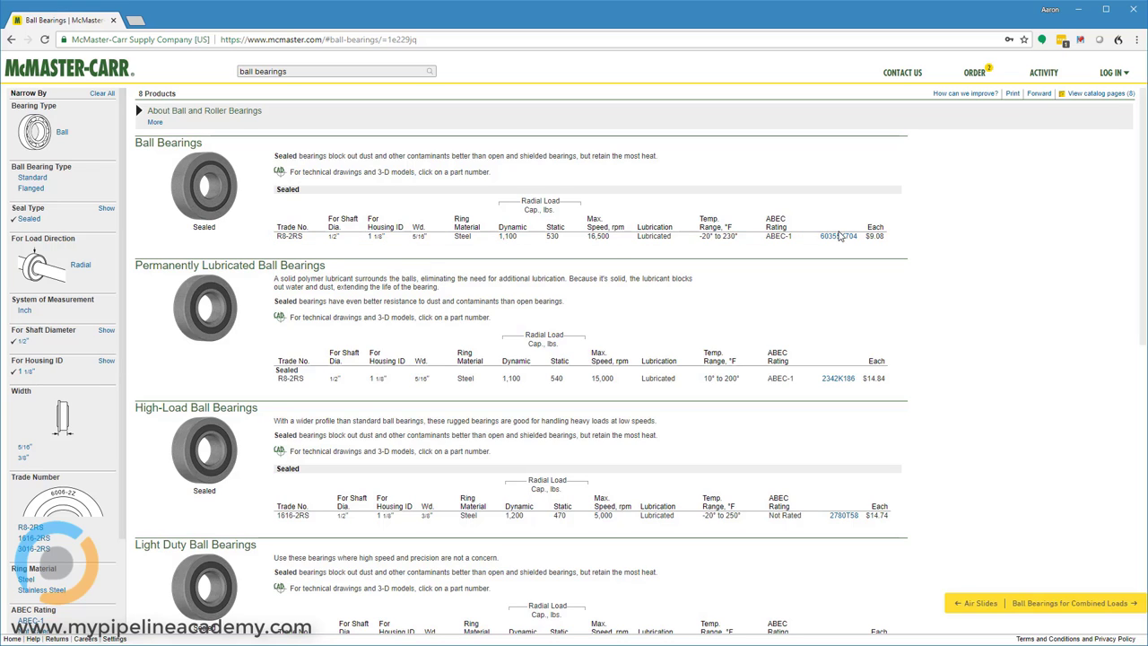
{"action": "left_click", "coordinate": [839, 239]}
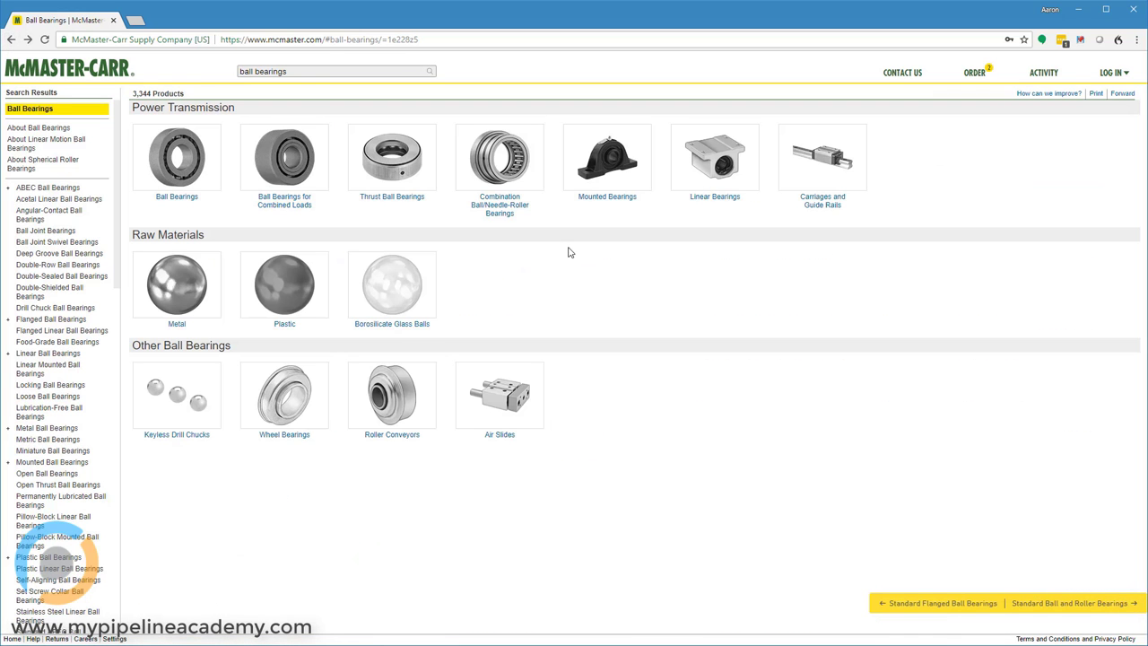
{"action": "mouse_move", "coordinate": [181, 160]}
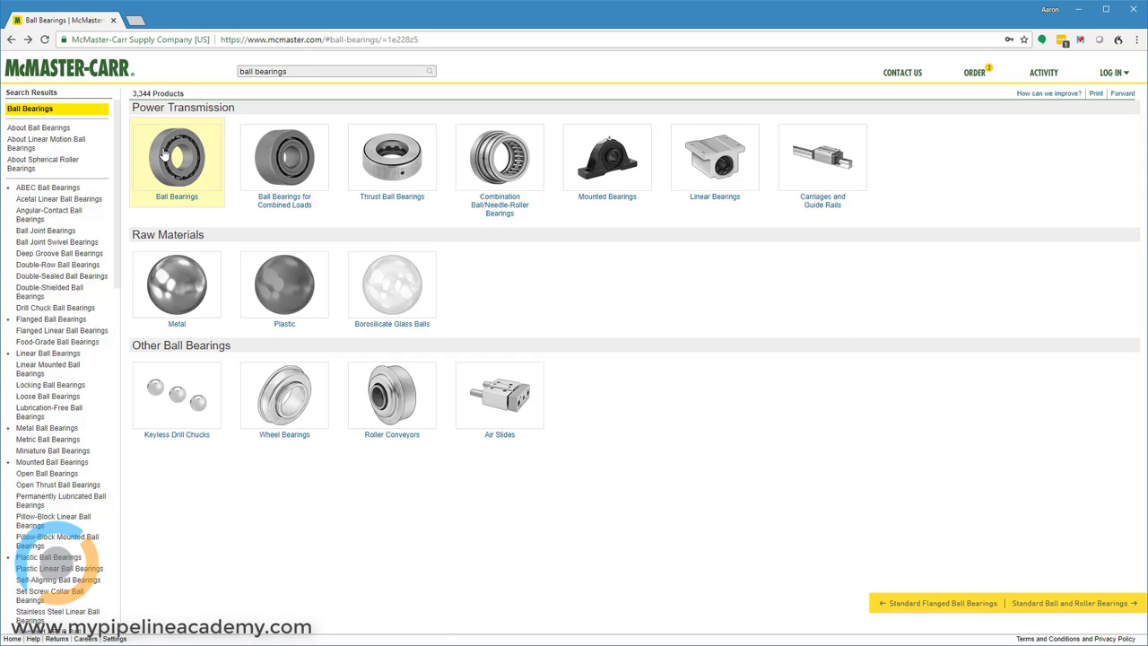
Search 'needle roller bearings' and open the Needle-Roller Bearings table.
{"action": "left_click", "coordinate": [176, 158]}
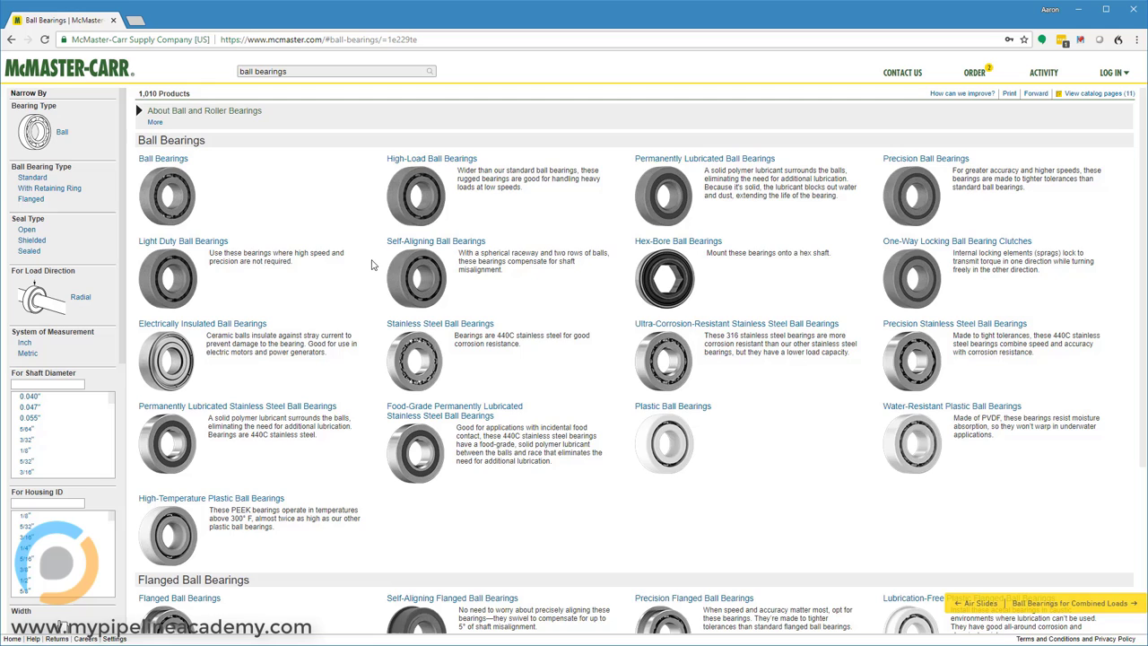
{"action": "scroll", "scroll_direction": "down", "scroll_amount": 3}
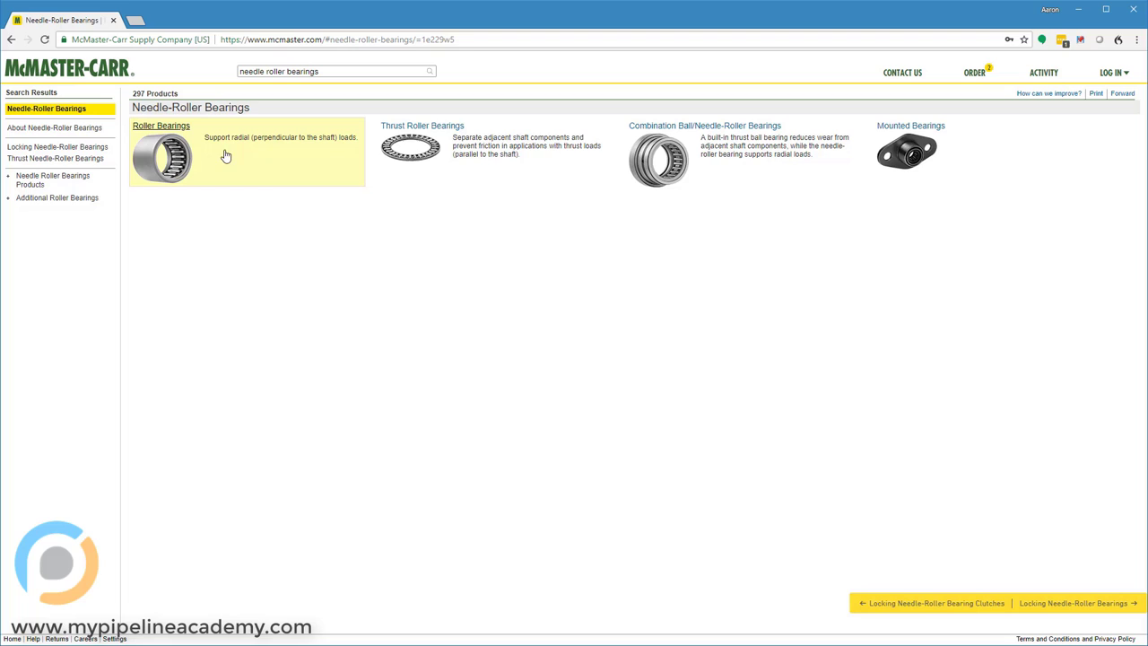
{"action": "mouse_move", "coordinate": [174, 250]}
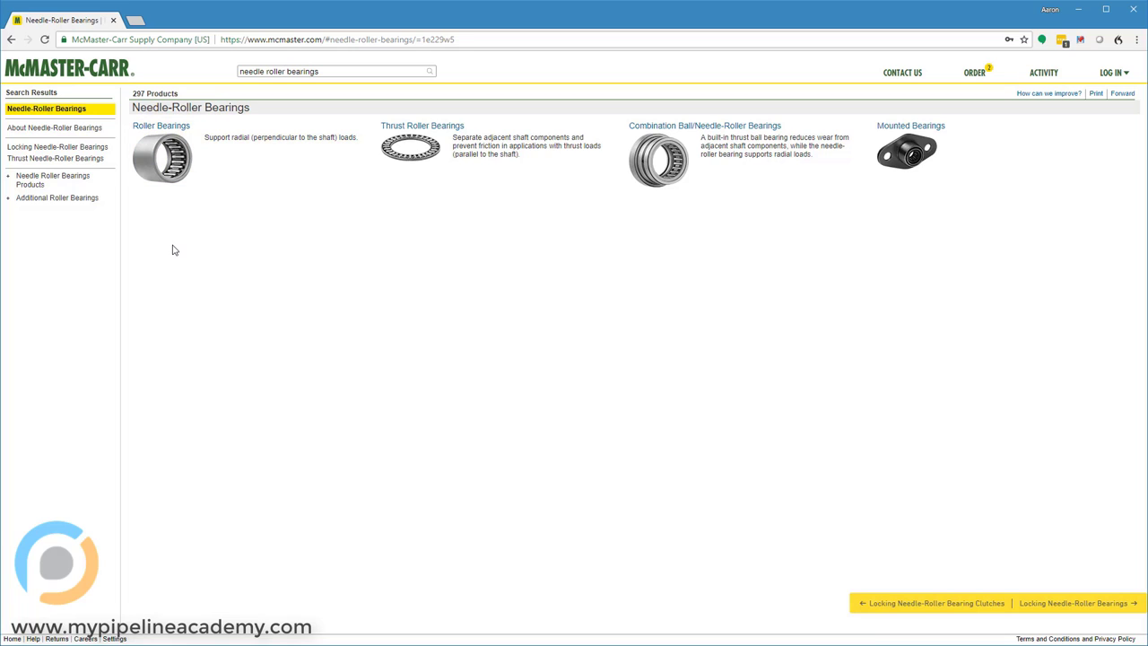
{"action": "mouse_move", "coordinate": [172, 160]}
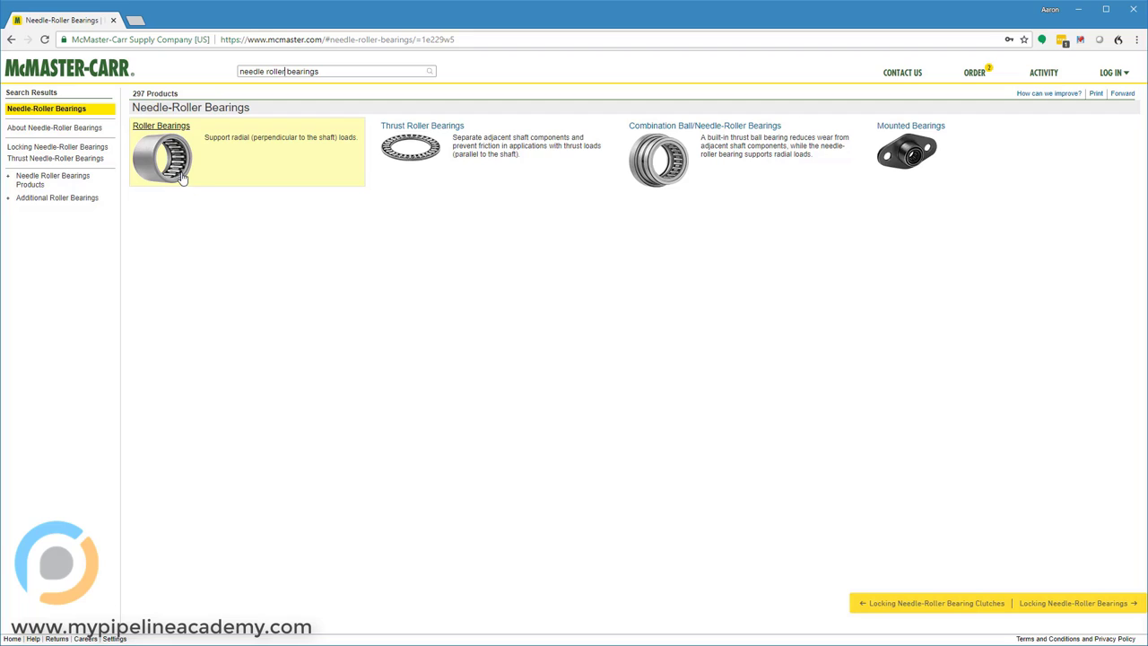
{"action": "mouse_move", "coordinate": [177, 156]}
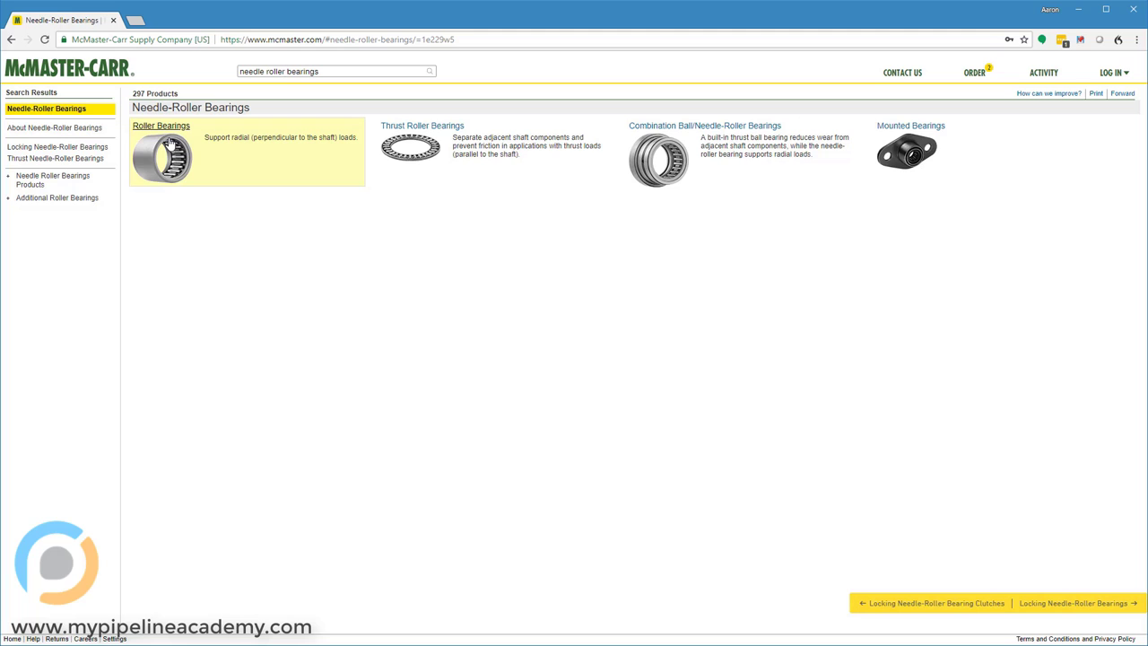
{"action": "left_click", "coordinate": [162, 126]}
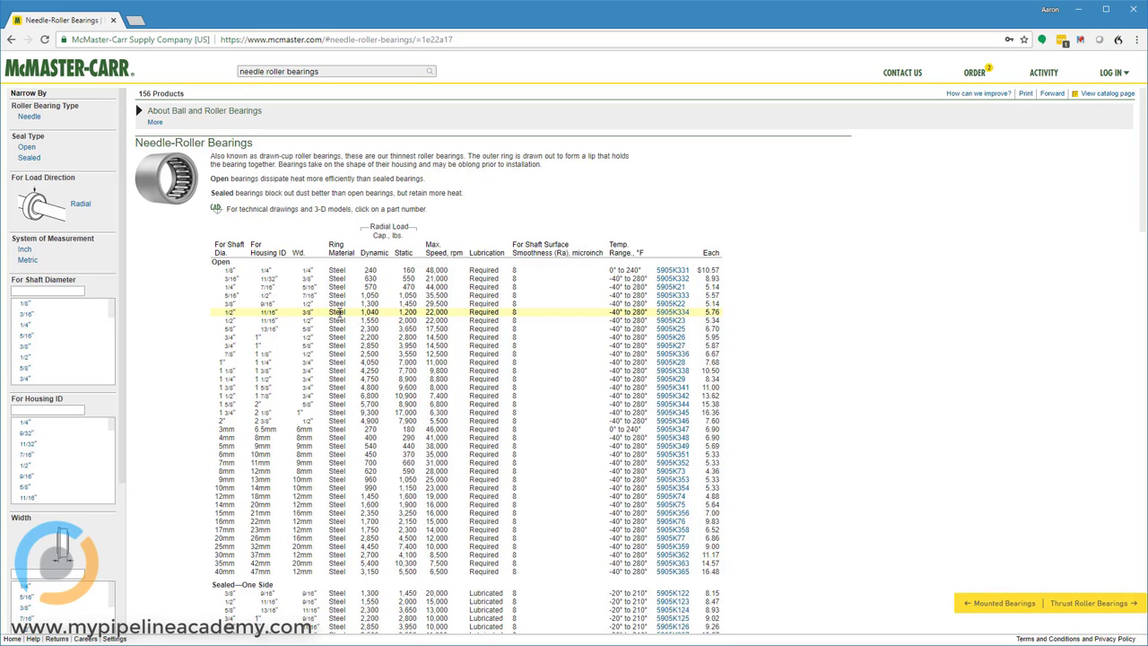
{"action": "mouse_move", "coordinate": [373, 278]}
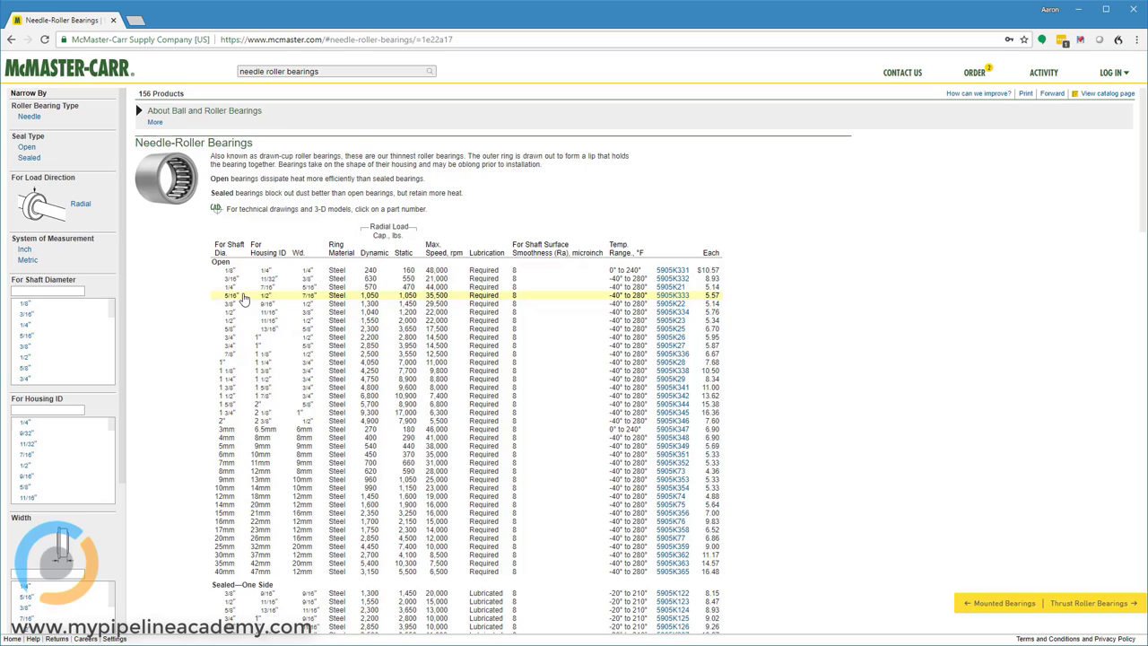
{"action": "mouse_move", "coordinate": [235, 291]}
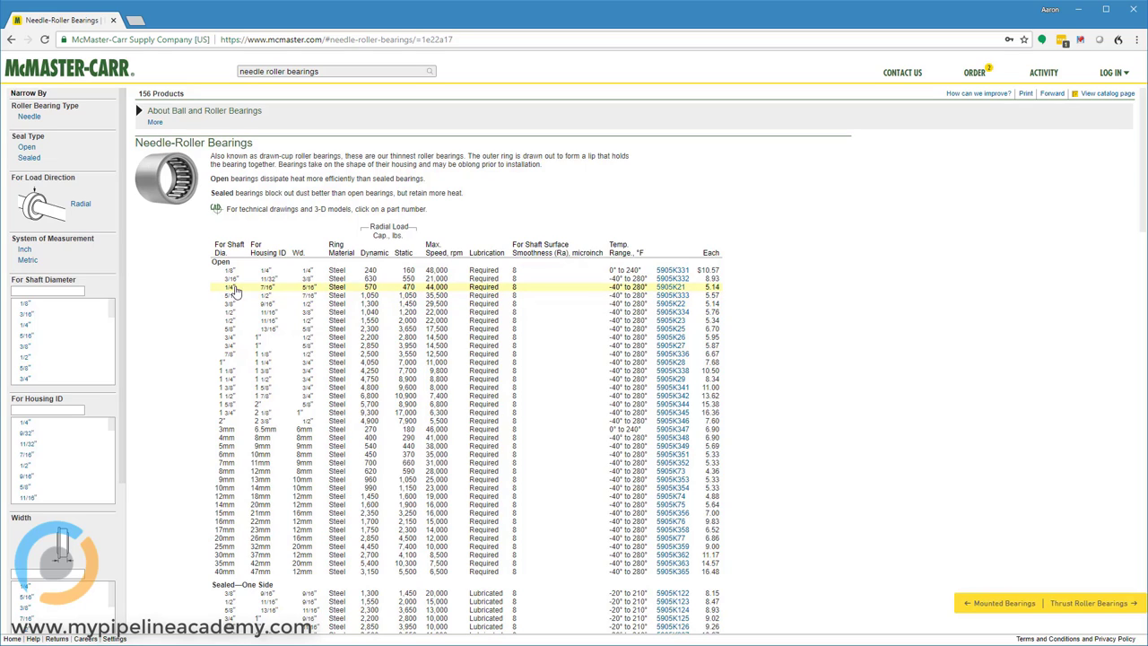
{"action": "mouse_move", "coordinate": [374, 290]}
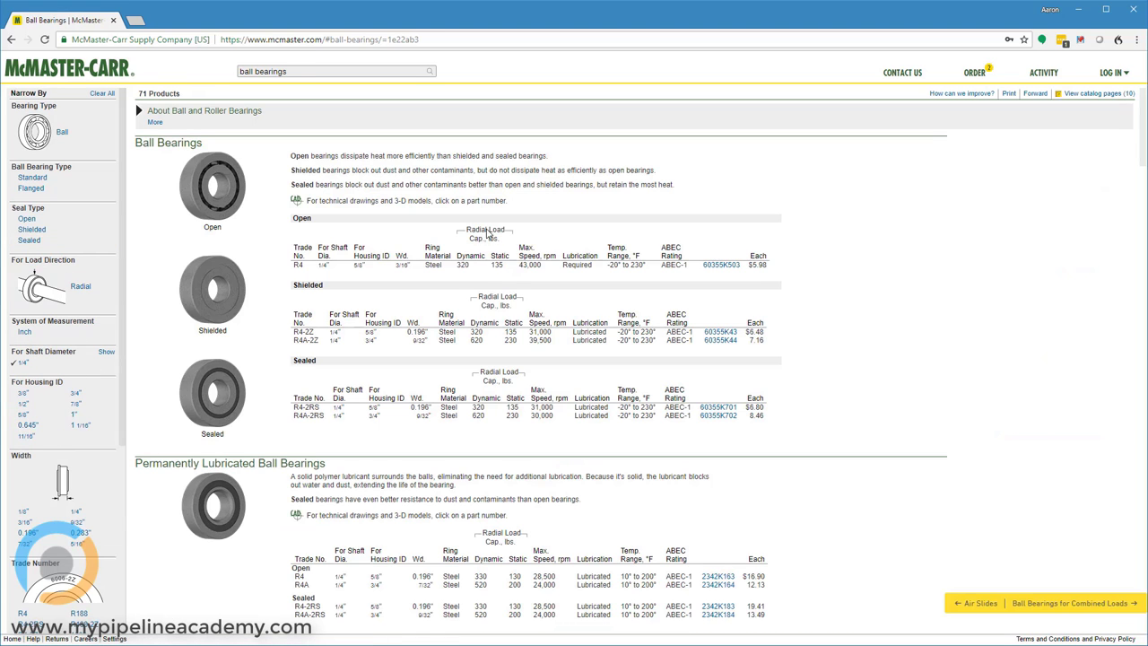
{"action": "mouse_move", "coordinate": [481, 278]}
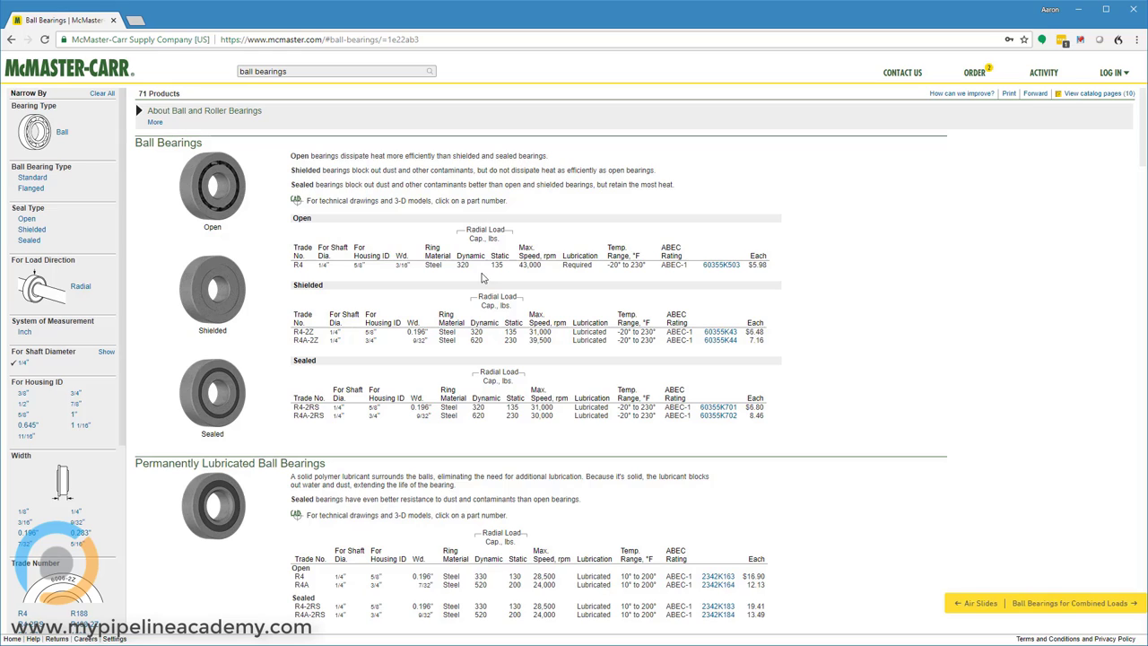
{"action": "mouse_move", "coordinate": [484, 341]}
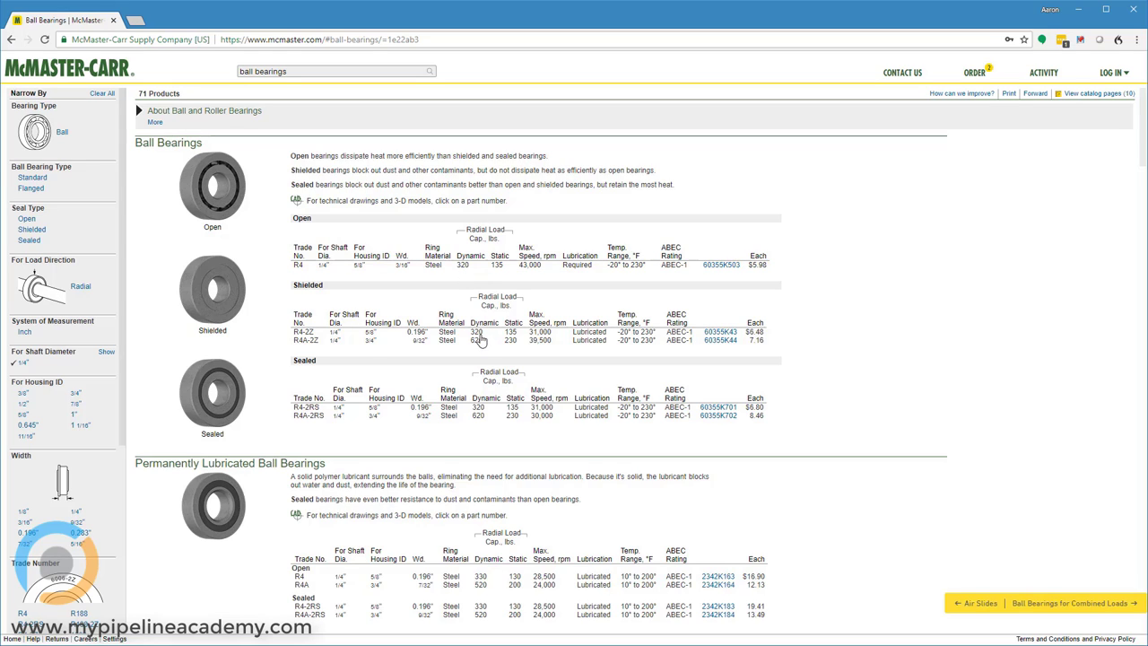
{"action": "mouse_move", "coordinate": [478, 348]}
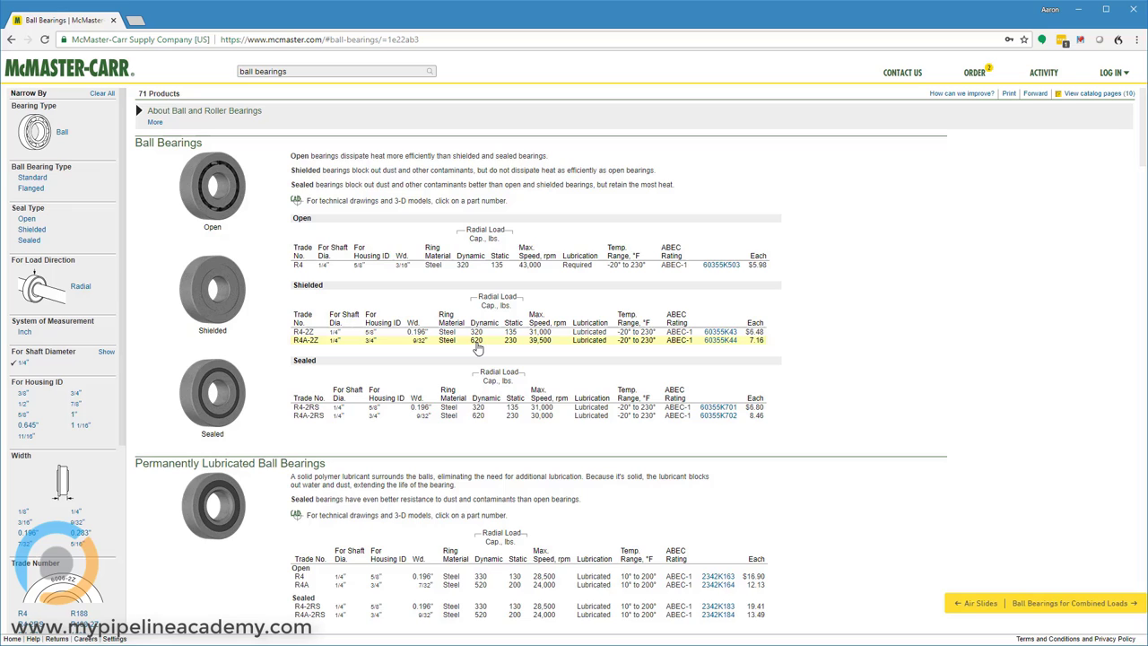
{"action": "mouse_move", "coordinate": [505, 413]}
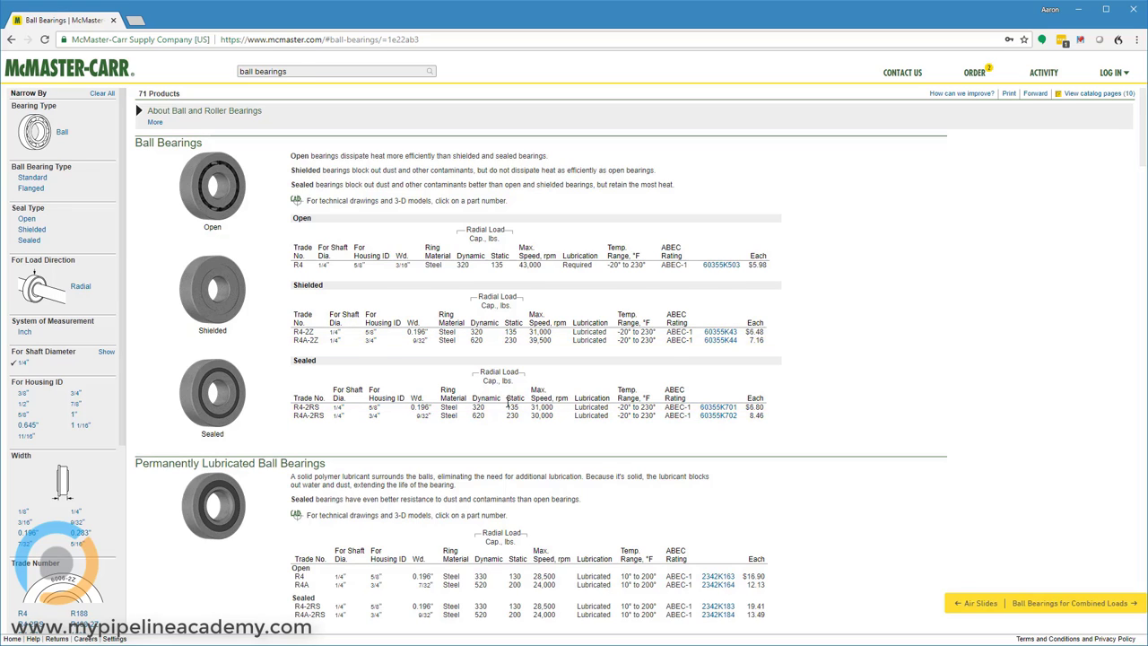
{"action": "scroll", "scroll_direction": "down", "scroll_amount": 3}
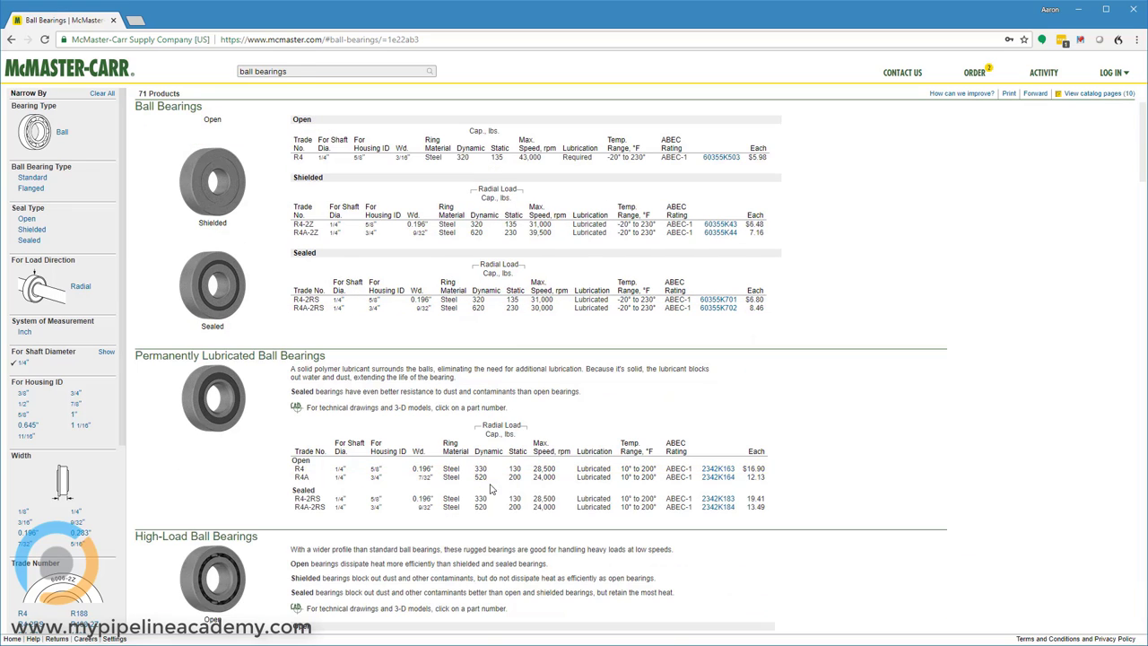
{"action": "scroll", "scroll_direction": "down", "scroll_amount": 3}
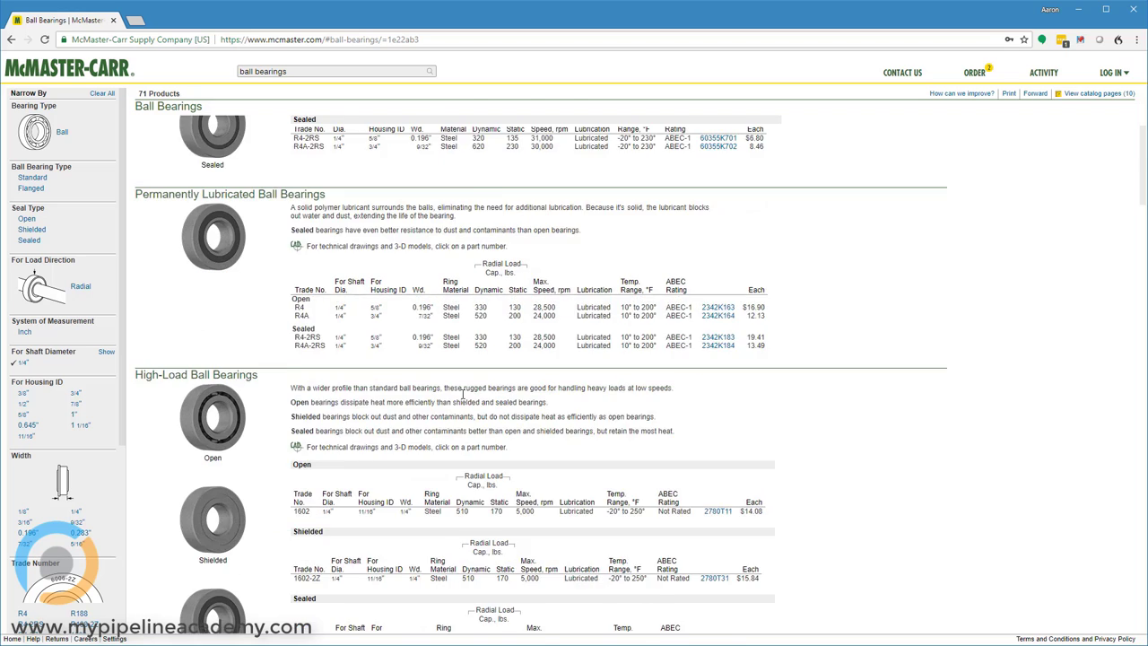
{"action": "scroll", "scroll_direction": "down", "scroll_amount": 3}
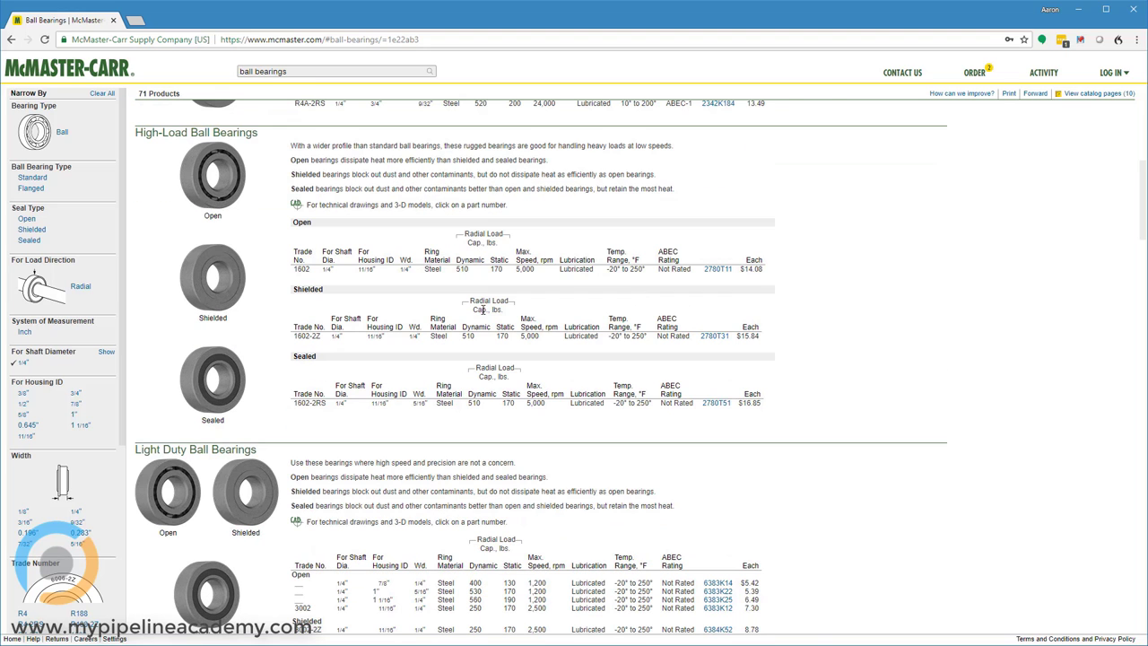
{"action": "scroll", "scroll_direction": "down", "scroll_amount": 3}
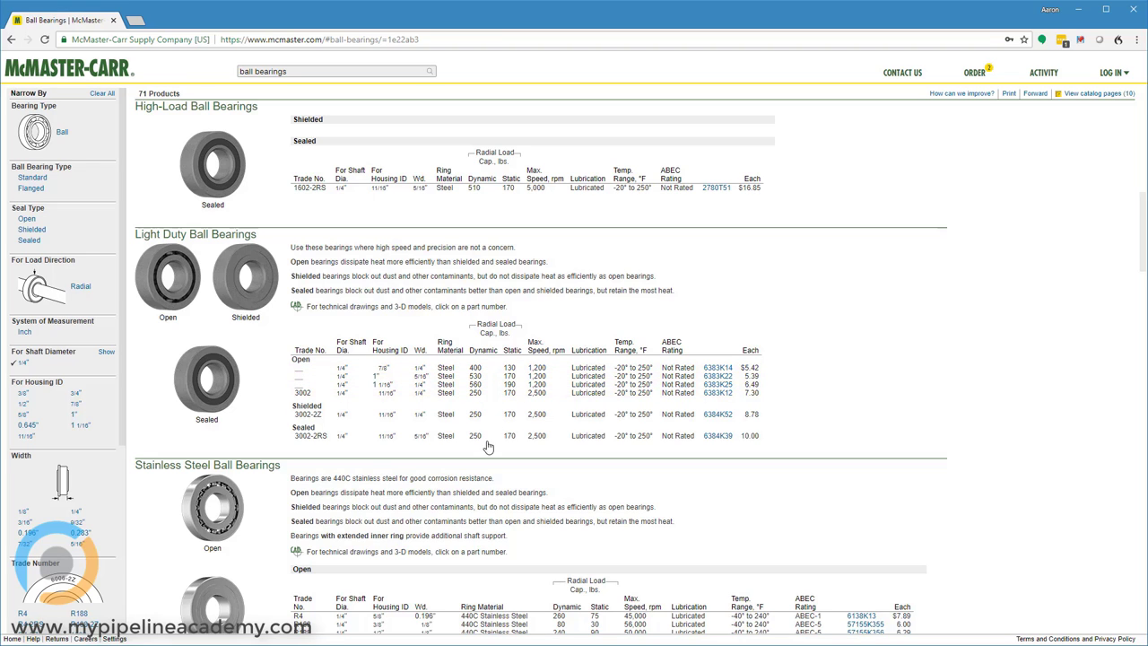
{"action": "scroll", "scroll_direction": "down", "scroll_amount": 3}
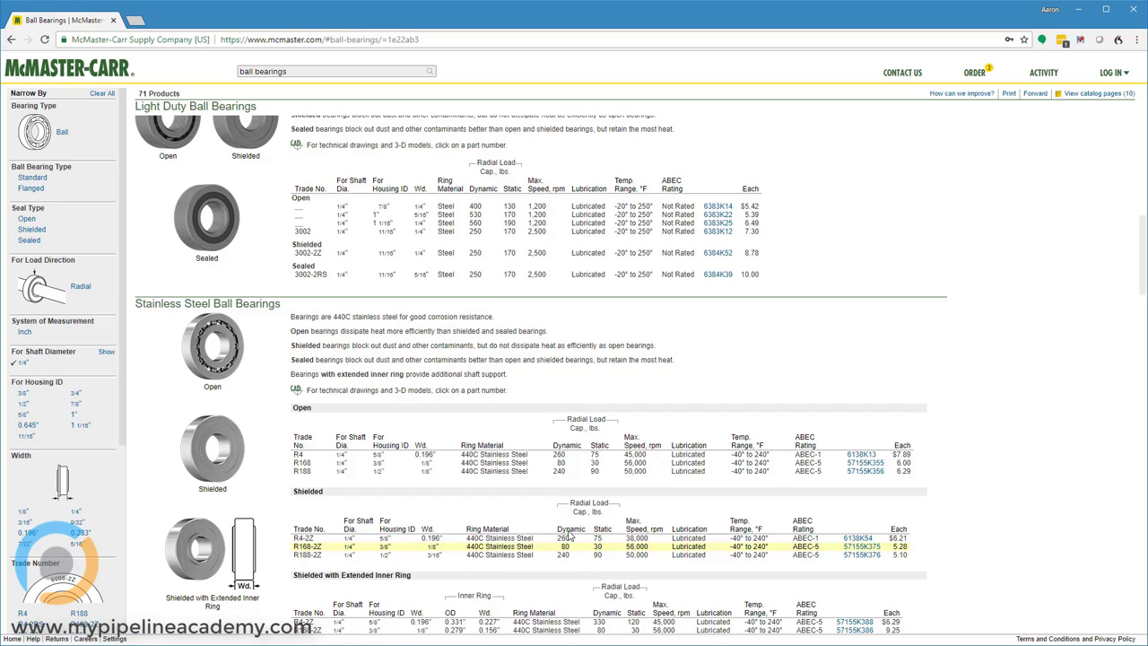
{"action": "scroll", "scroll_direction": "down", "scroll_amount": 3}
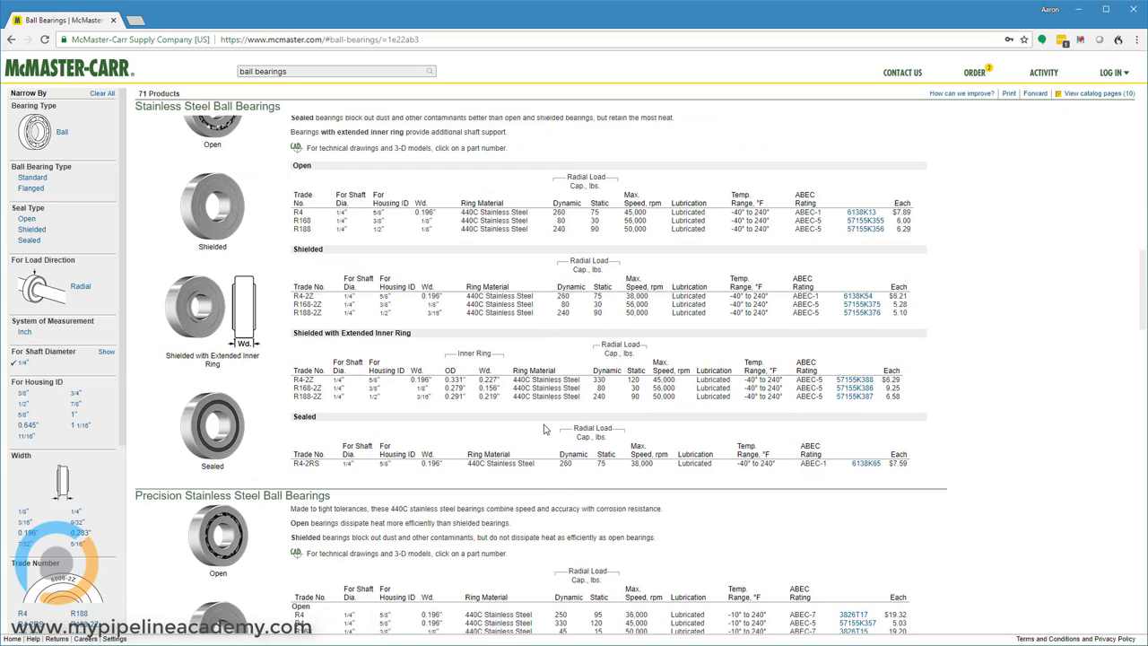
{"action": "mouse_move", "coordinate": [499, 384]}
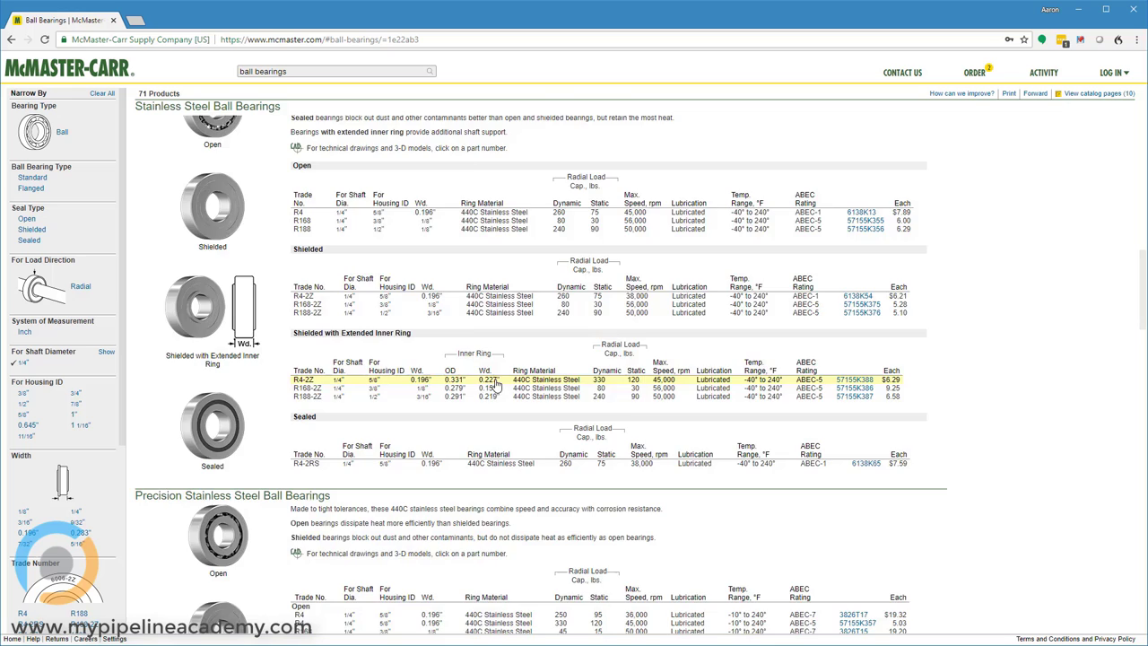
{"action": "scroll", "scroll_direction": "down", "scroll_amount": 3}
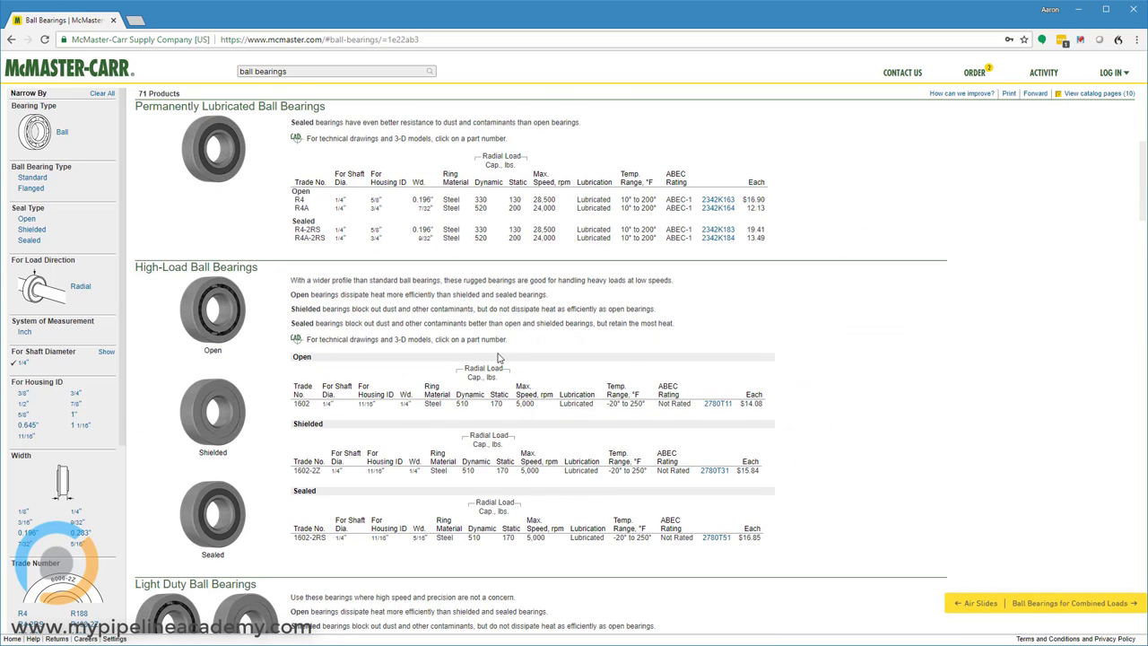
{"action": "scroll", "scroll_direction": "up", "scroll_amount": 3}
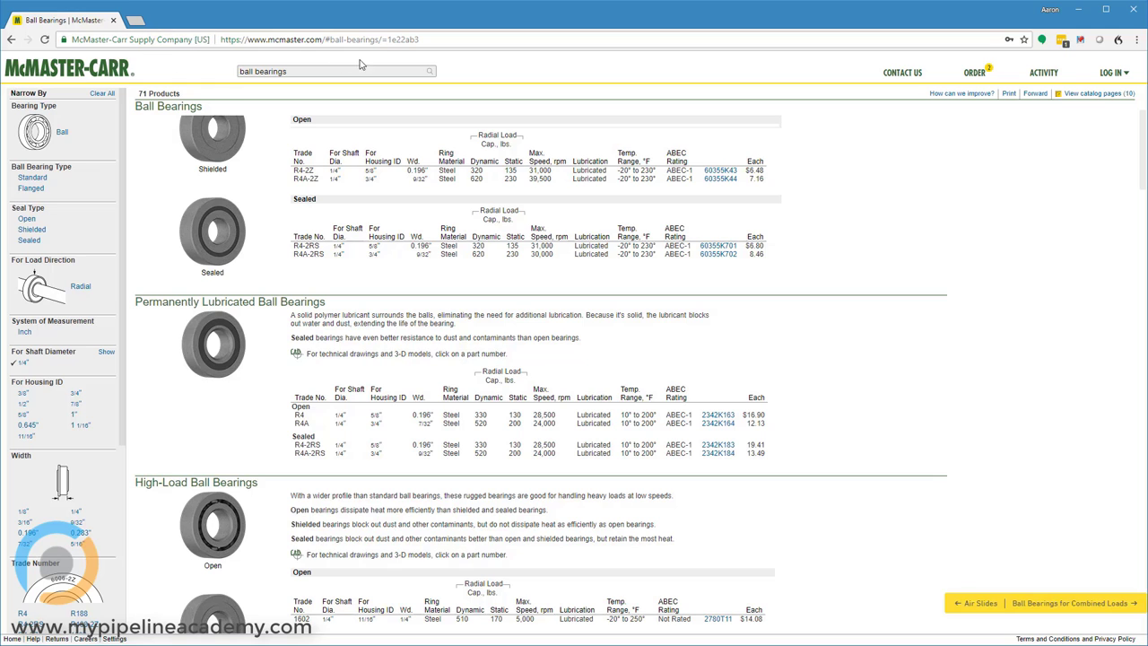
{"action": "left_click", "coordinate": [69, 65]}
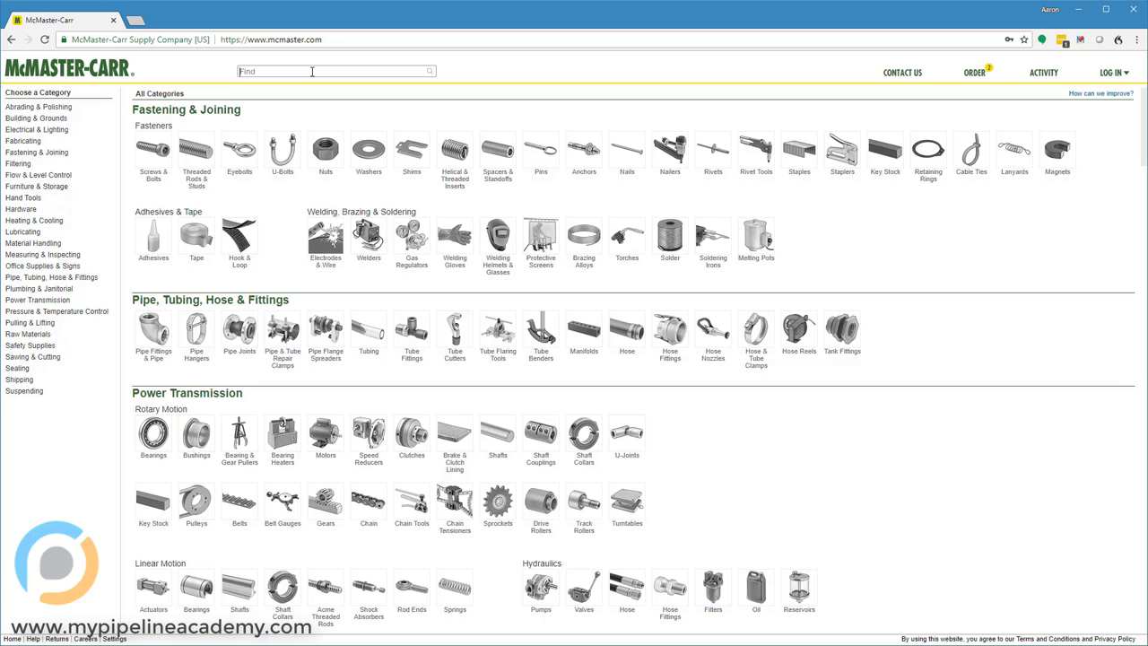
Search 'bearings' and open the Sleeve Bearings catalog listing.
{"action": "type", "text": "b"}
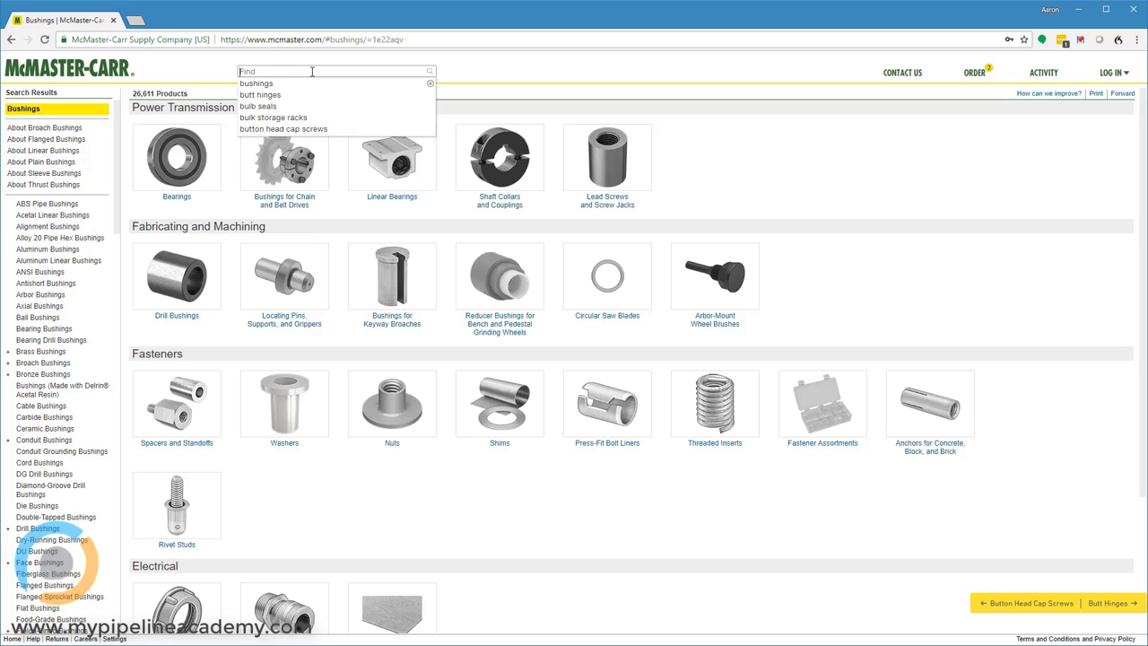
{"action": "type", "text": "bearings"}
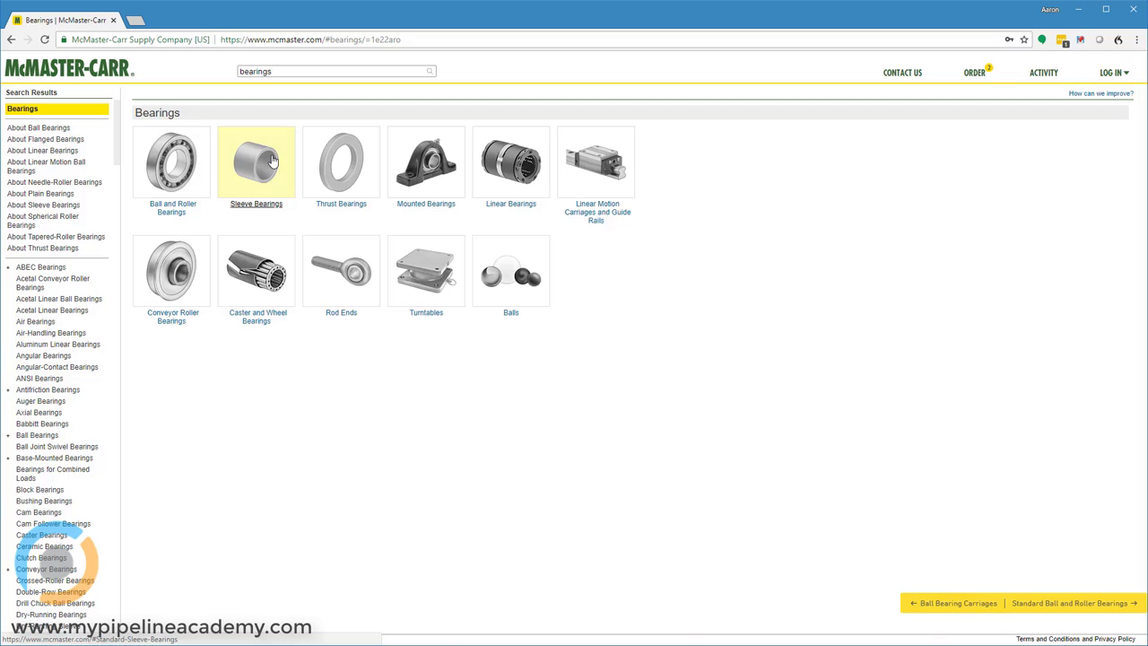
{"action": "left_click", "coordinate": [257, 161]}
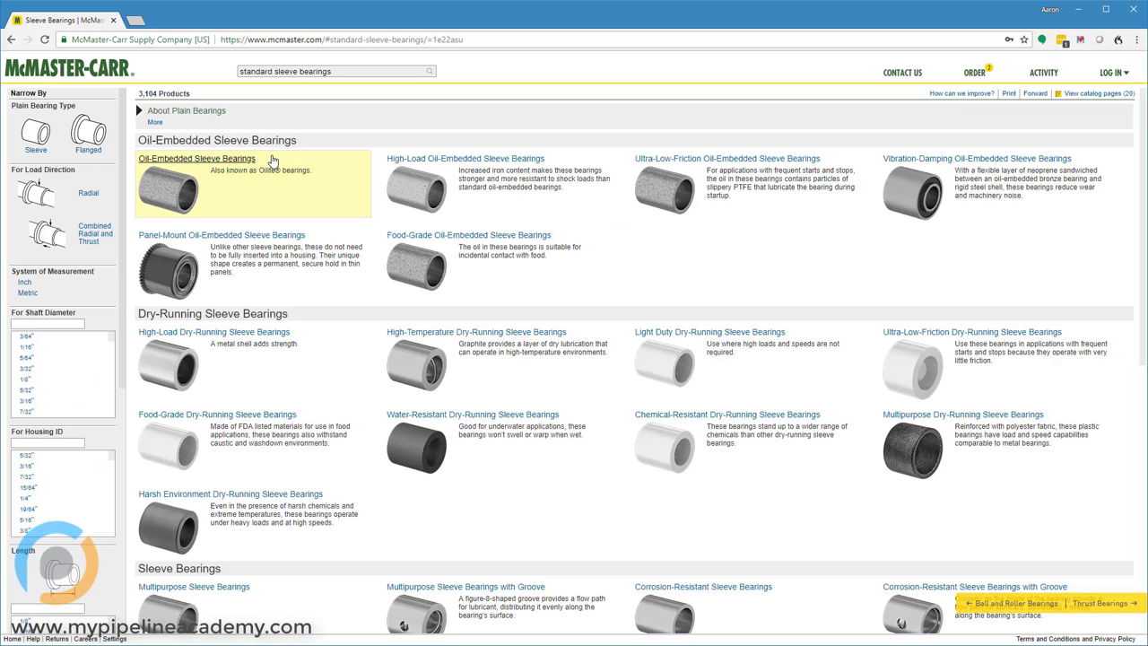
{"action": "mouse_move", "coordinate": [527, 271]}
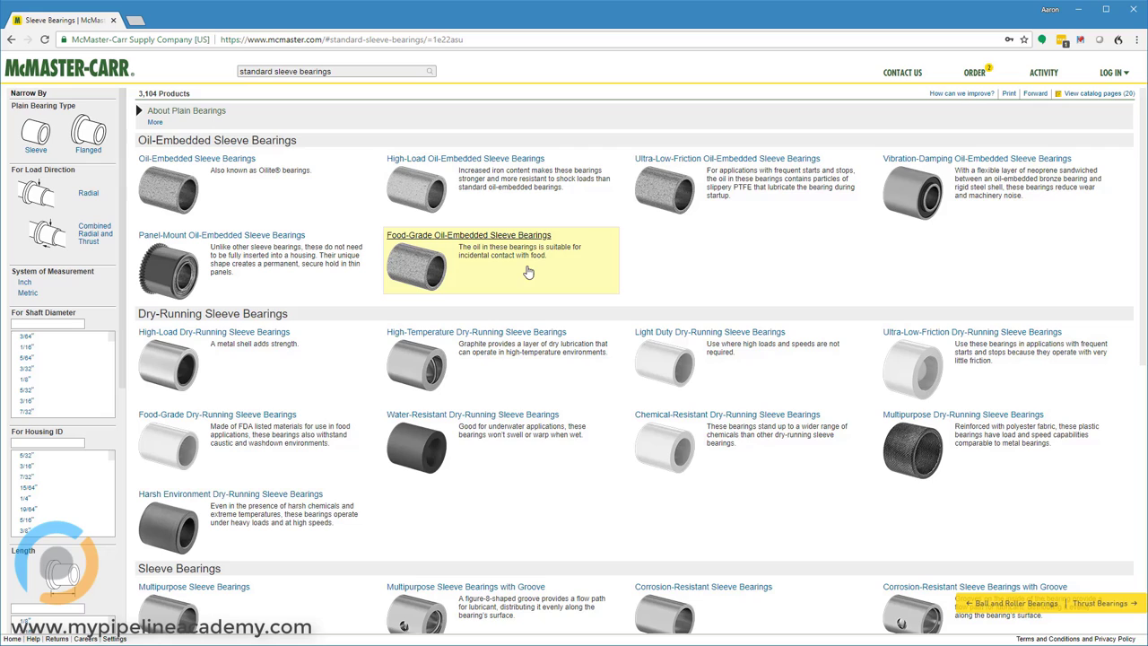
{"action": "mouse_move", "coordinate": [200, 184]}
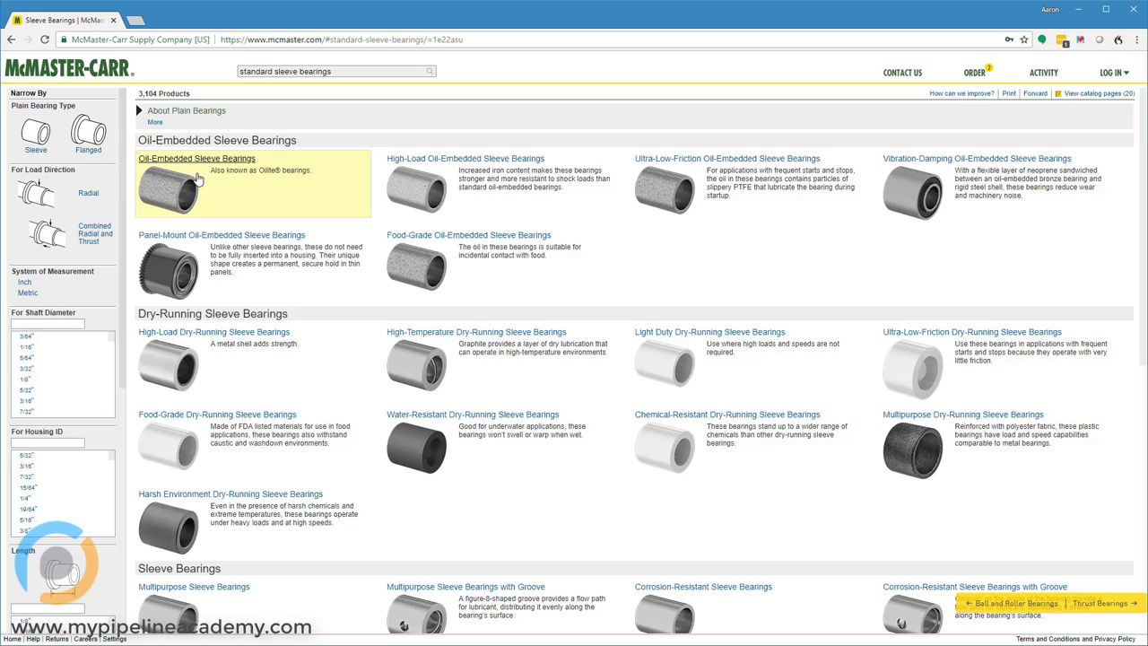
{"action": "mouse_move", "coordinate": [244, 179]}
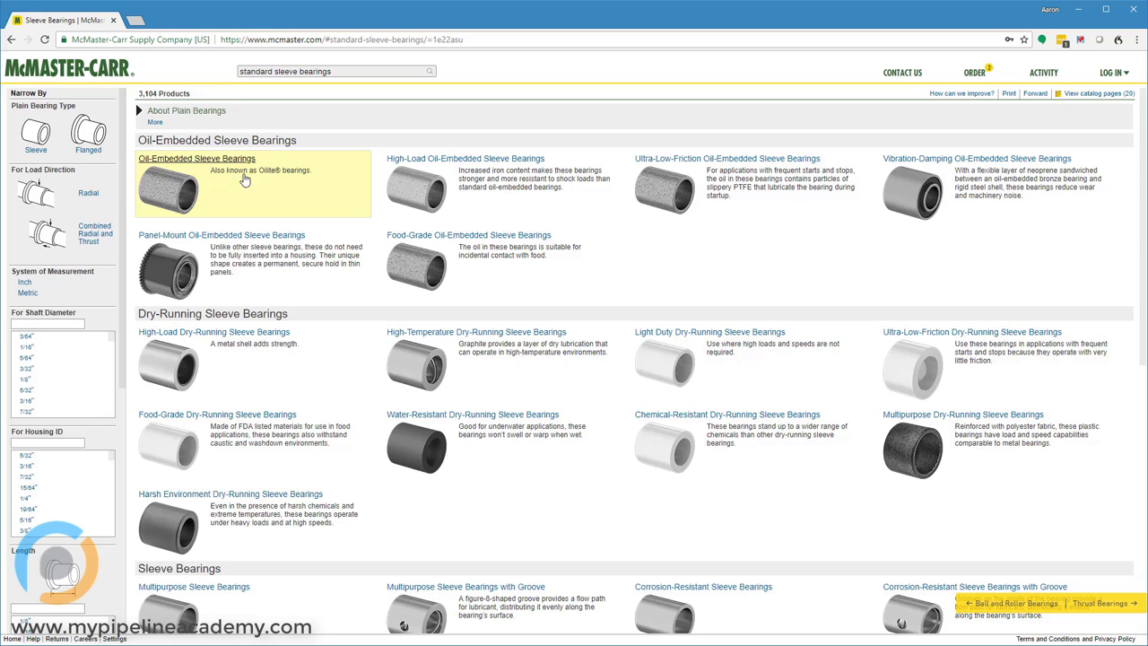
{"action": "mouse_move", "coordinate": [280, 177]}
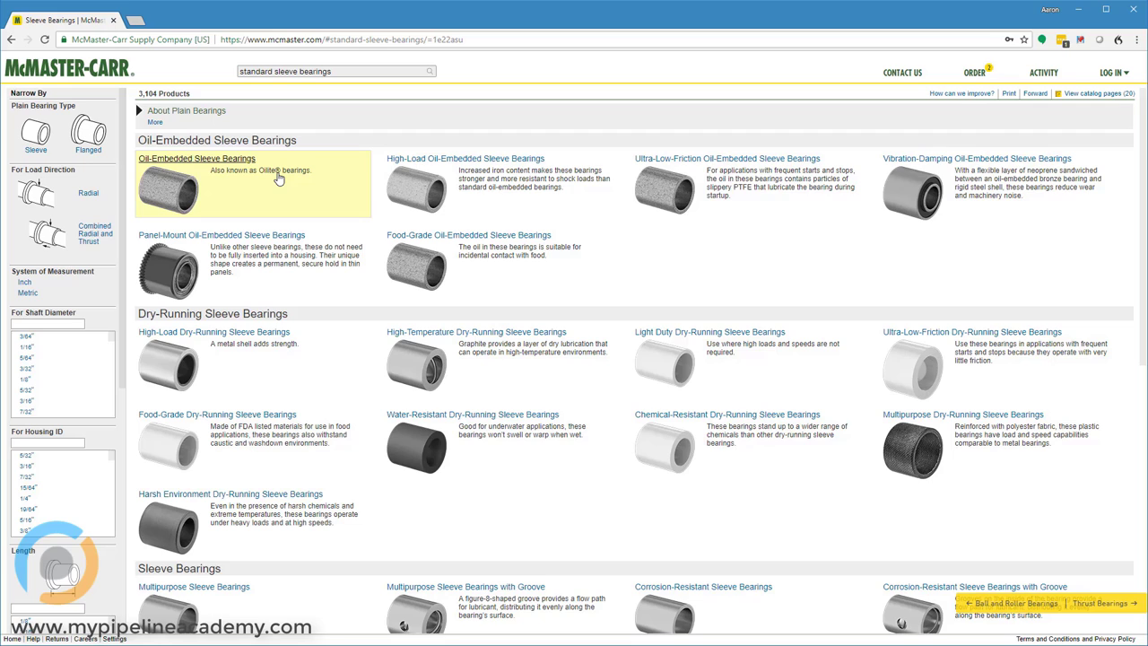
{"action": "mouse_move", "coordinate": [703, 320]}
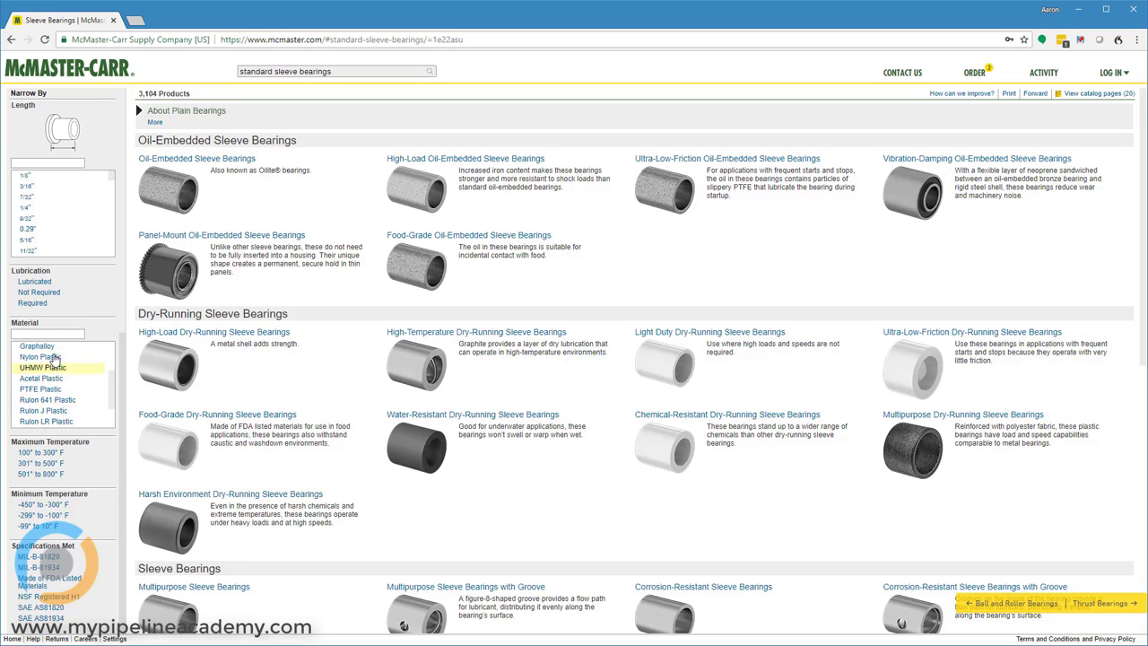
{"action": "mouse_move", "coordinate": [52, 380]}
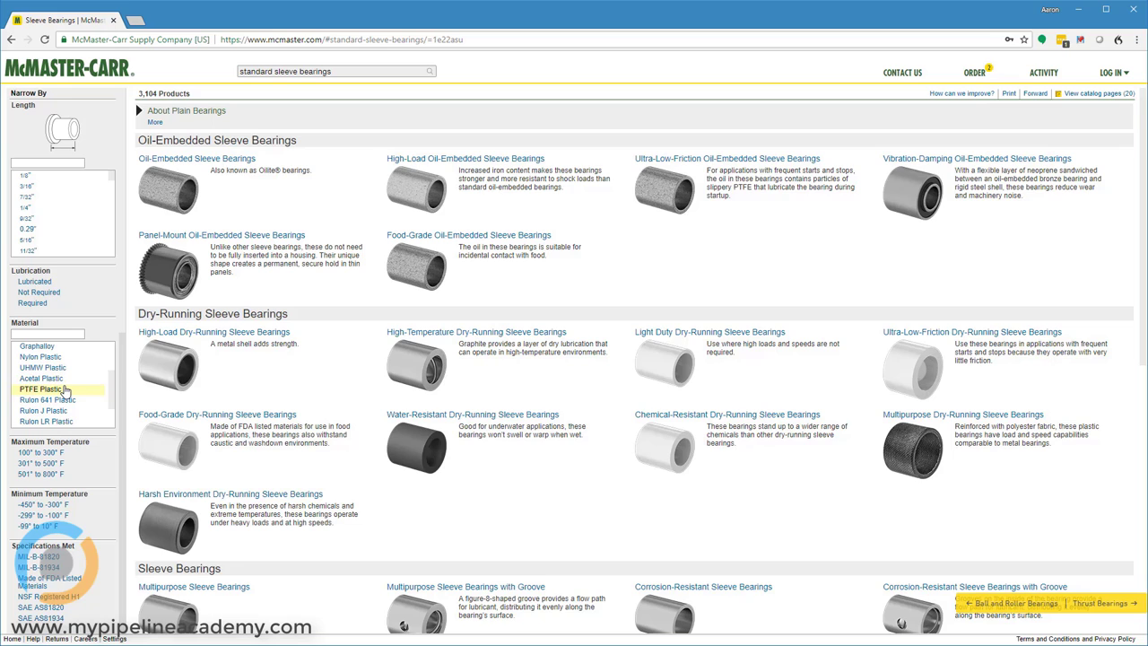
{"action": "mouse_move", "coordinate": [571, 397]}
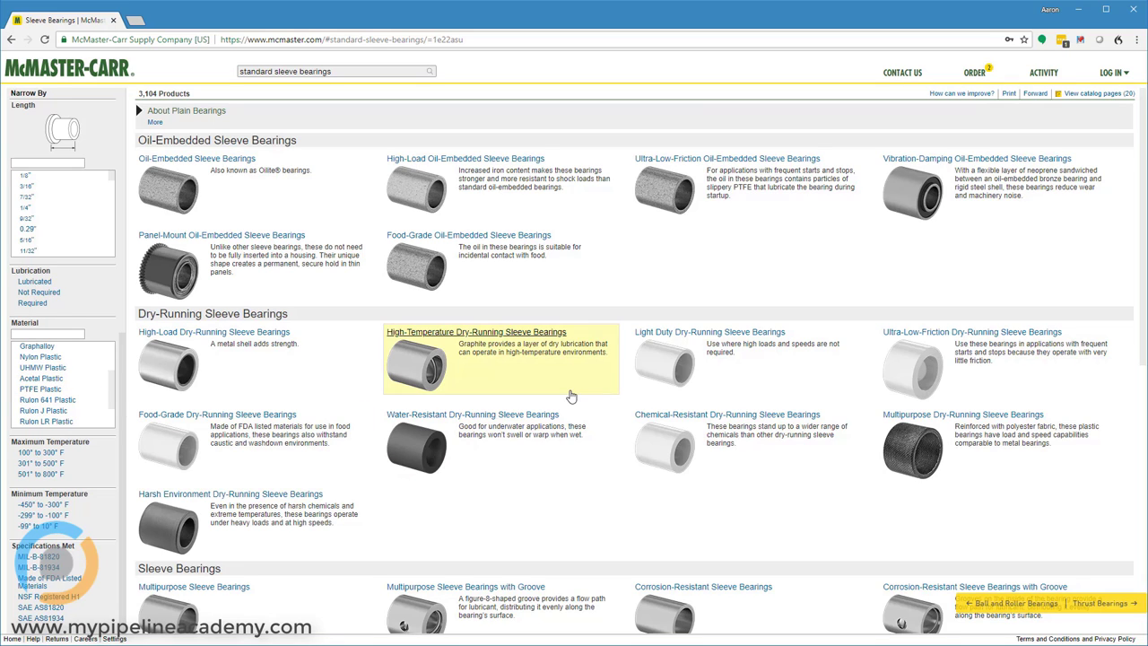
{"action": "mouse_move", "coordinate": [341, 183]}
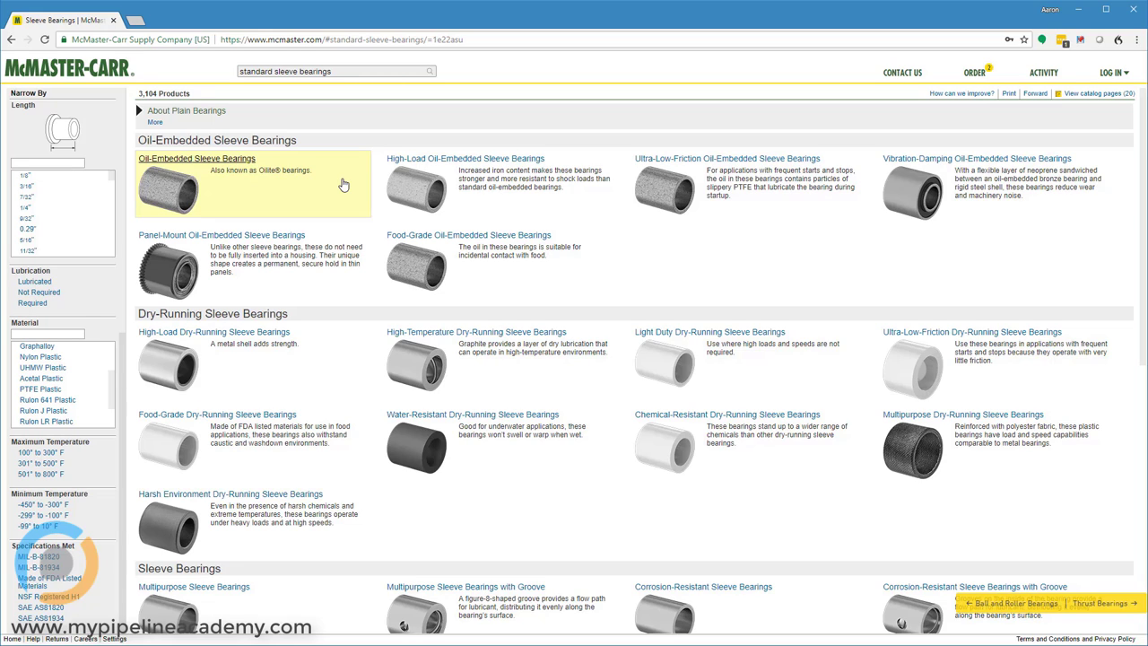
{"action": "mouse_move", "coordinate": [570, 217]}
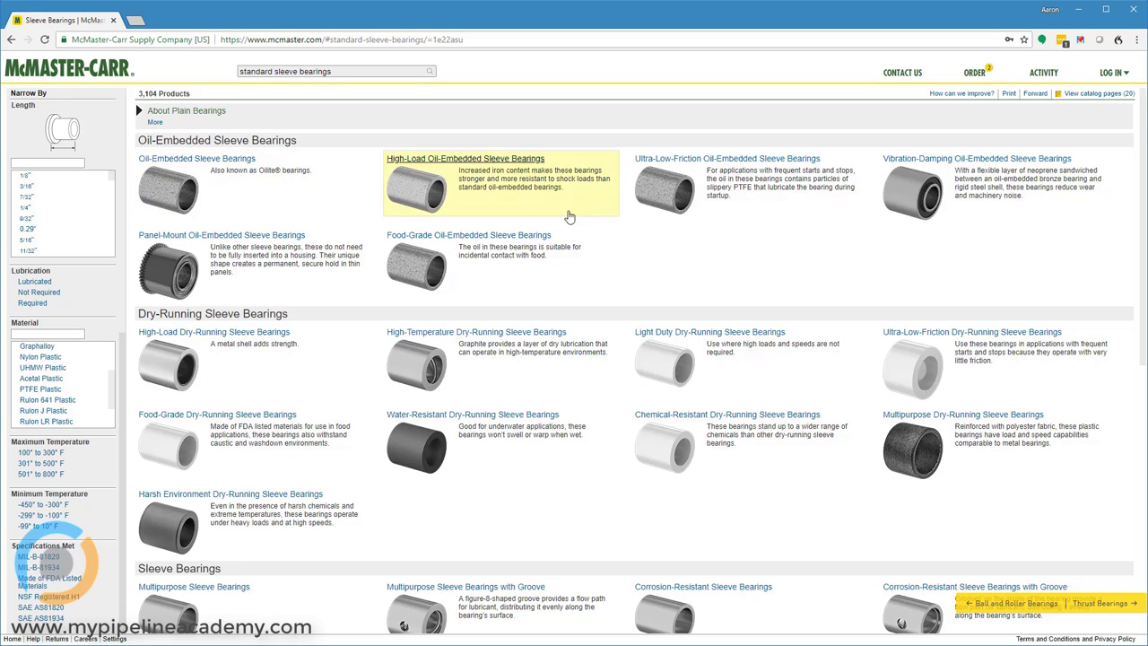
{"action": "mouse_move", "coordinate": [694, 277]}
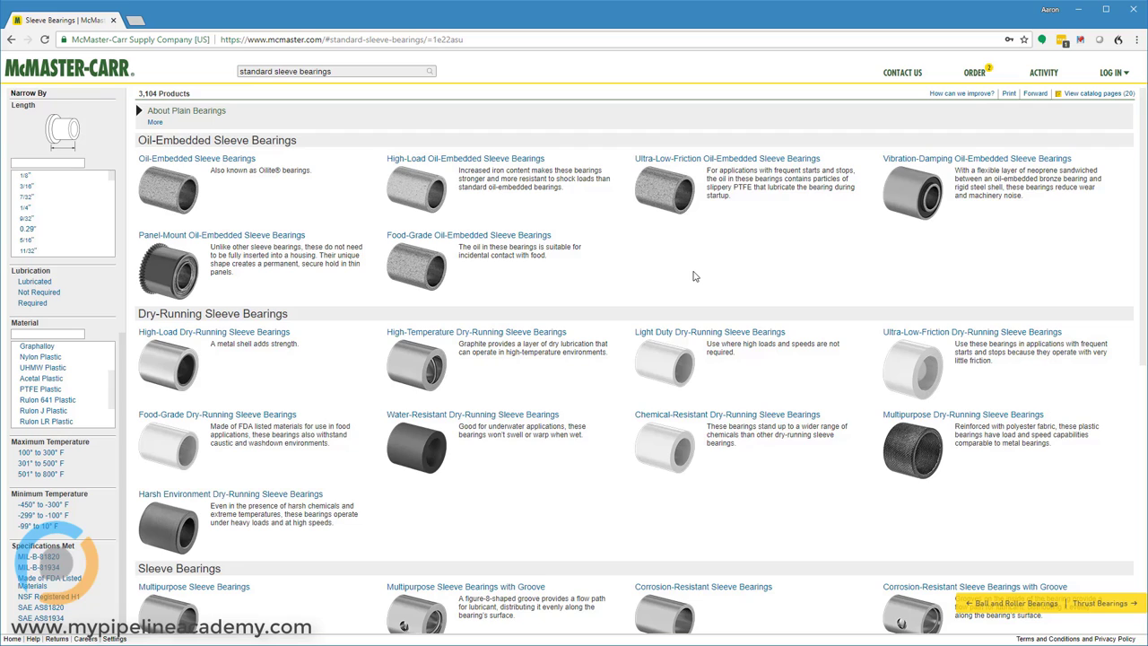
{"action": "mouse_move", "coordinate": [854, 285]}
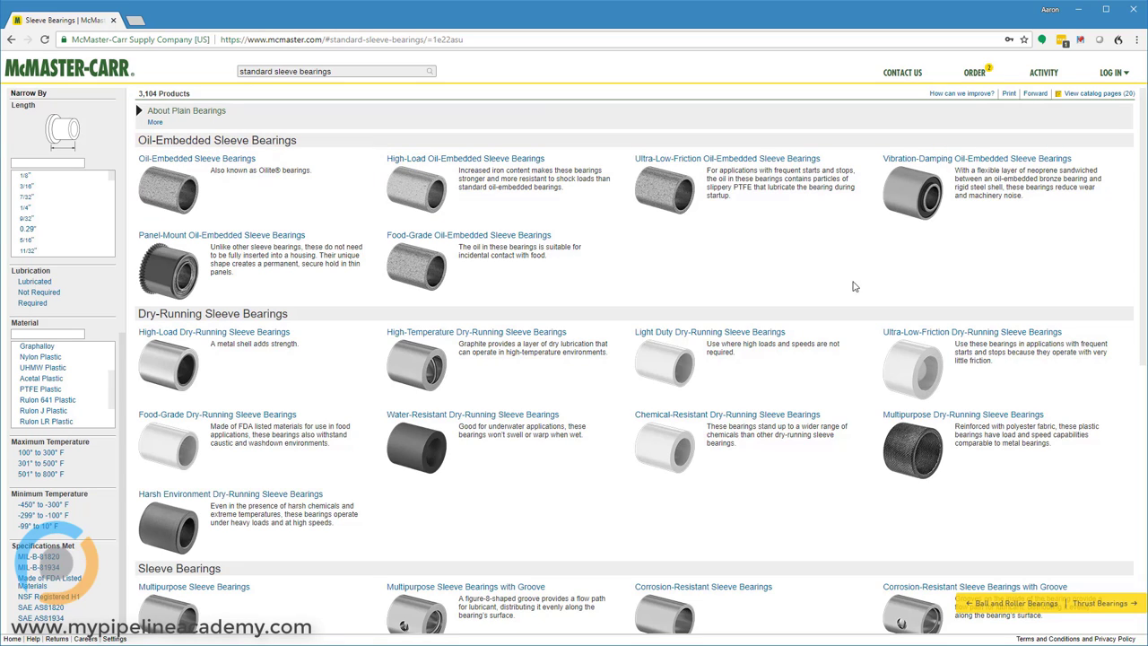
{"action": "mouse_move", "coordinate": [237, 183]}
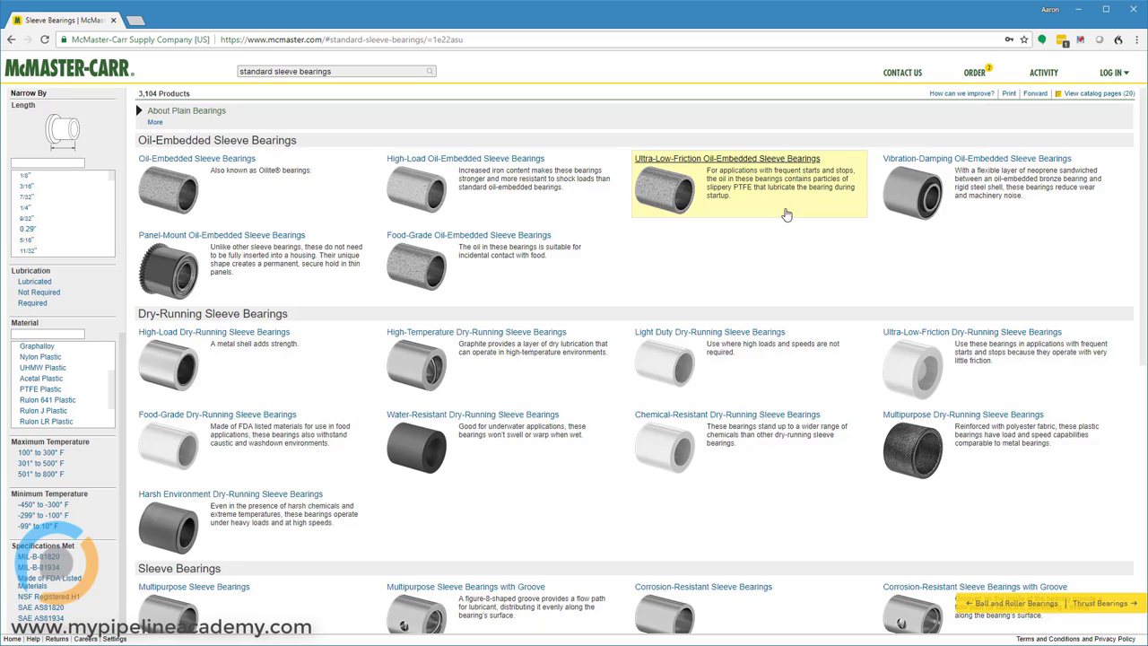
{"action": "mouse_move", "coordinate": [789, 284]}
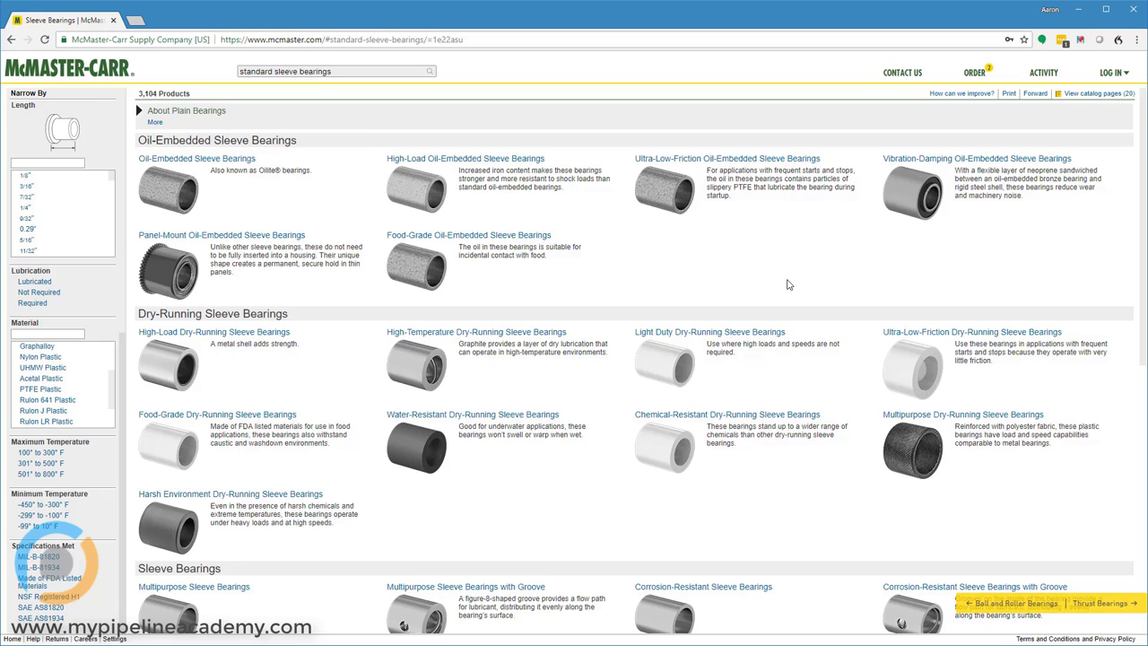
{"action": "mouse_move", "coordinate": [714, 262]}
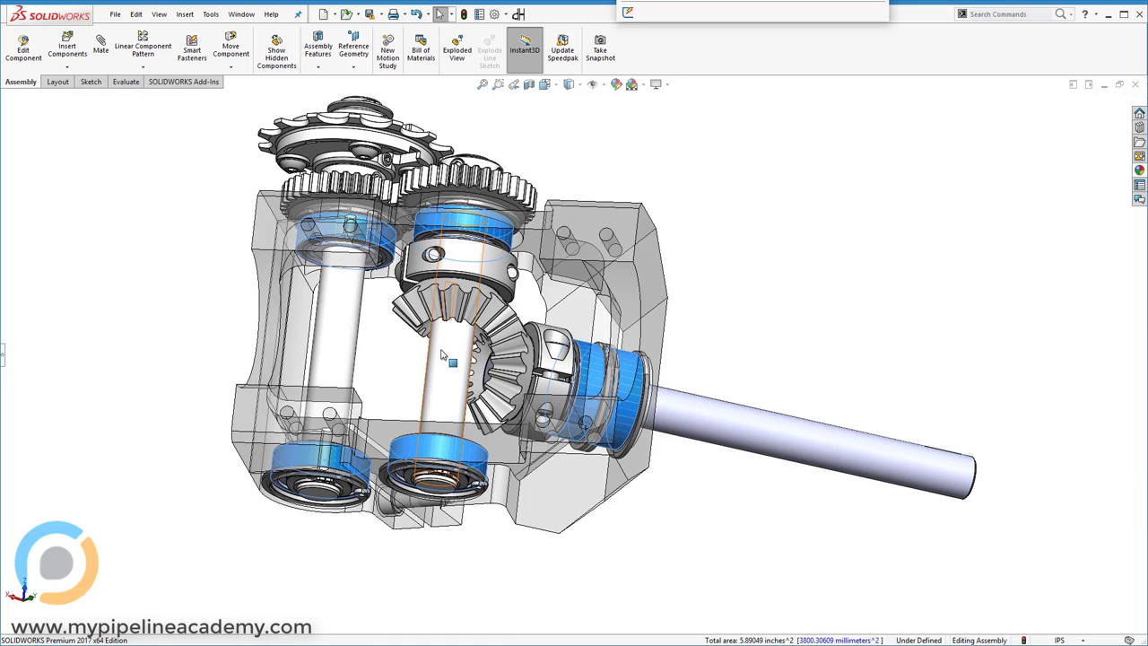
{"action": "mouse_move", "coordinate": [343, 332]}
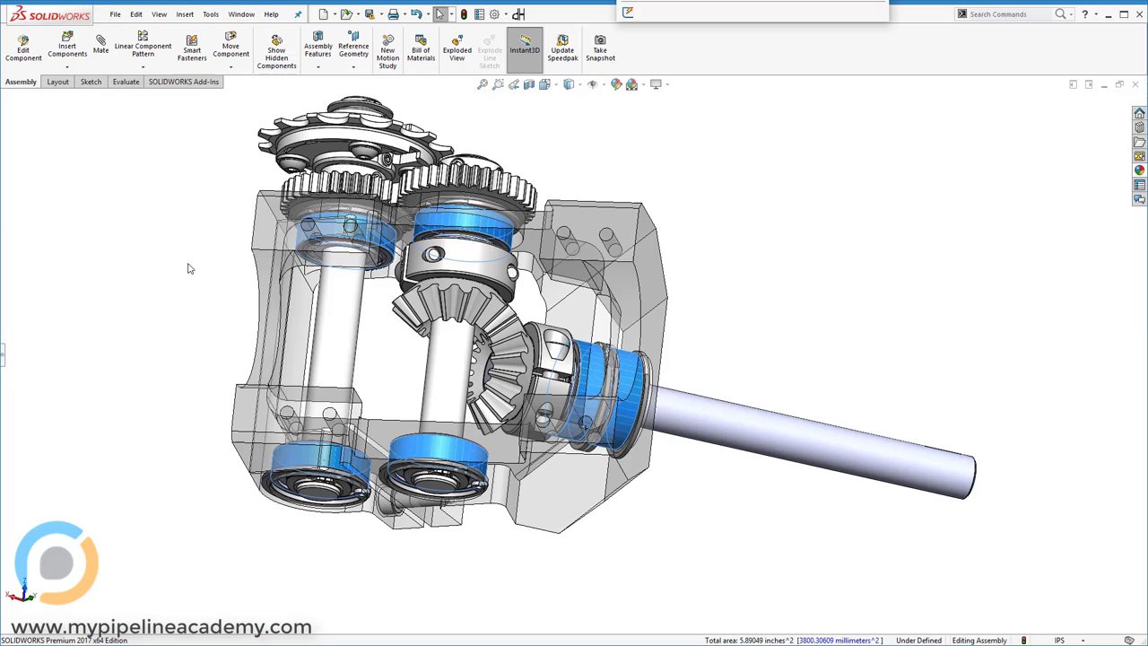
{"action": "mouse_move", "coordinate": [165, 264]}
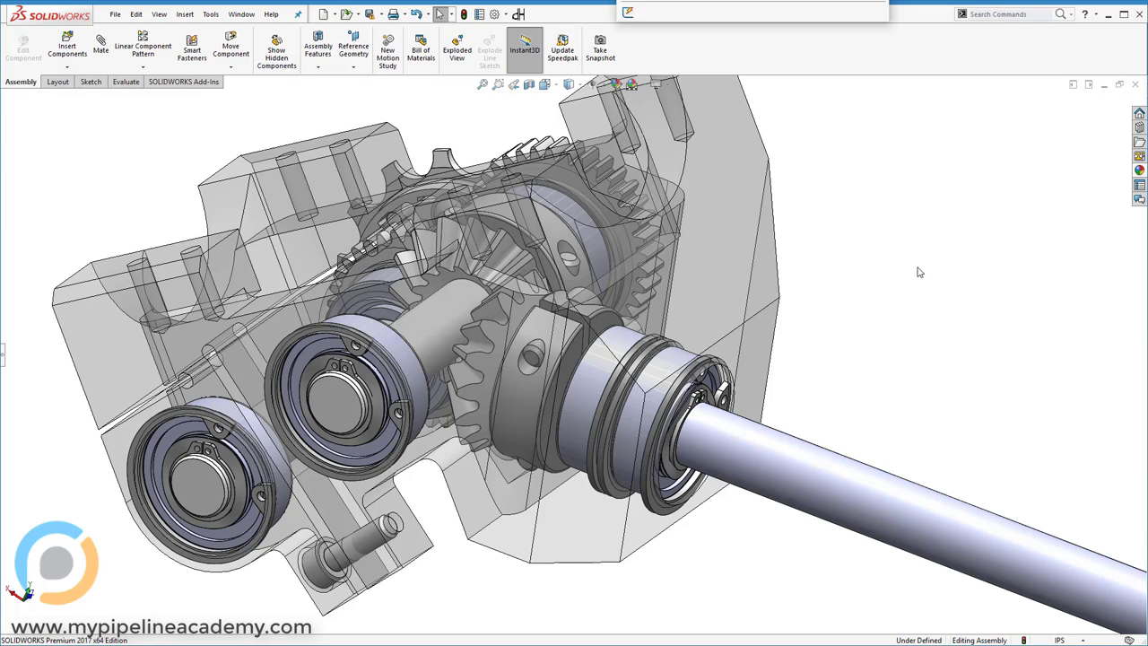
{"action": "mouse_move", "coordinate": [906, 274]}
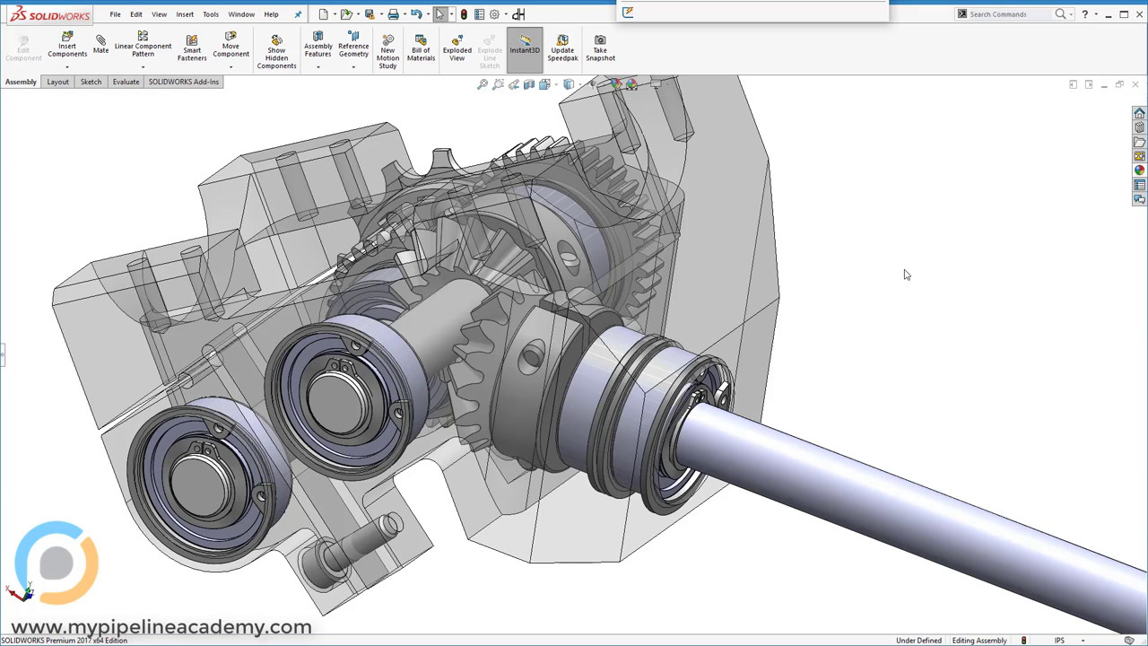
Rotate and zoom the gearbox assembly to inspect the shaft ball bearings.
{"action": "left_click", "coordinate": [721, 290]}
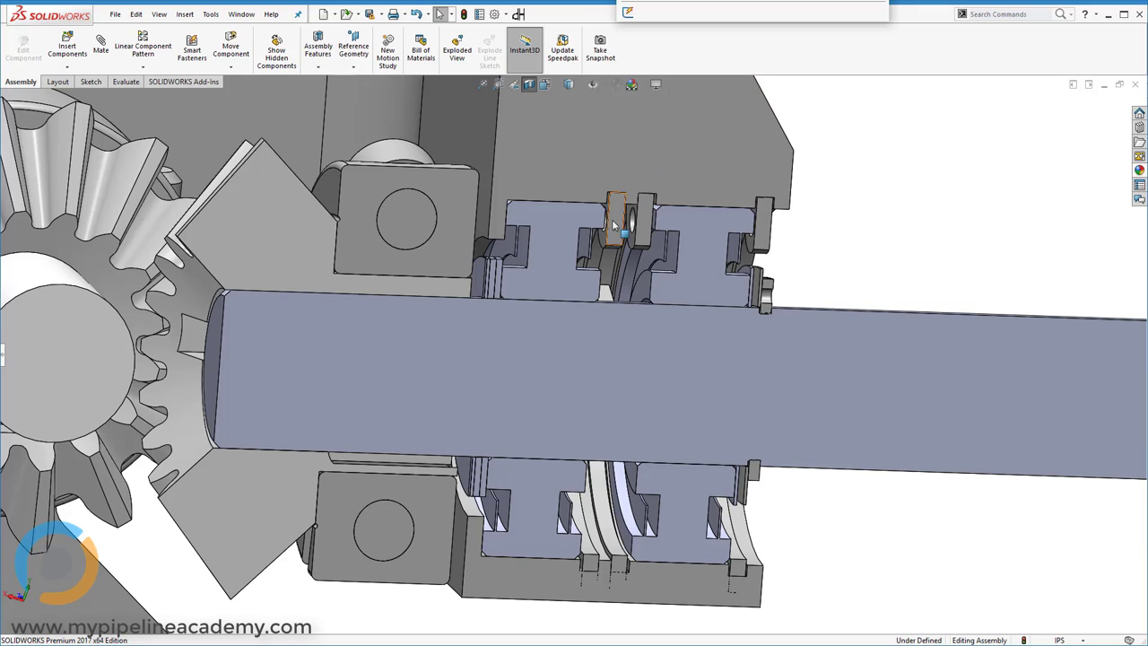
Apply a section view exposing the shaft, bevel gear and bearing cross-sections.
{"action": "left_click", "coordinate": [614, 219]}
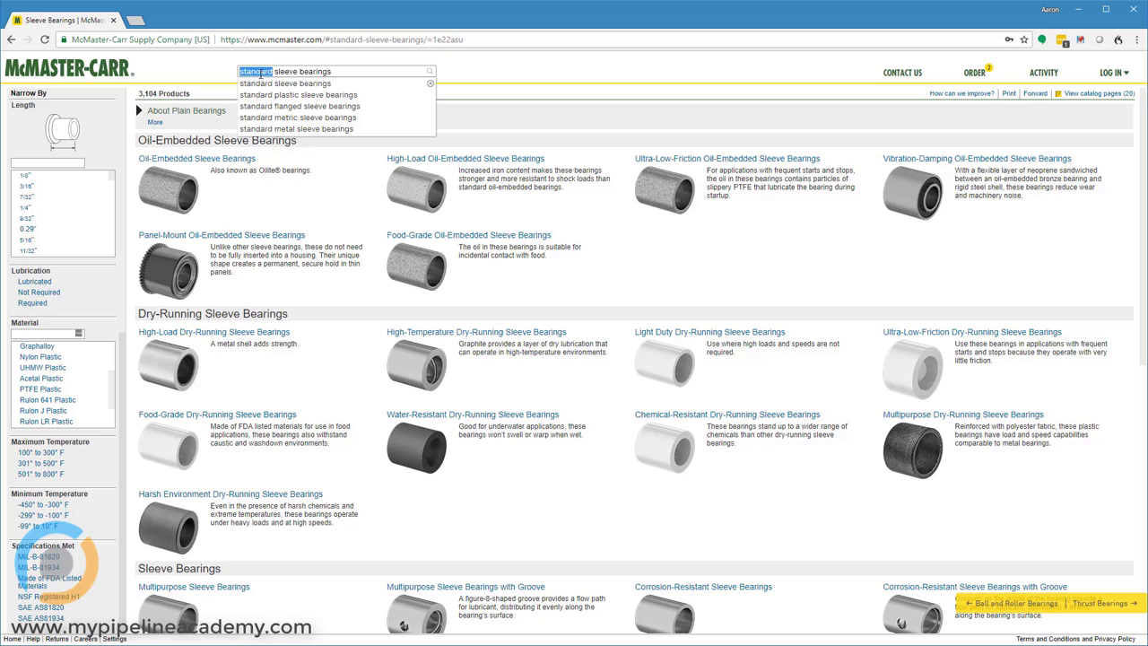
Search 'linear ball bearings' and open the Linear Ball Bearings table.
{"action": "type", "text": "linear"}
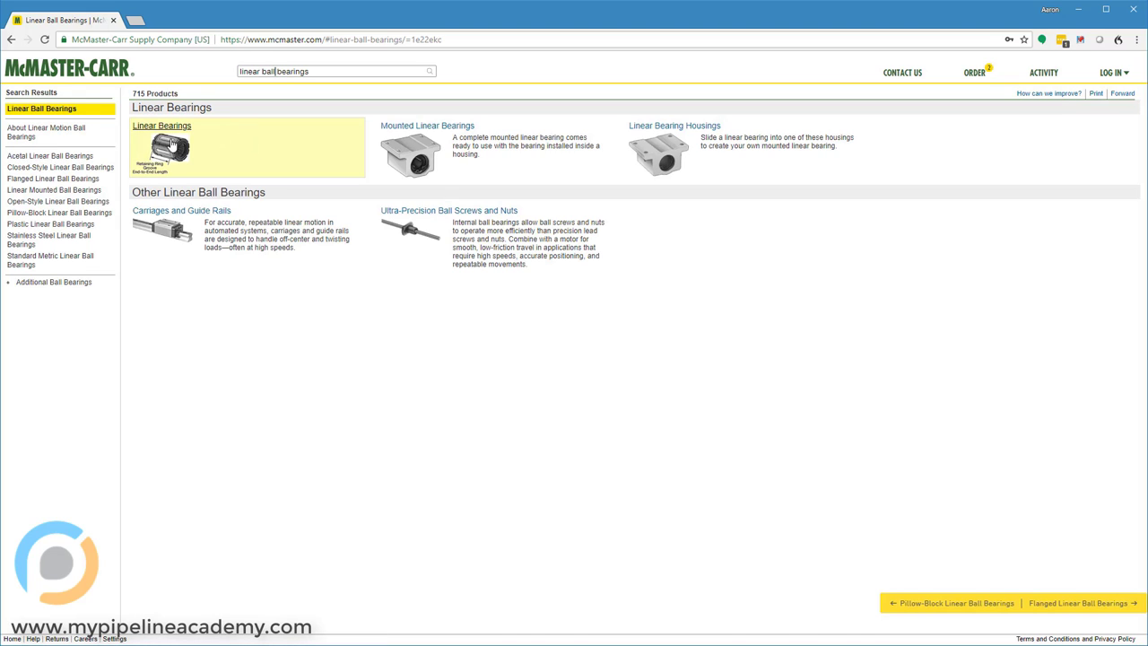
{"action": "left_click", "coordinate": [161, 125]}
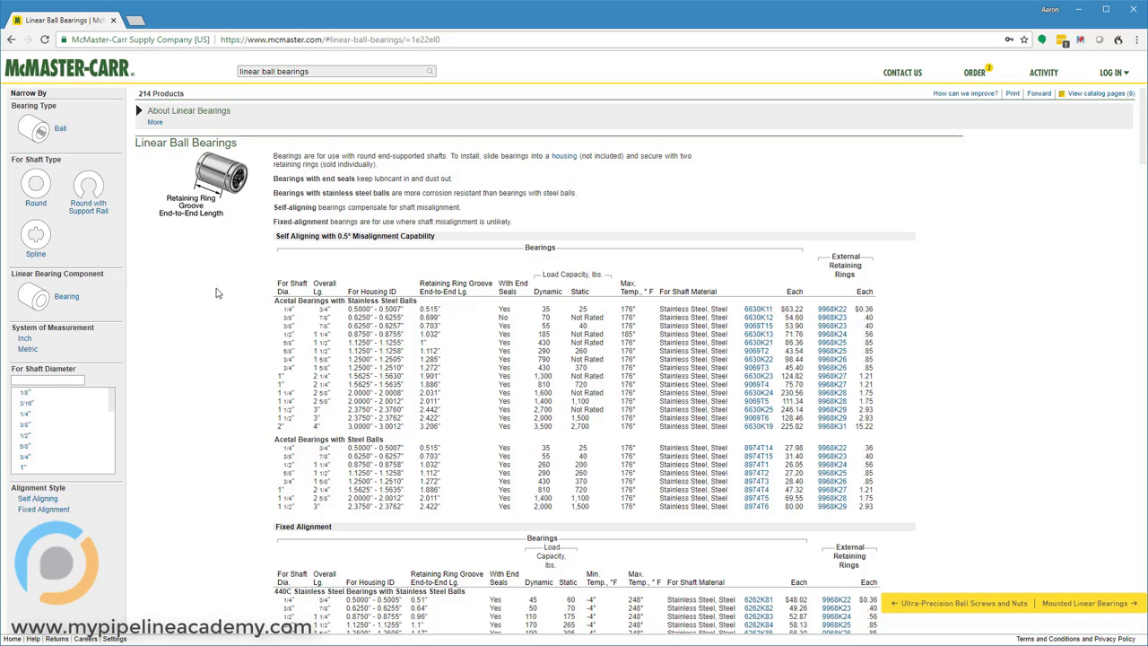
{"action": "mouse_move", "coordinate": [240, 255]}
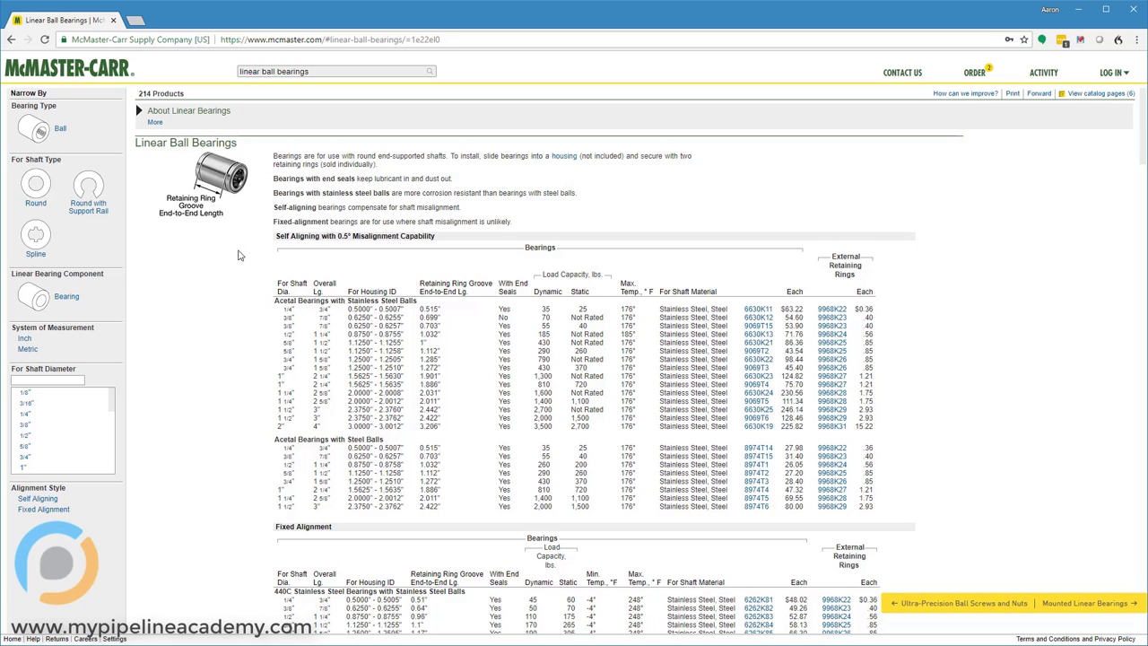
{"action": "mouse_move", "coordinate": [215, 179]}
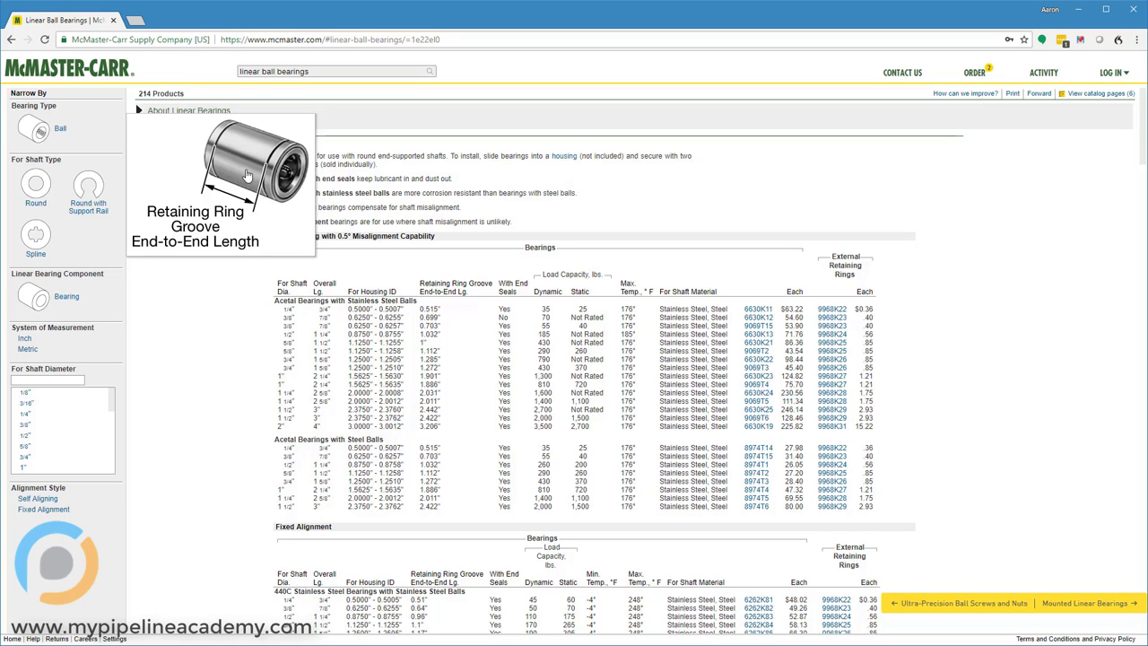
{"action": "mouse_move", "coordinate": [276, 177]}
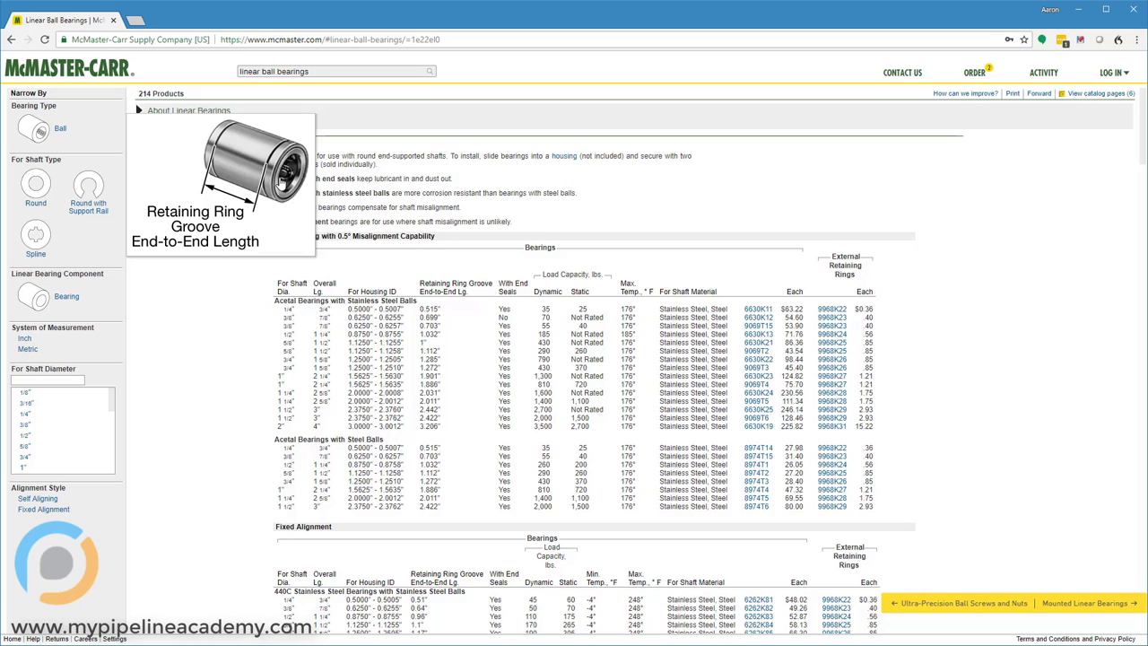
{"action": "mouse_move", "coordinate": [262, 152]}
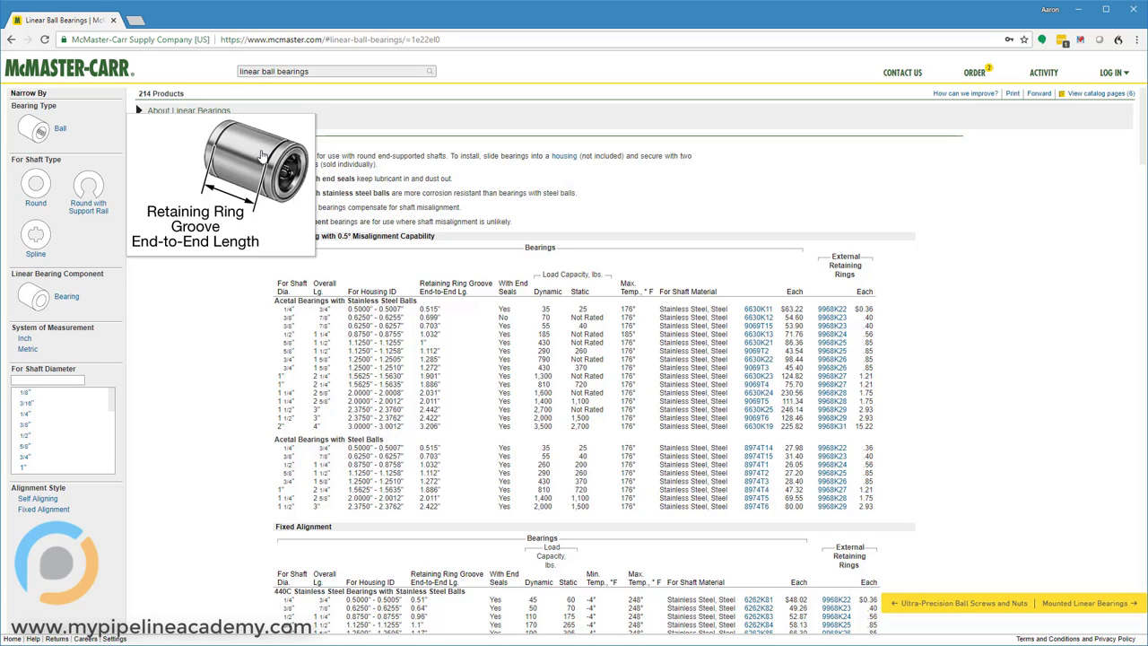
{"action": "mouse_move", "coordinate": [269, 167]}
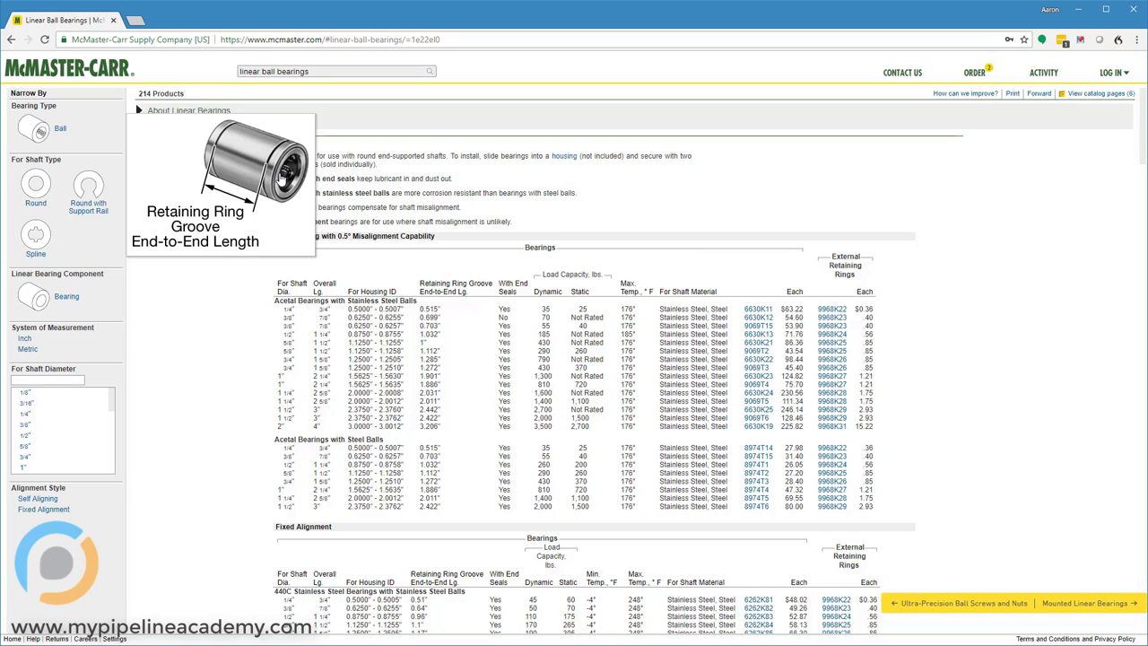
{"action": "mouse_move", "coordinate": [237, 159]}
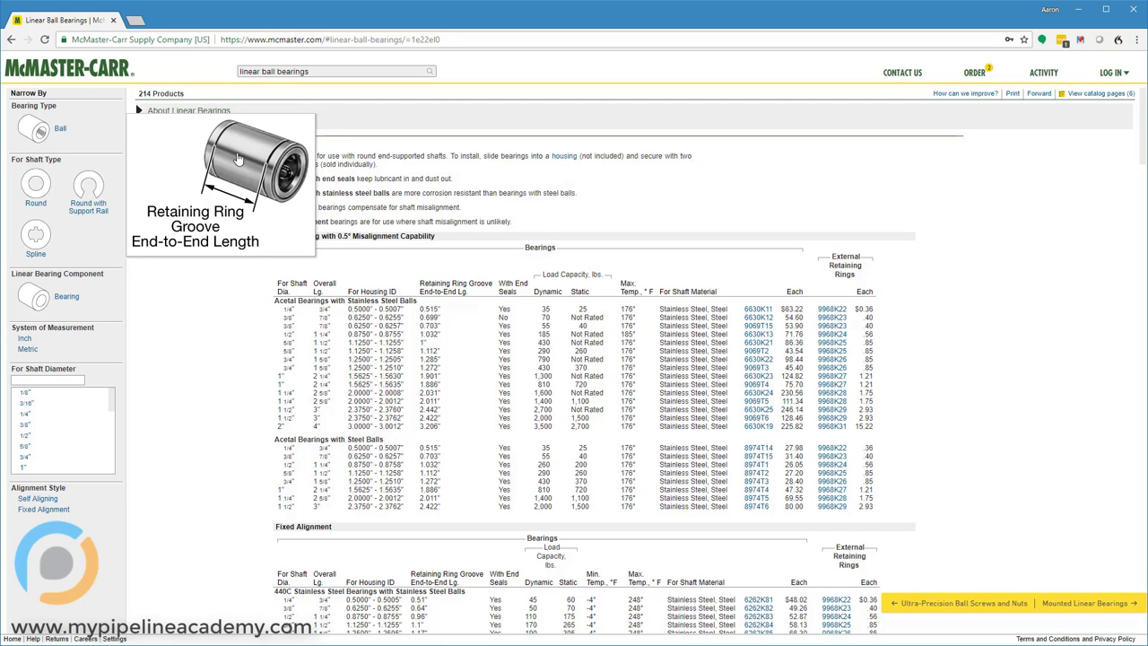
{"action": "mouse_move", "coordinate": [186, 317]}
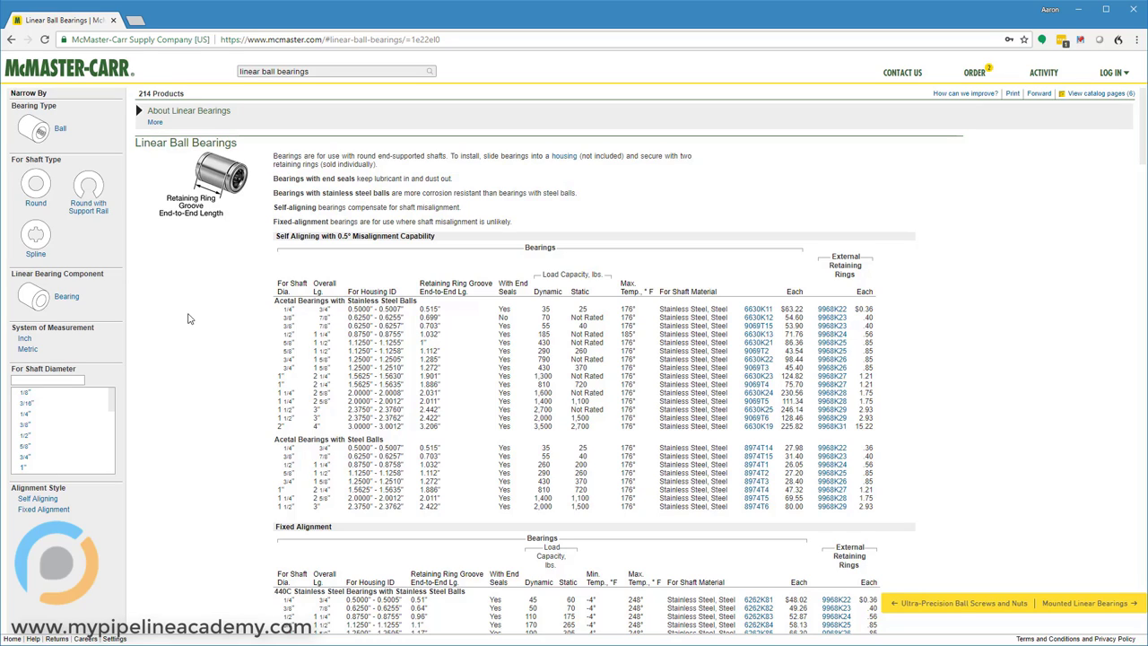
{"action": "mouse_move", "coordinate": [223, 298]}
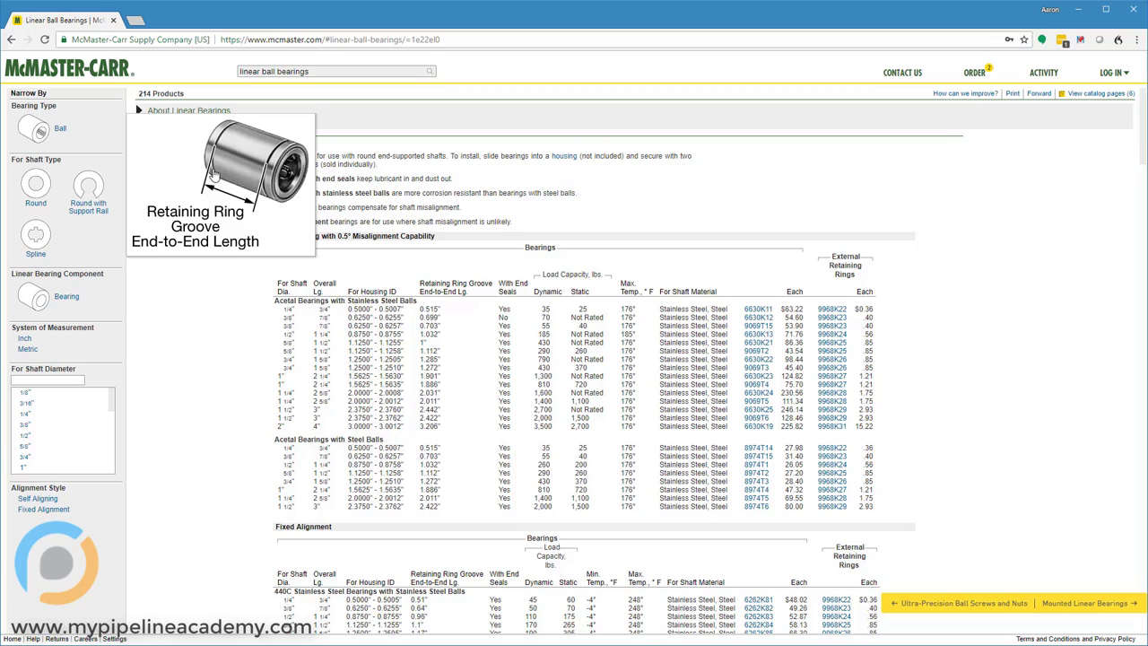
{"action": "mouse_move", "coordinate": [205, 185]}
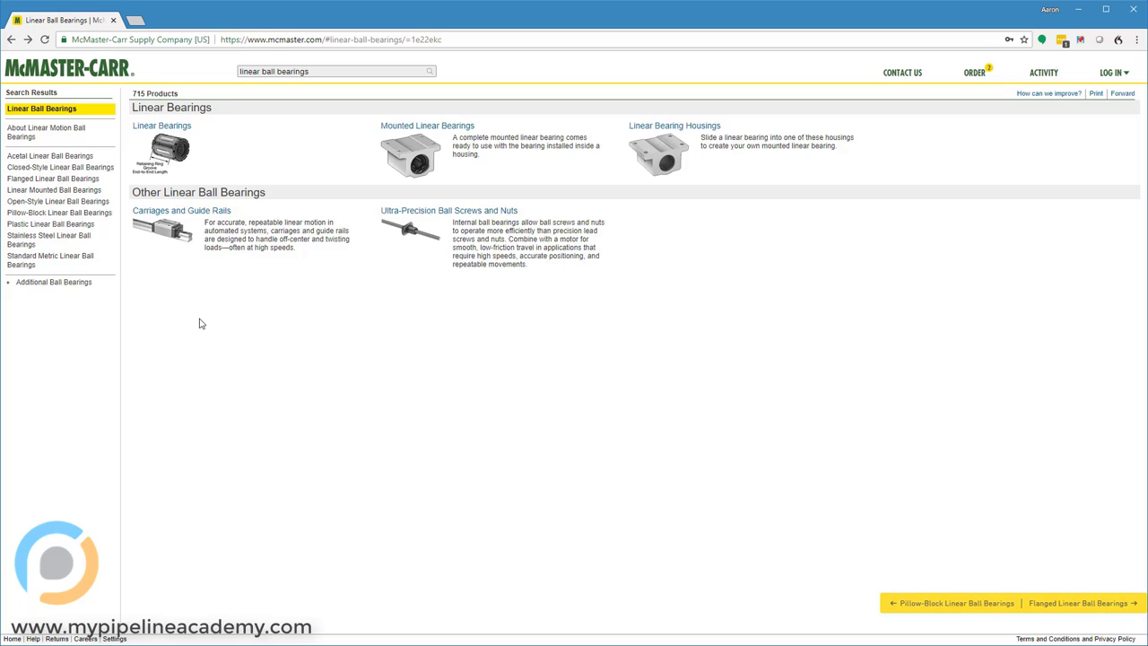
{"action": "mouse_move", "coordinate": [170, 147]}
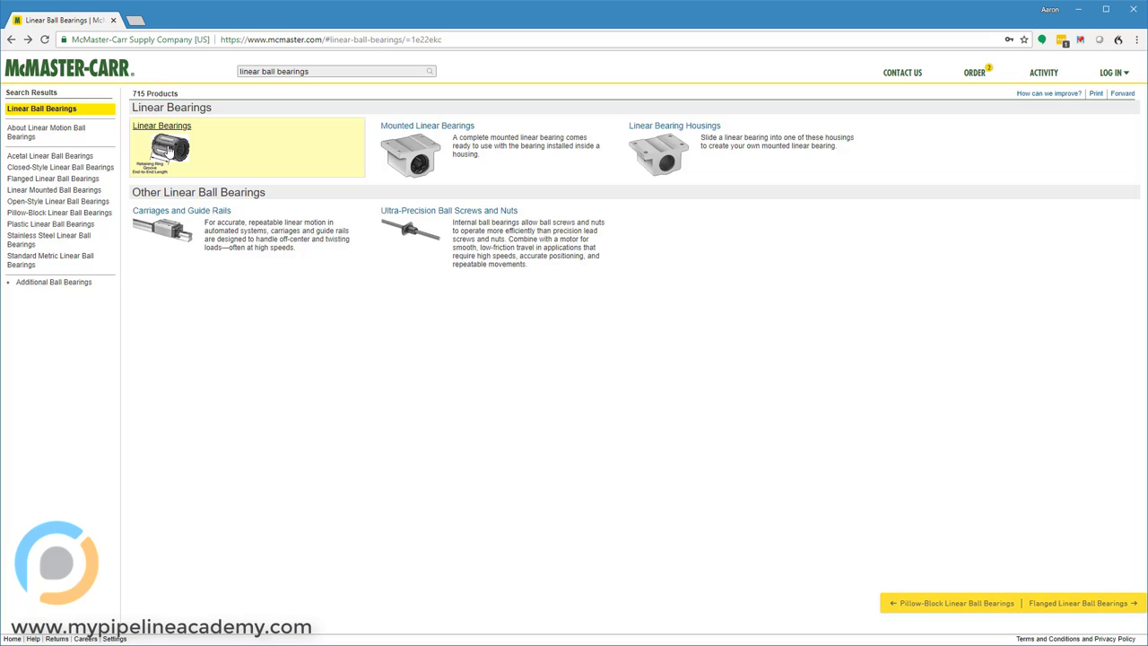
View the linear bearings table, then the mounted linear bearings table, and start a 'thrust bearings' search.
{"action": "left_click", "coordinate": [161, 126]}
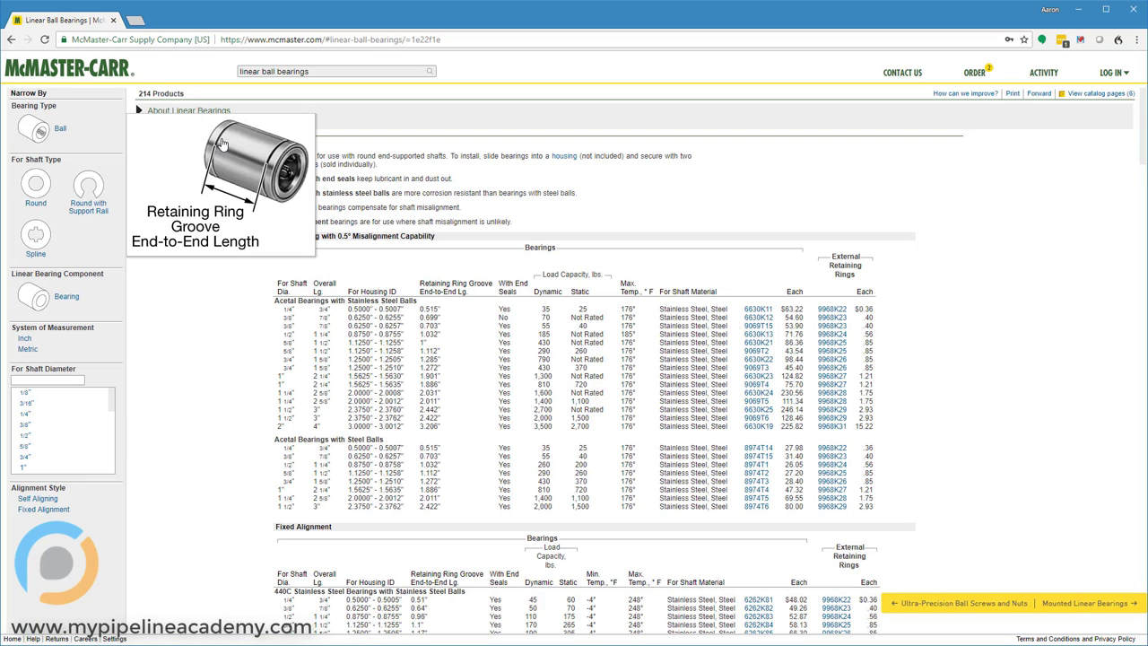
{"action": "mouse_move", "coordinate": [222, 223]}
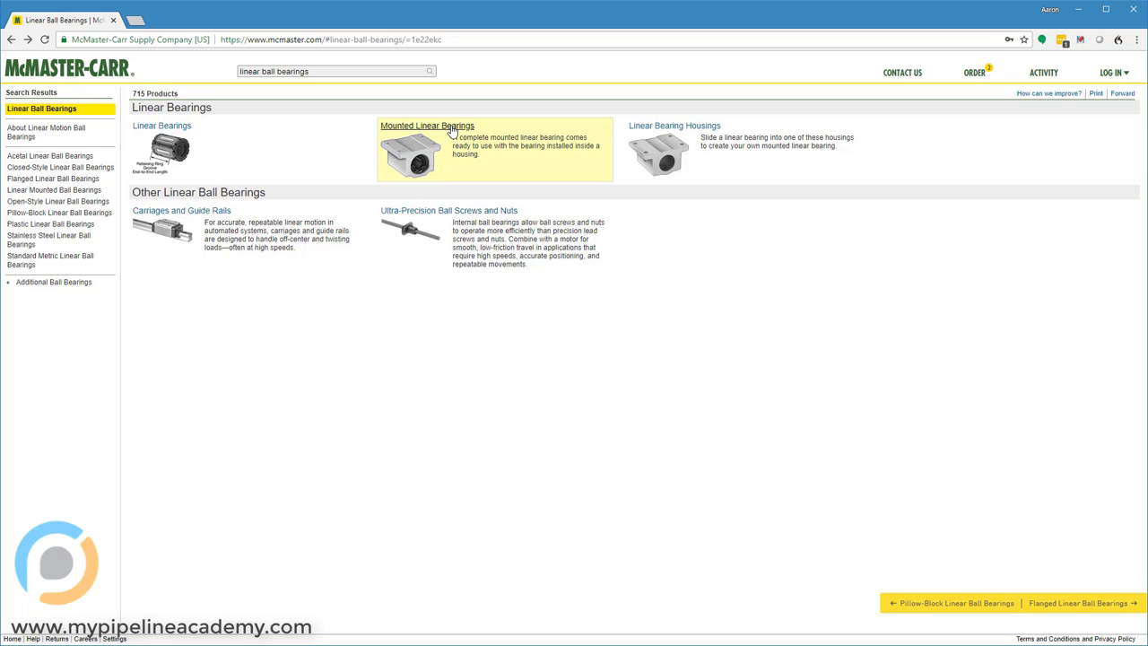
{"action": "left_click", "coordinate": [429, 125]}
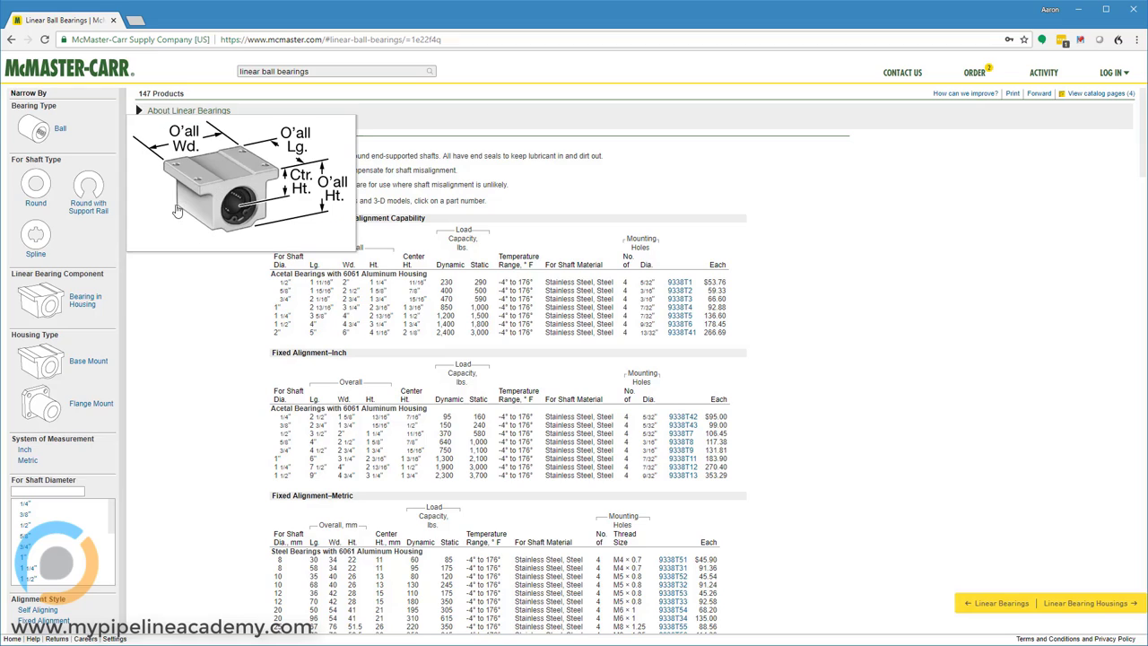
{"action": "mouse_move", "coordinate": [192, 176]}
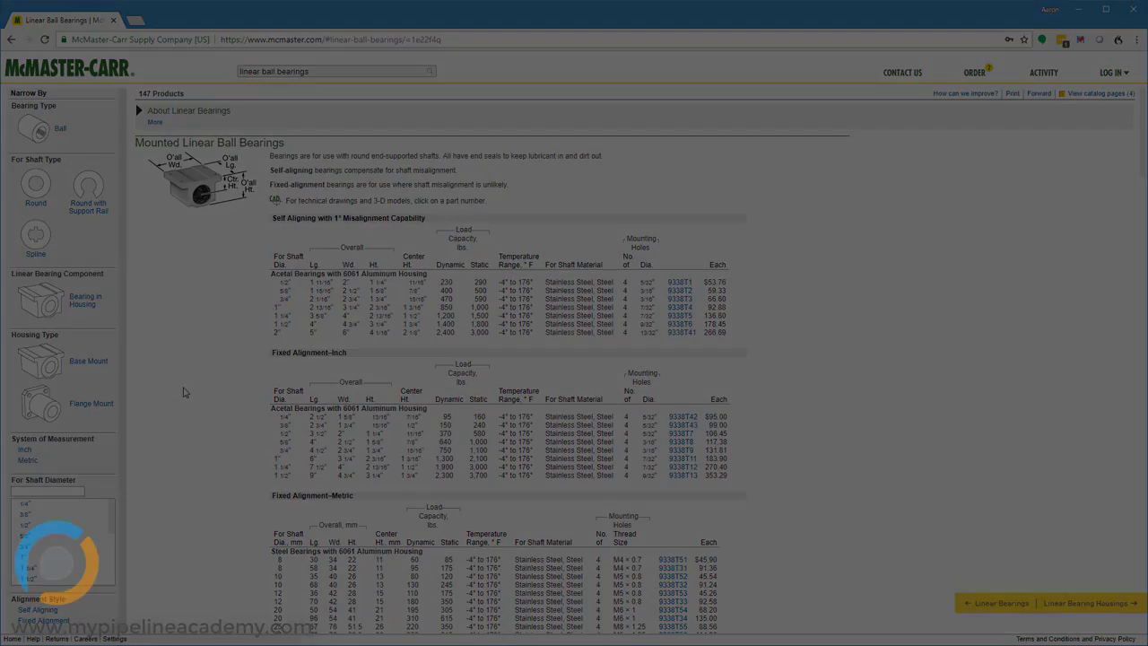
{"action": "type", "text": "thrust bearings"}
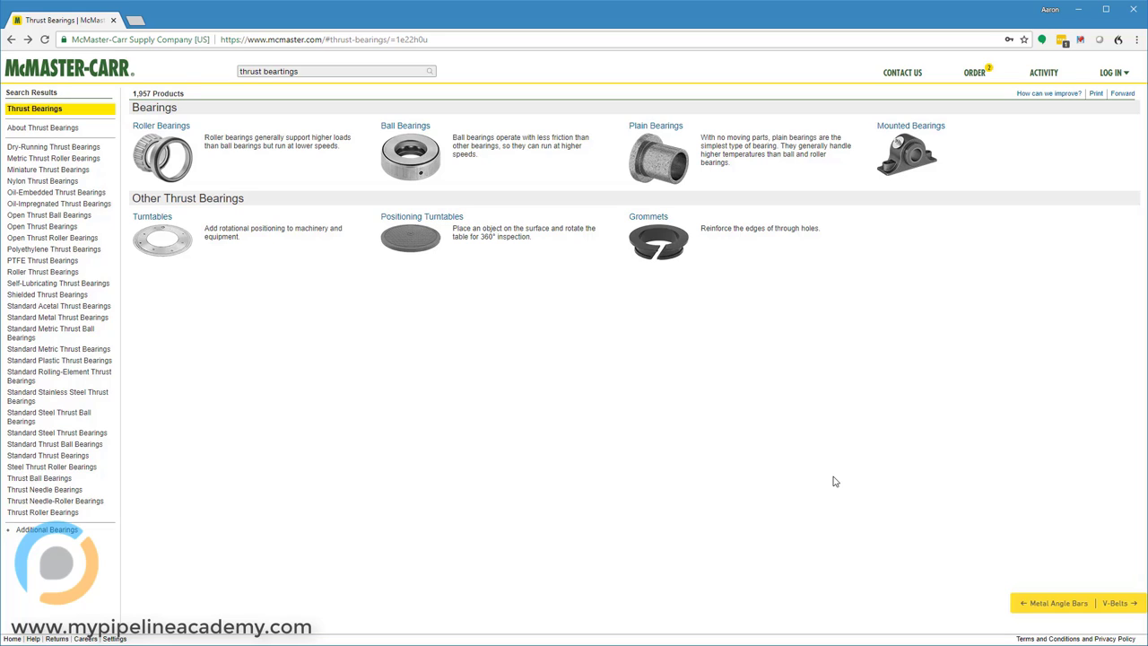
{"action": "mouse_move", "coordinate": [477, 530]}
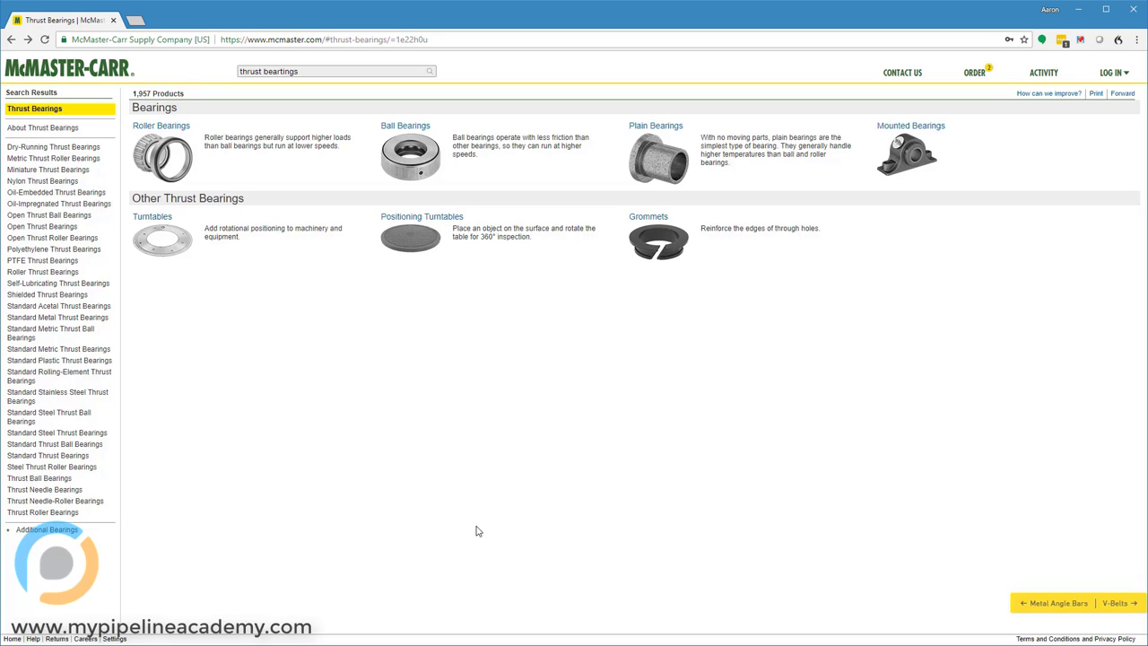
{"action": "mouse_move", "coordinate": [330, 334]}
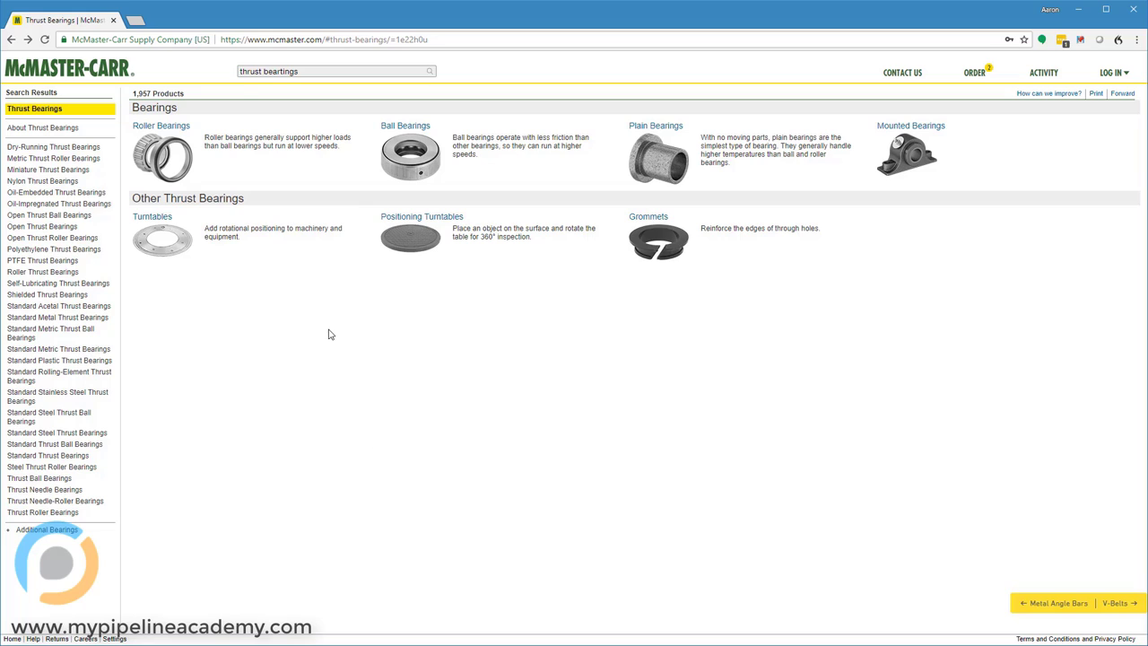
Run the 'thrust bearings' search to list roller, ball, plain and mounted thrust bearings.
{"action": "left_click", "coordinate": [326, 72]}
{"action": "type", "text": "w"}
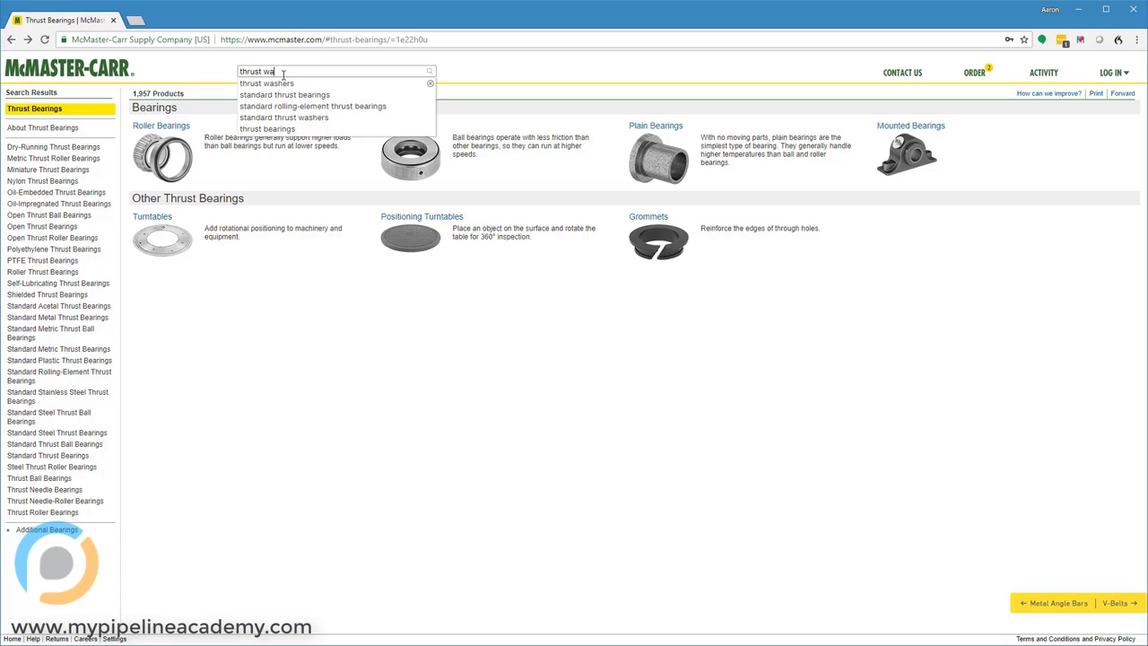
{"action": "left_click", "coordinate": [266, 86]}
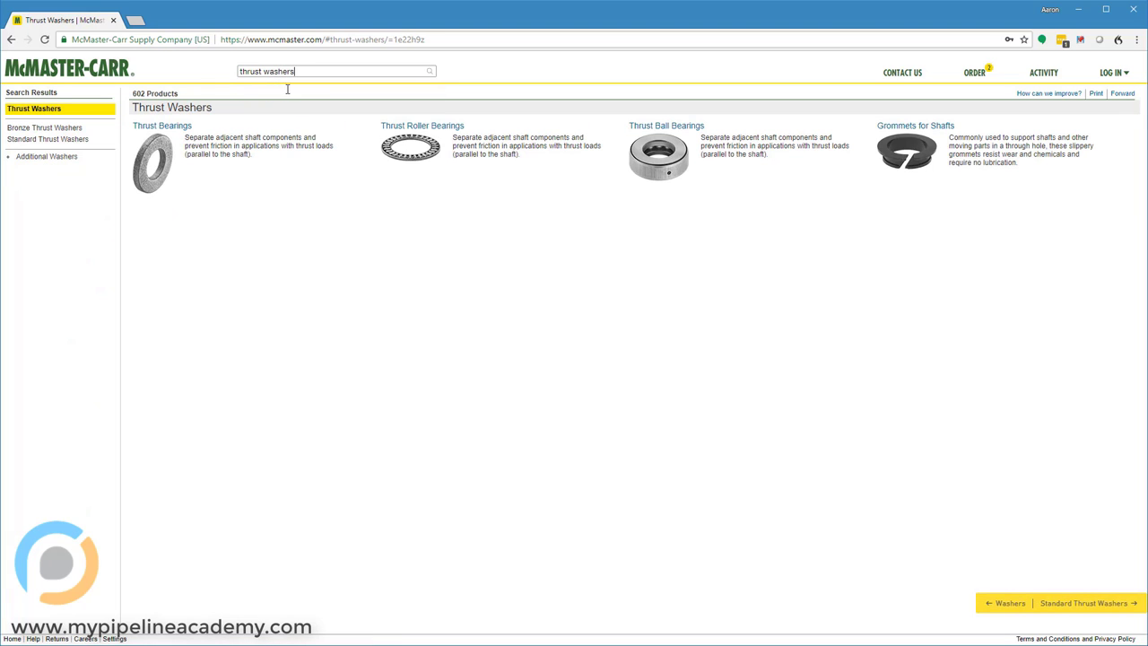
{"action": "mouse_move", "coordinate": [150, 133]}
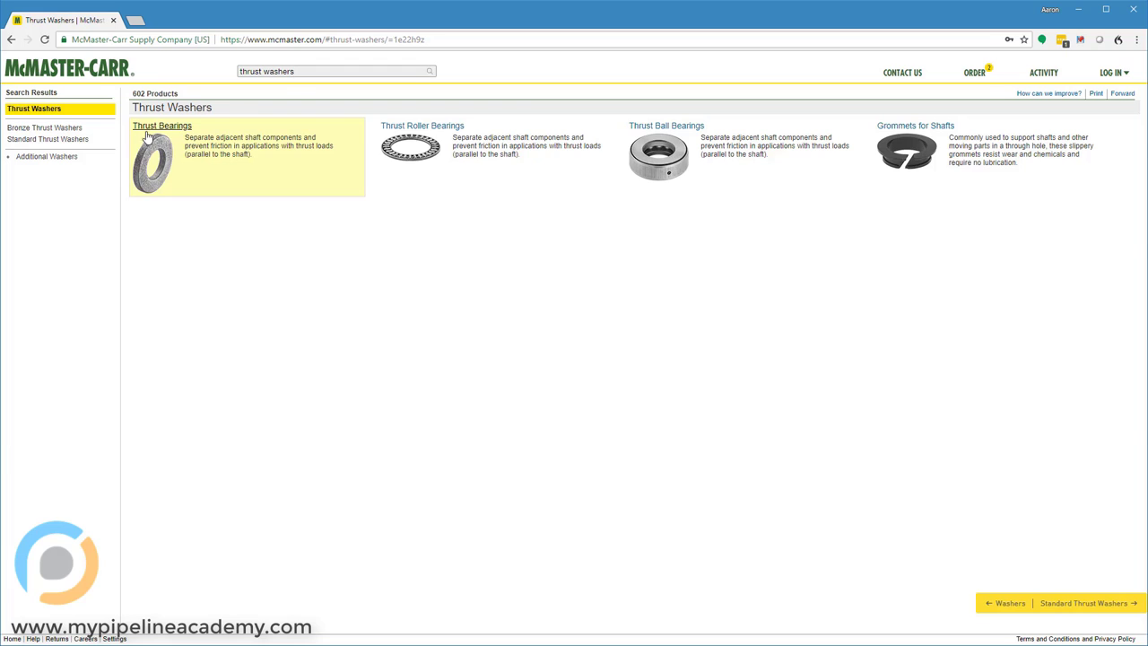
{"action": "left_click", "coordinate": [161, 126]}
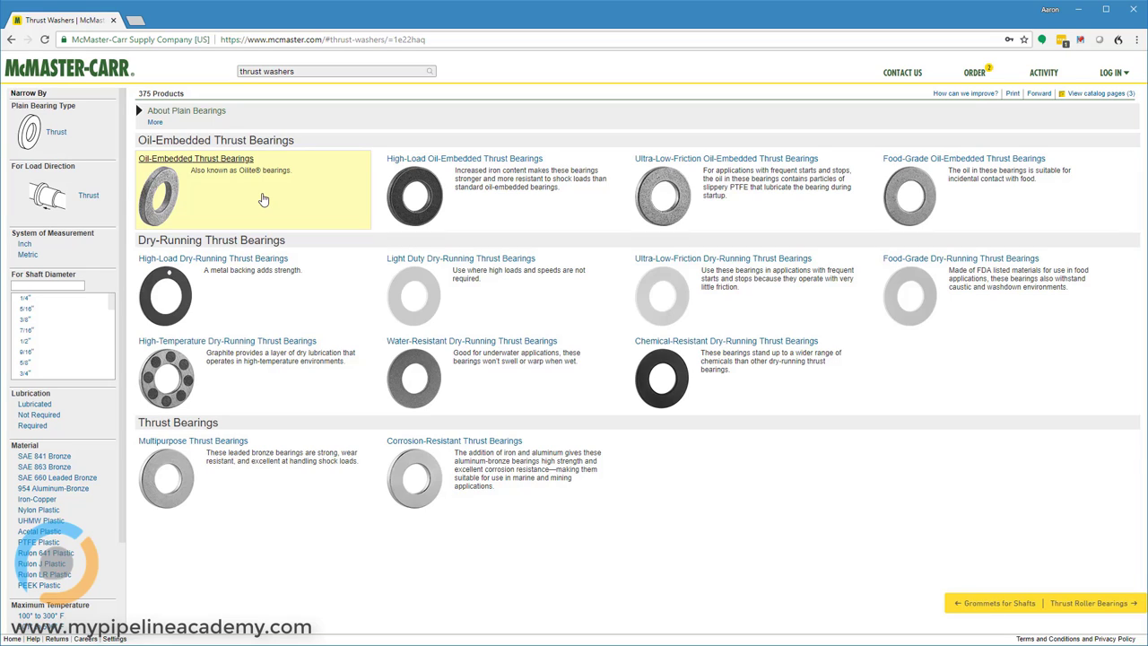
{"action": "mouse_move", "coordinate": [229, 194]}
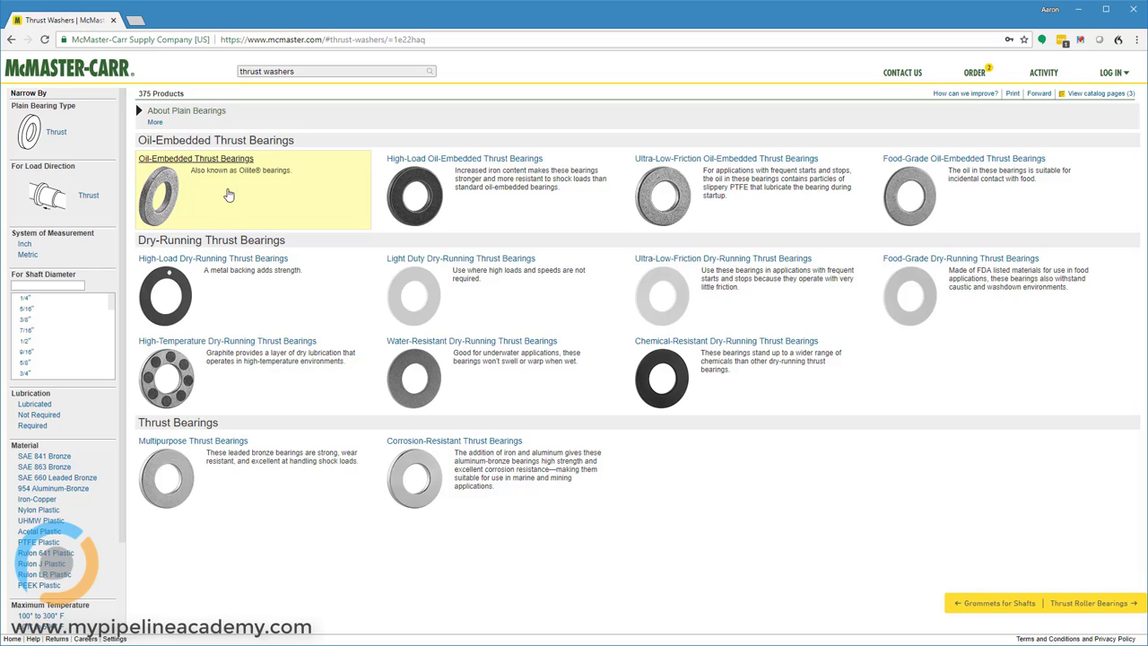
{"action": "mouse_move", "coordinate": [251, 180]}
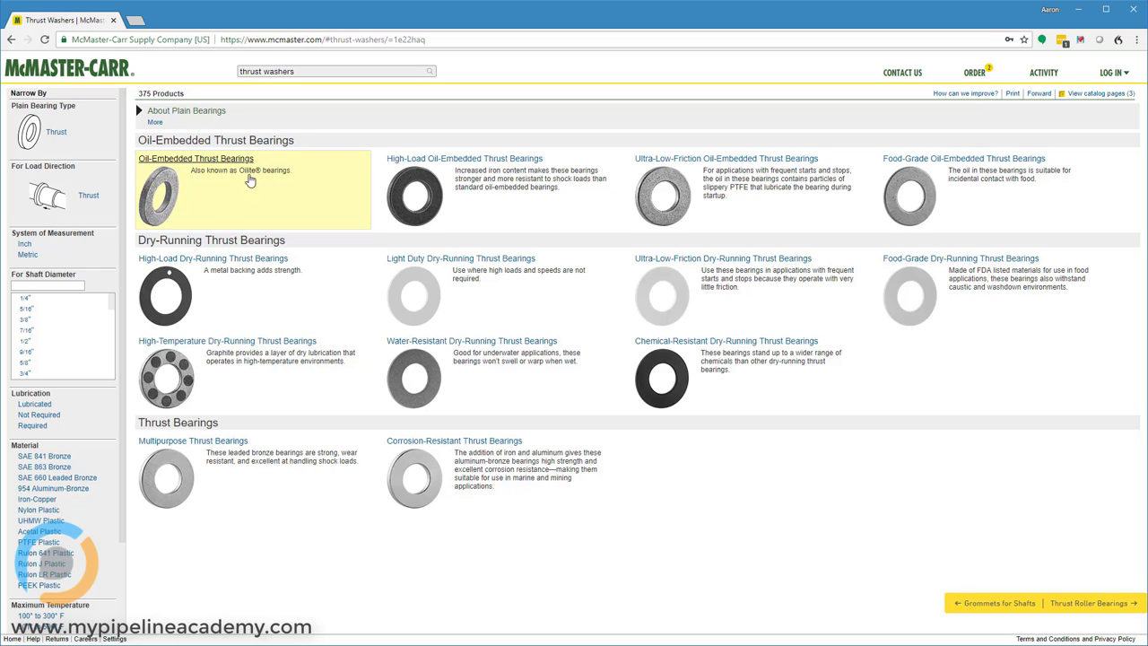
{"action": "mouse_move", "coordinate": [210, 190]}
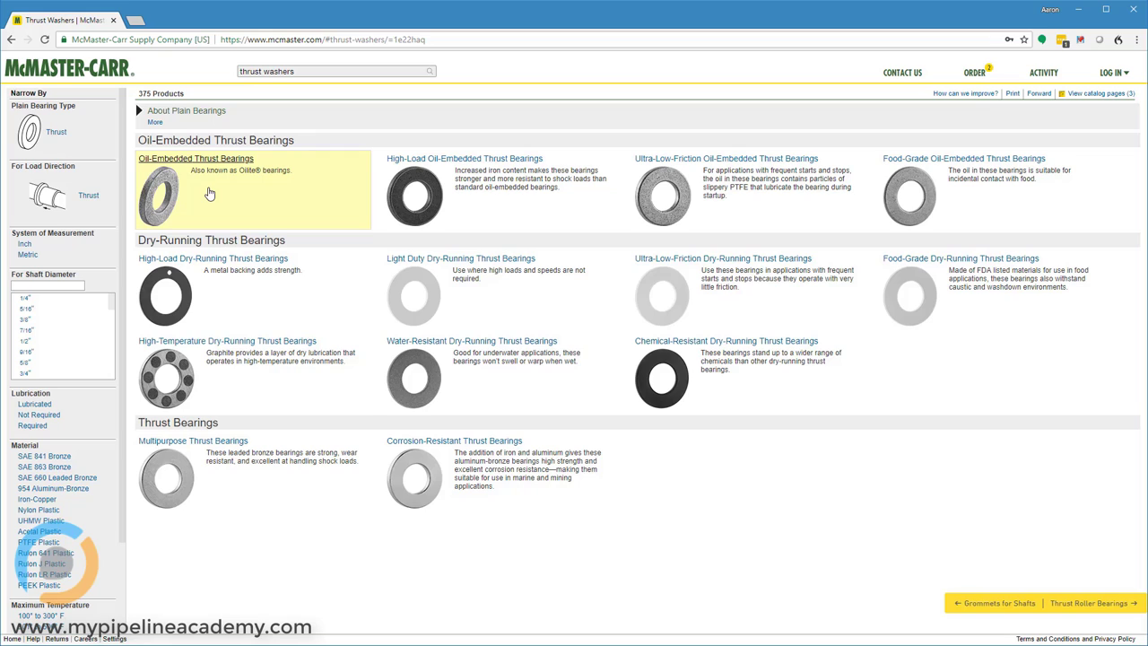
{"action": "mouse_move", "coordinate": [169, 368]}
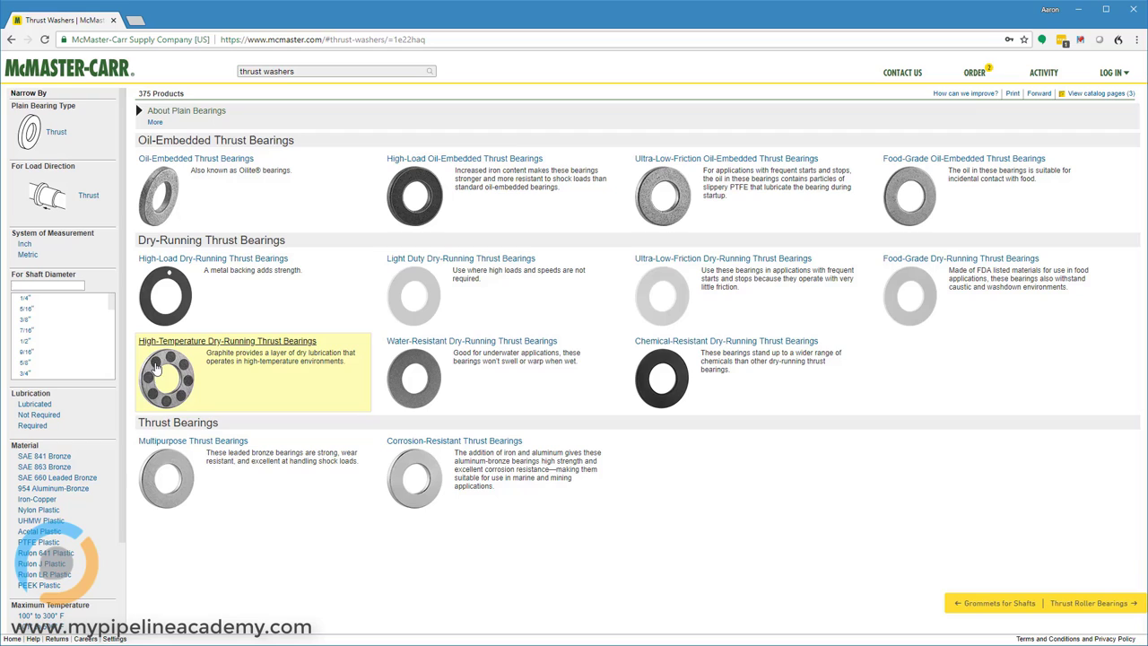
{"action": "mouse_move", "coordinate": [535, 303]}
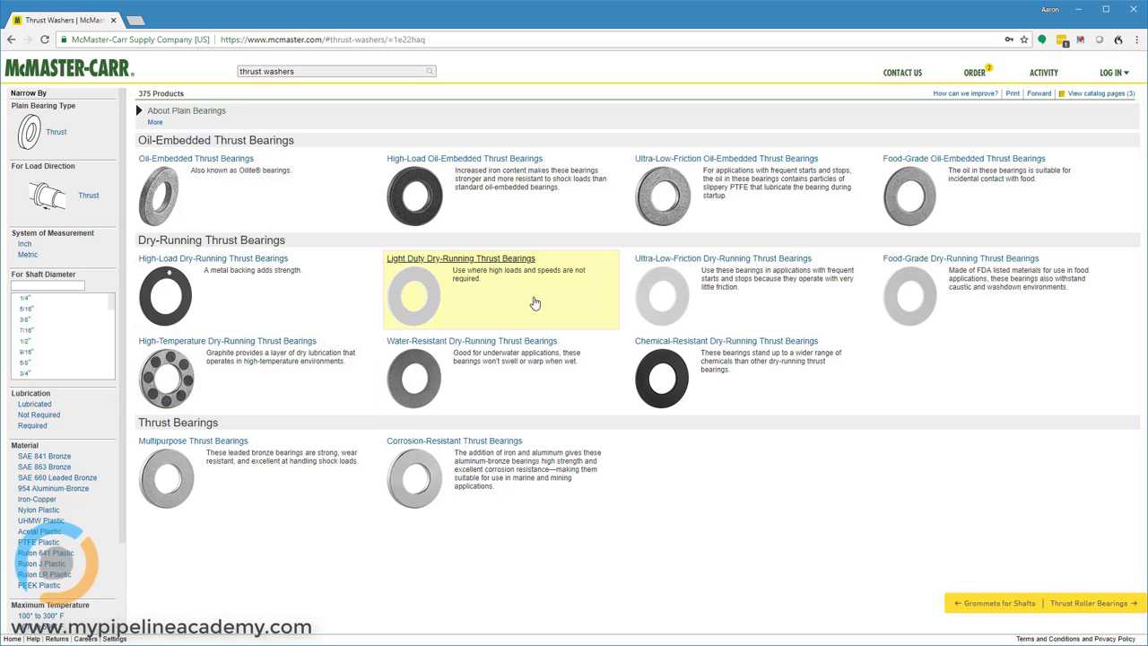
{"action": "mouse_move", "coordinate": [498, 294]}
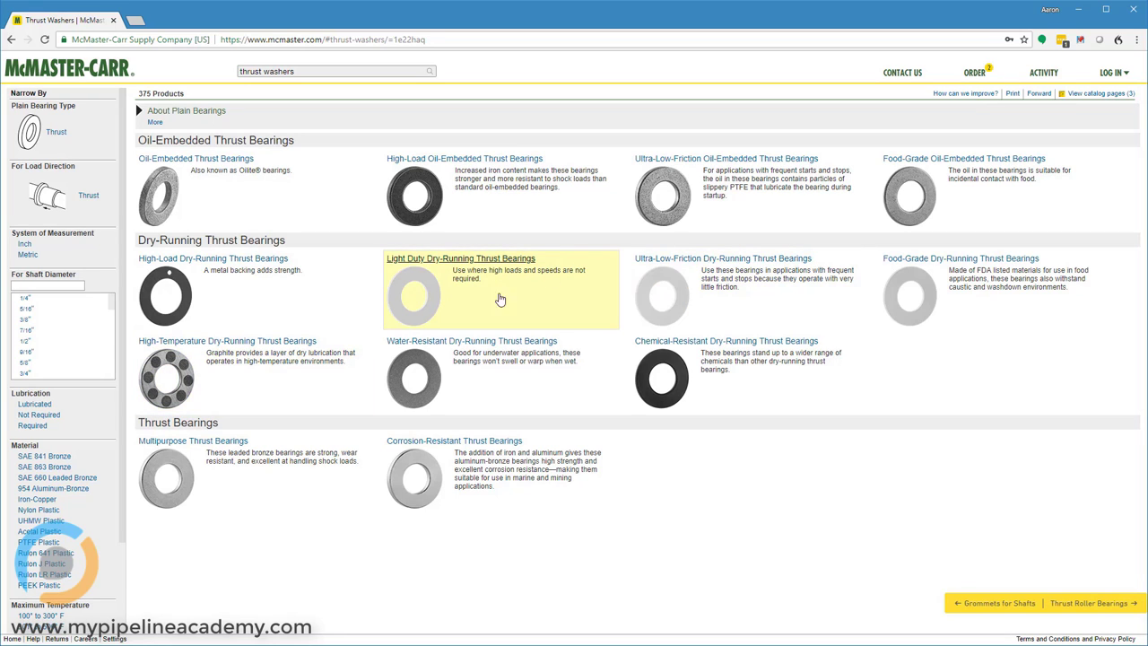
{"action": "mouse_move", "coordinate": [774, 284]}
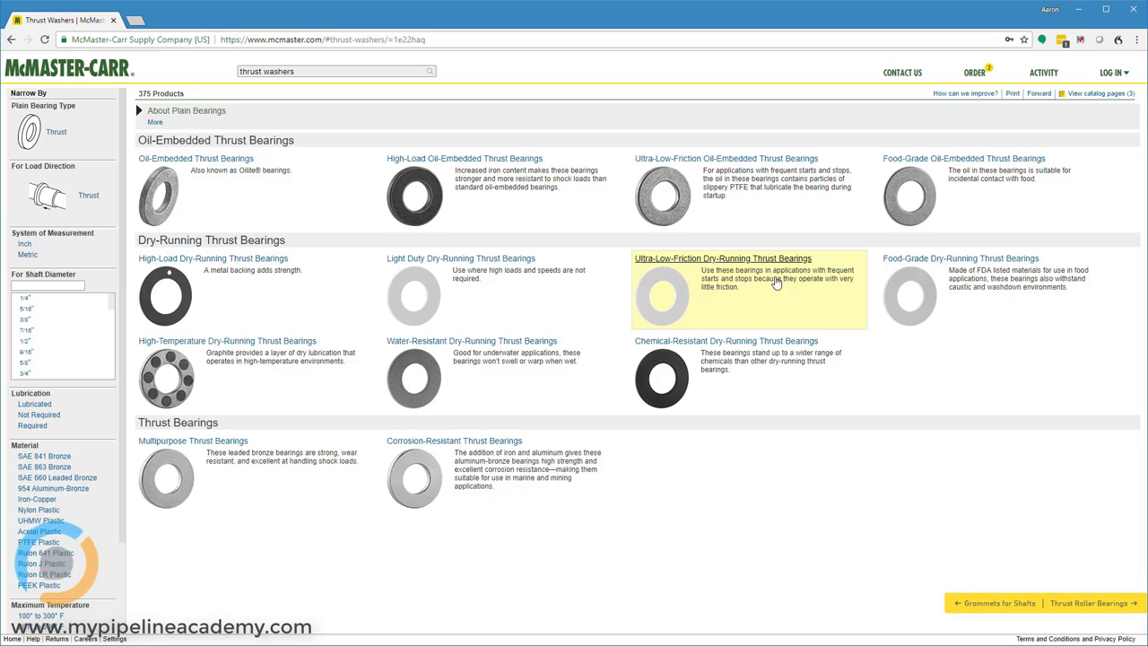
{"action": "mouse_move", "coordinate": [714, 298]}
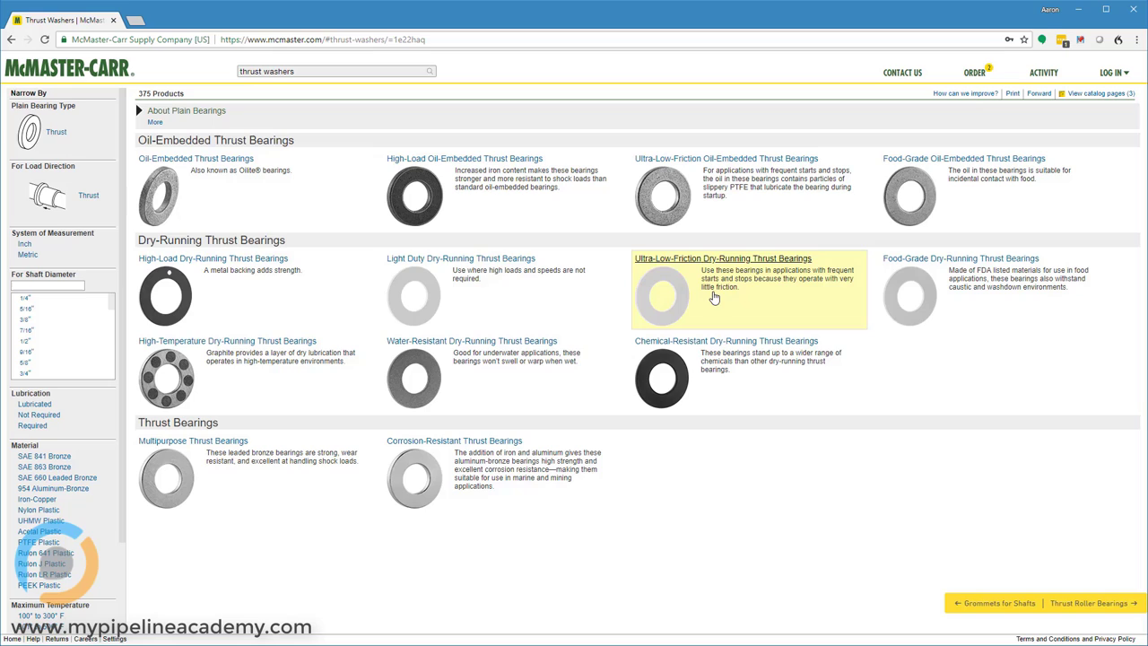
{"action": "mouse_move", "coordinate": [498, 314]}
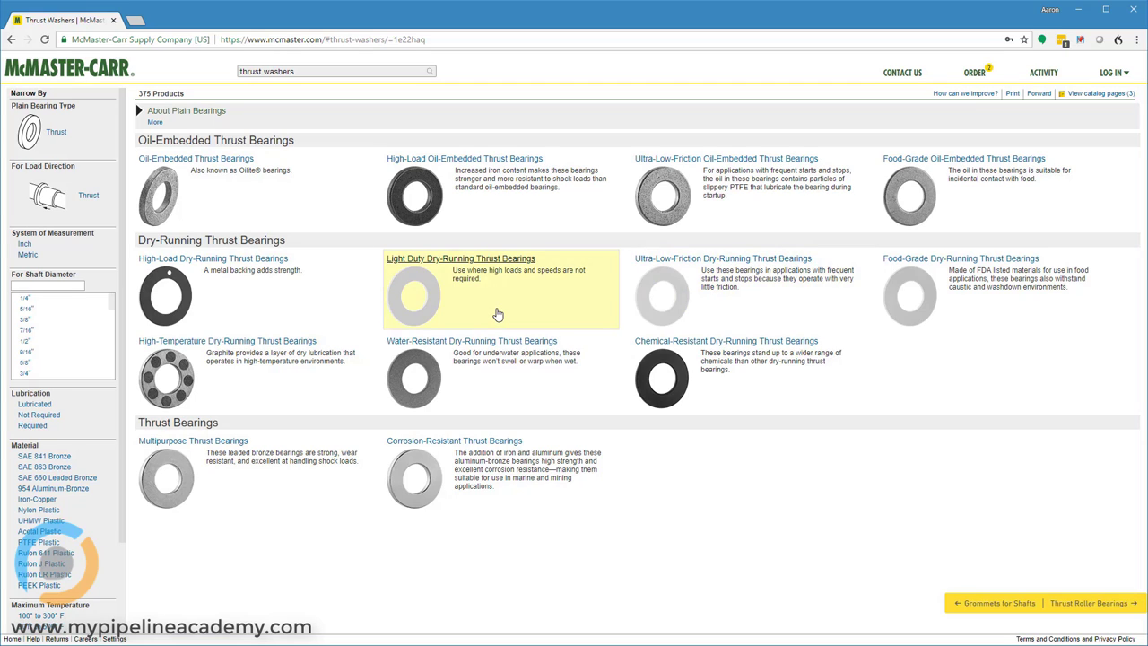
{"action": "mouse_move", "coordinate": [358, 309]}
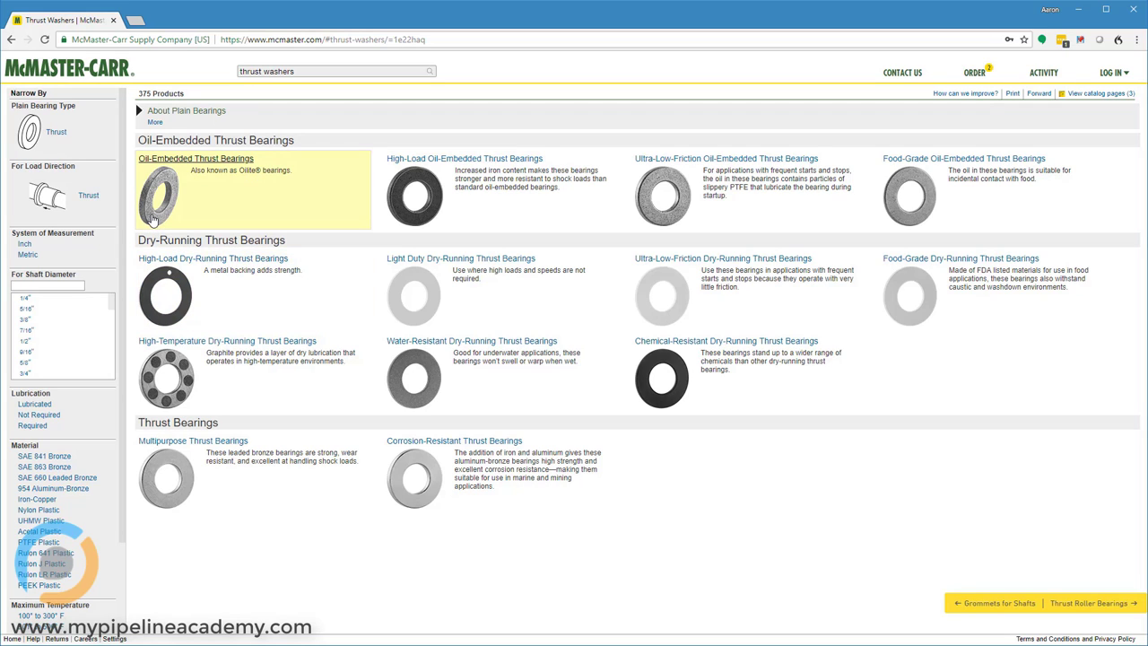
{"action": "mouse_move", "coordinate": [181, 190]}
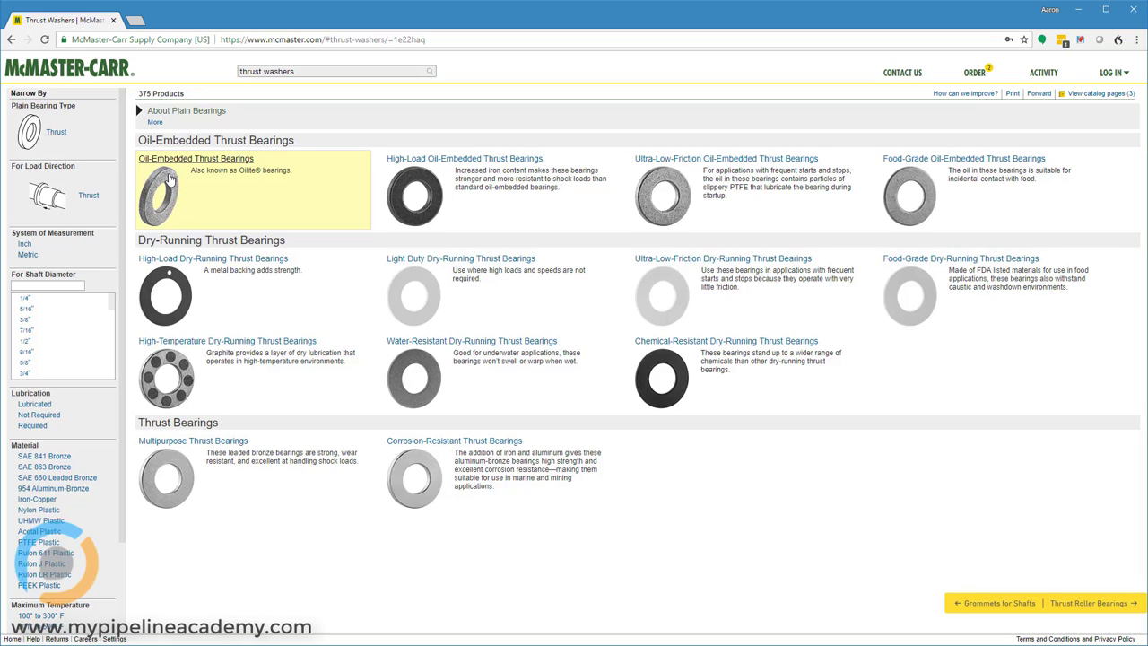
{"action": "mouse_move", "coordinate": [160, 199]}
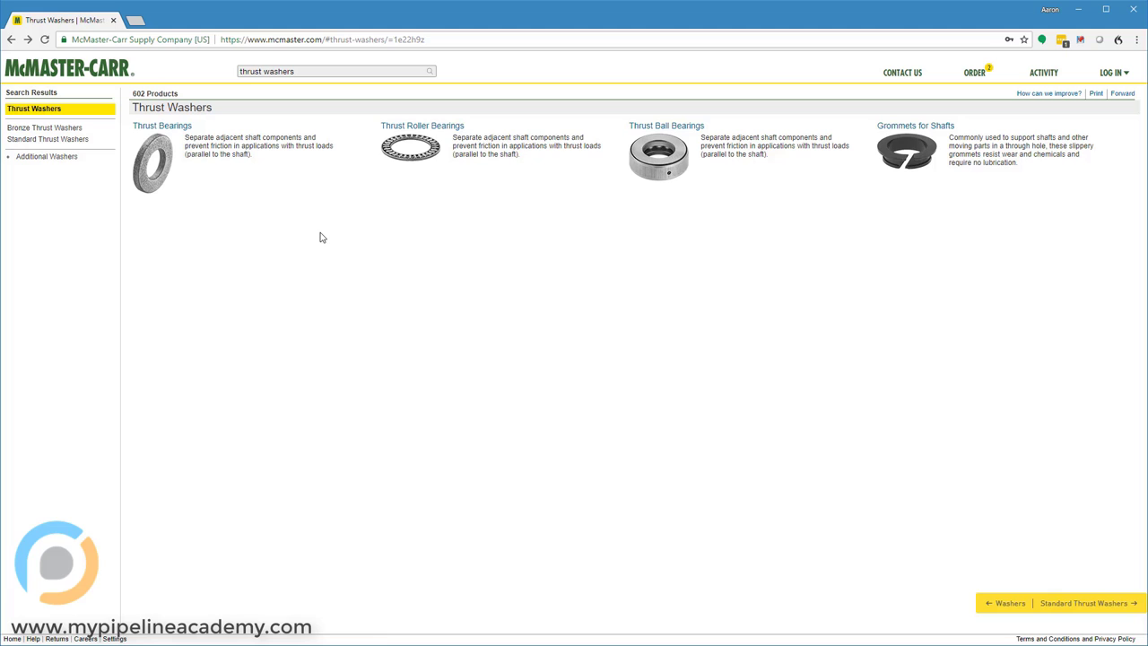
{"action": "mouse_move", "coordinate": [400, 132]}
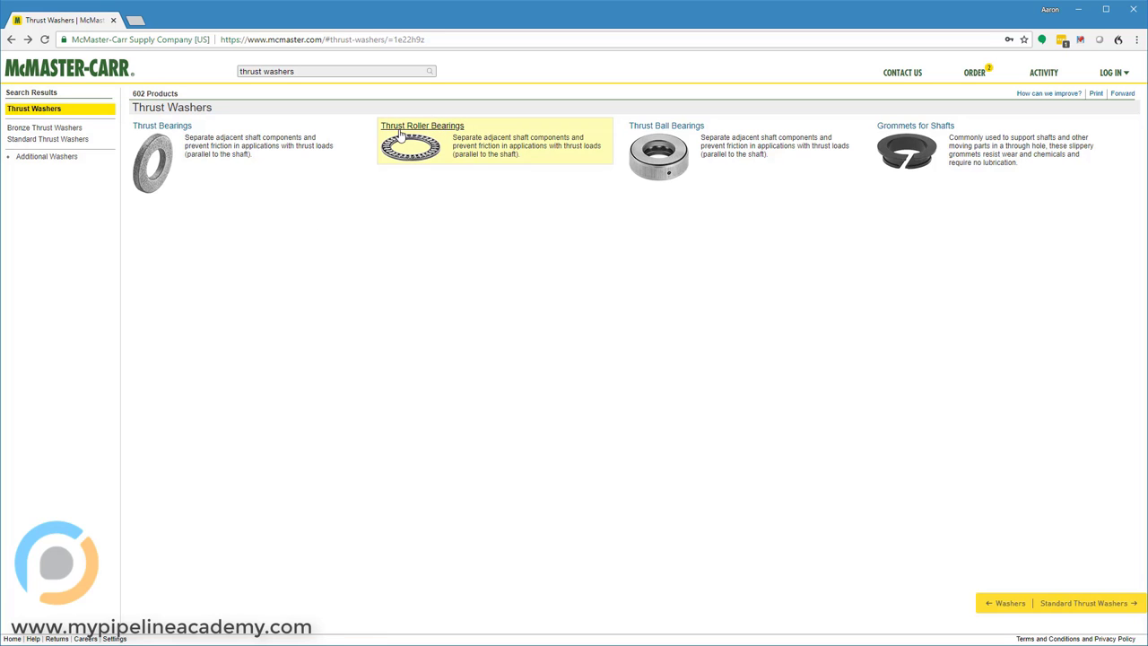
{"action": "left_click", "coordinate": [423, 124]}
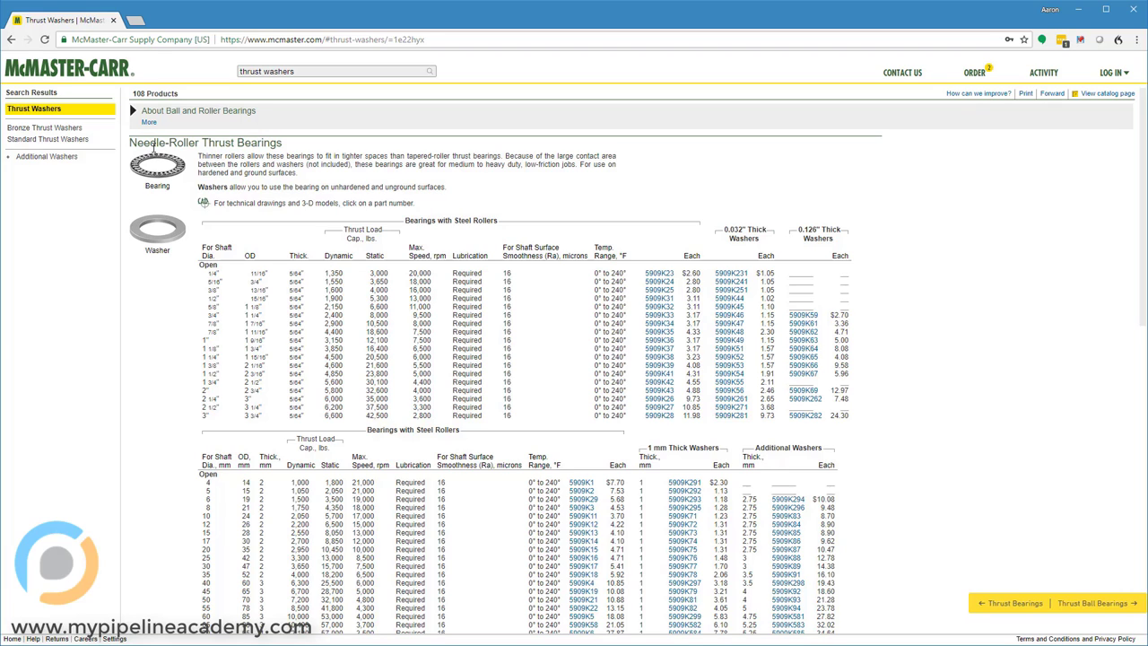
{"action": "mouse_move", "coordinate": [160, 165]}
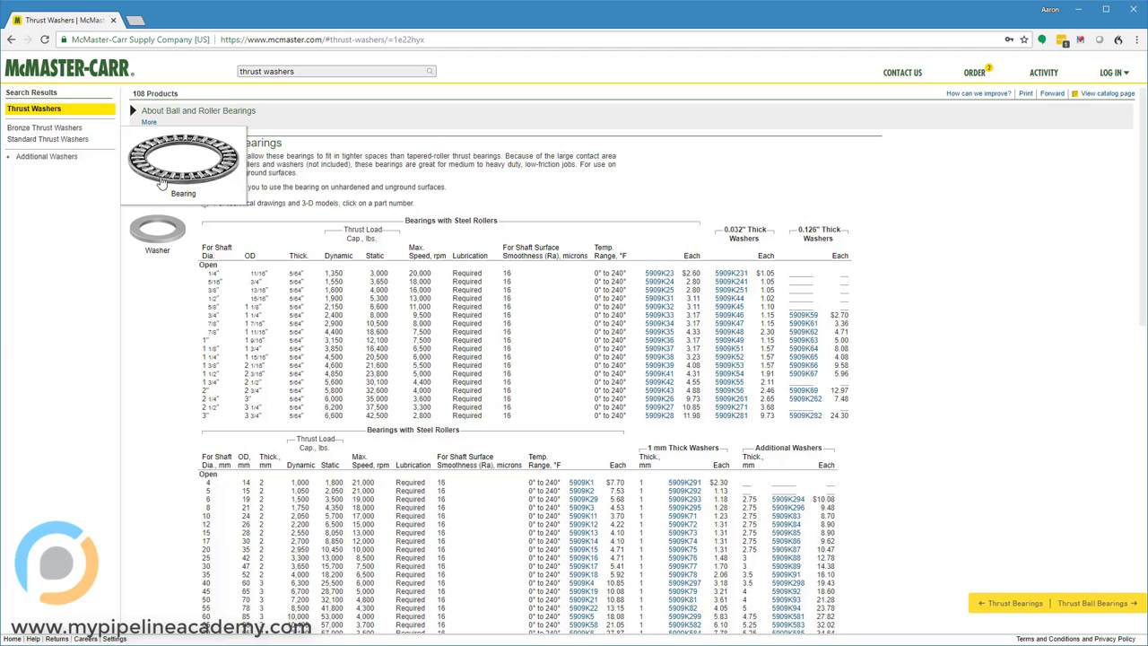
{"action": "mouse_move", "coordinate": [144, 141]}
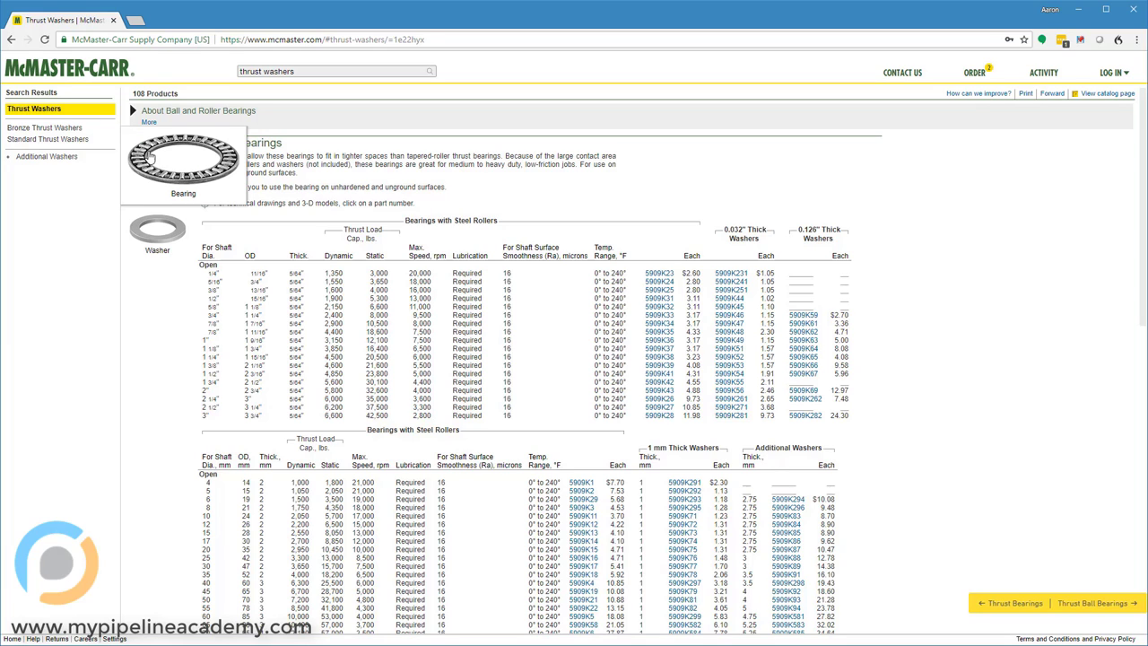
{"action": "mouse_move", "coordinate": [154, 169]}
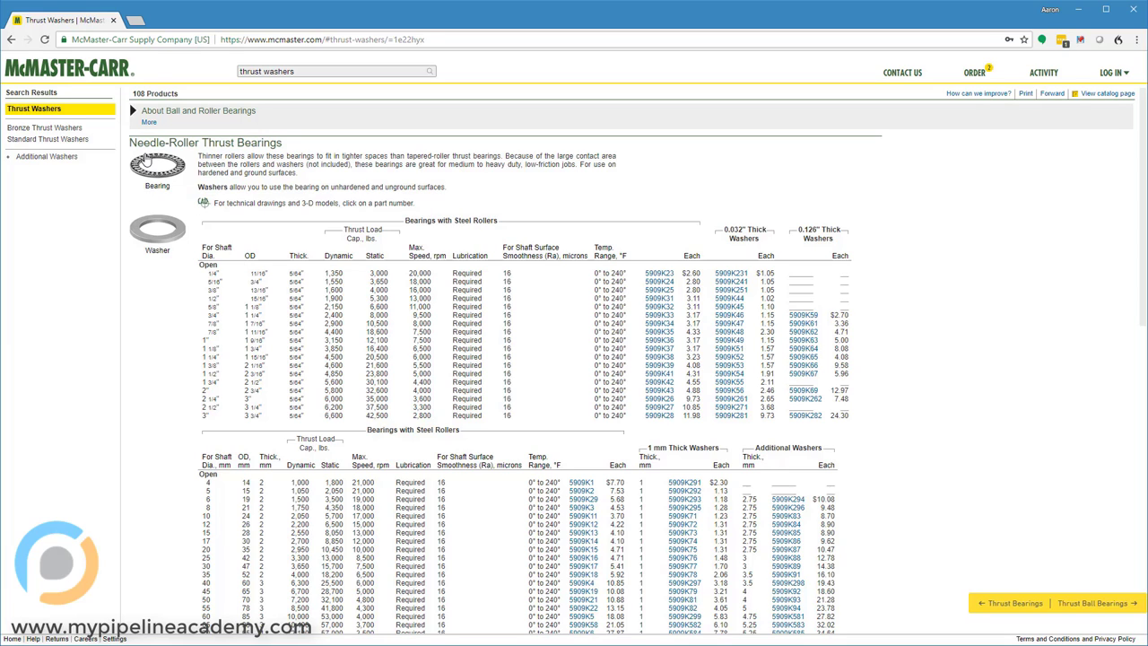
{"action": "mouse_move", "coordinate": [151, 165]}
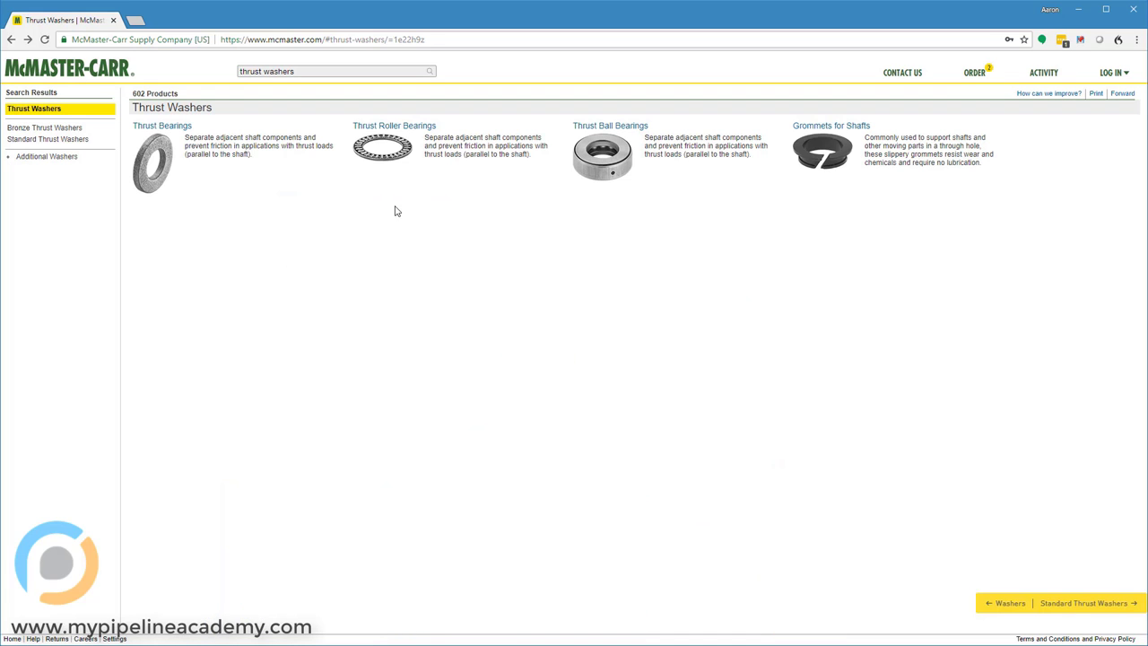
Open the Thrust Ball Bearings table from the Thrust Washers results.
{"action": "left_click", "coordinate": [614, 124]}
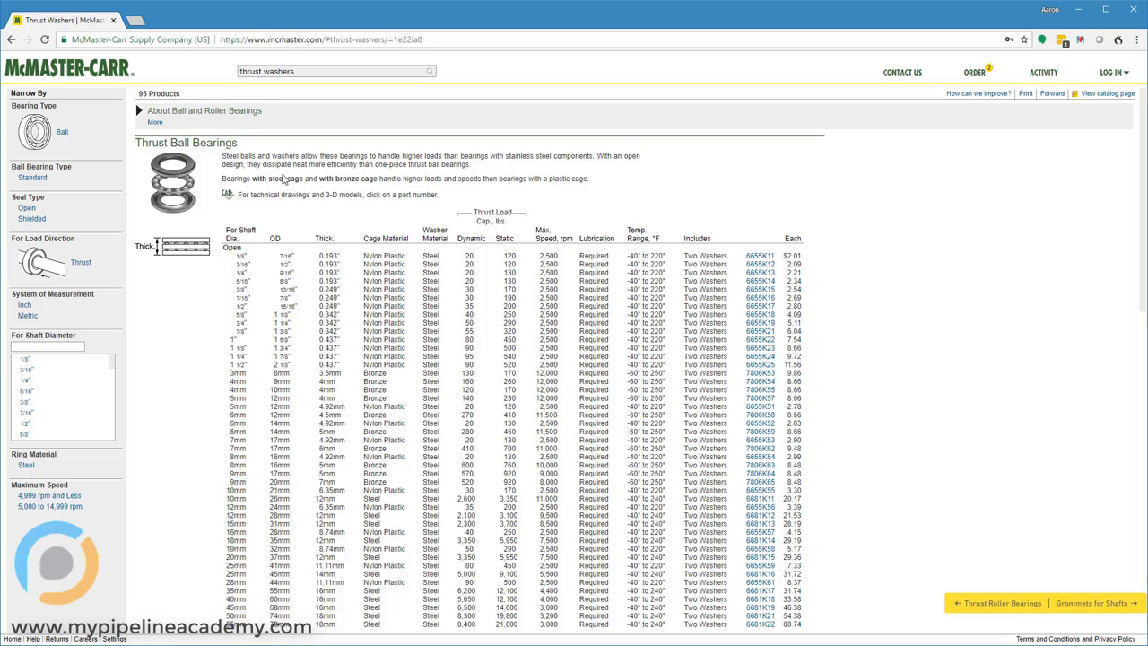
{"action": "mouse_move", "coordinate": [175, 291]}
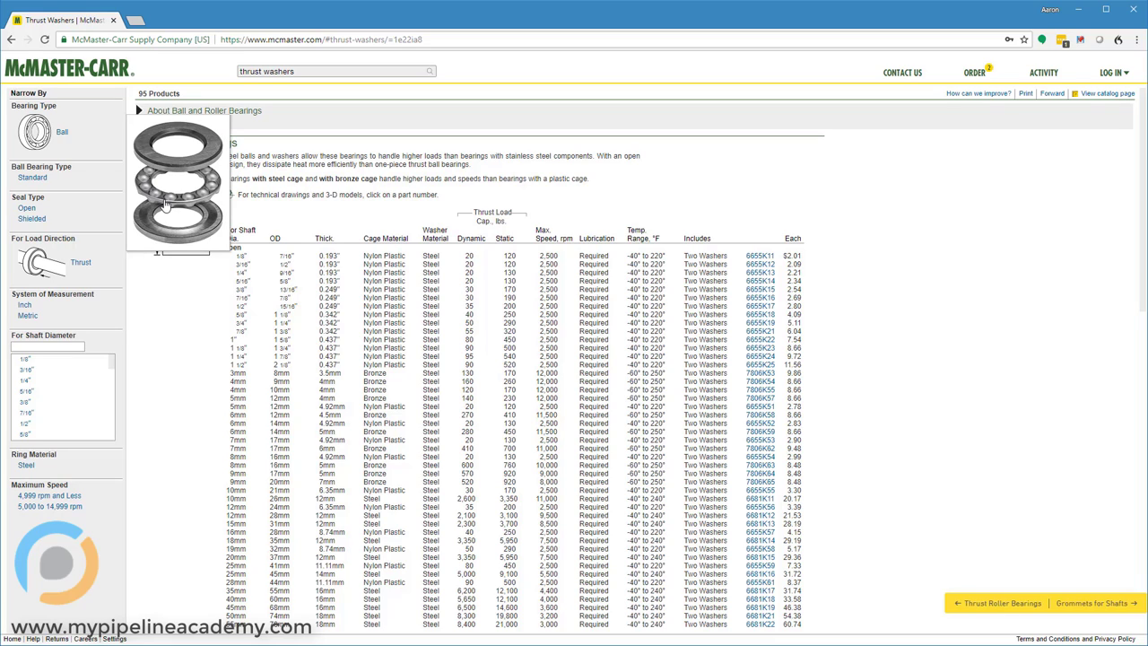
{"action": "mouse_move", "coordinate": [161, 208]}
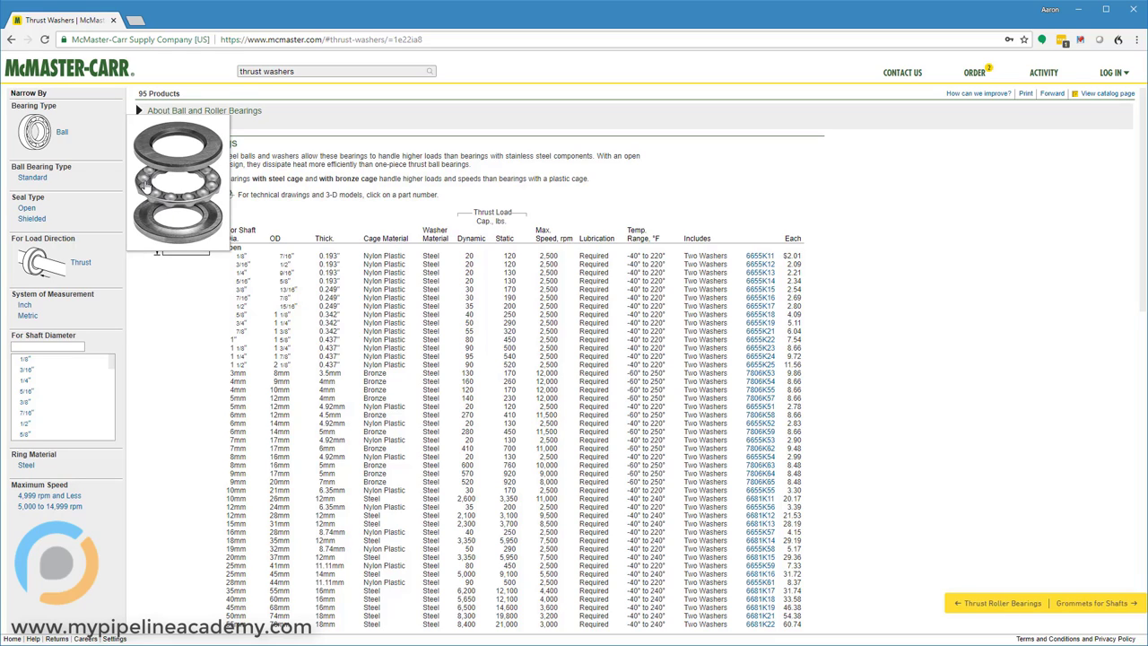